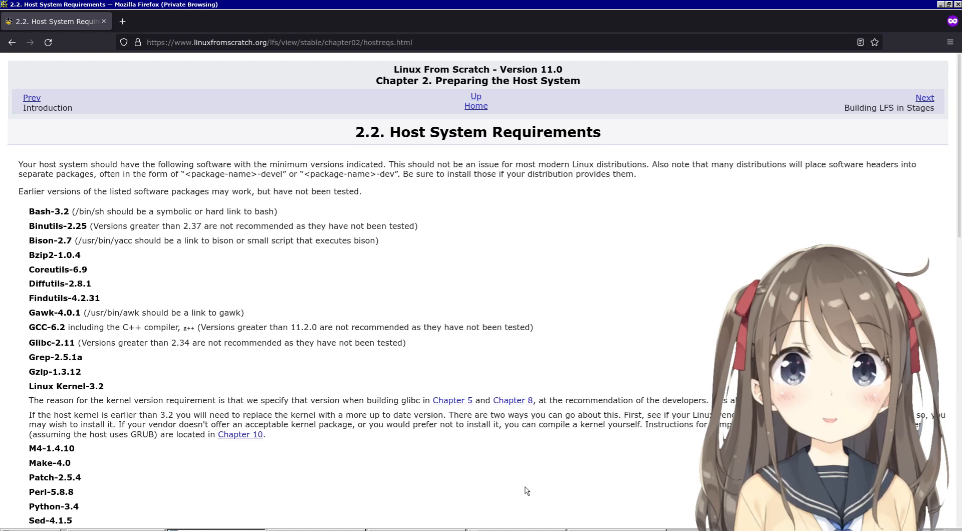
mouse_move(39, 165)
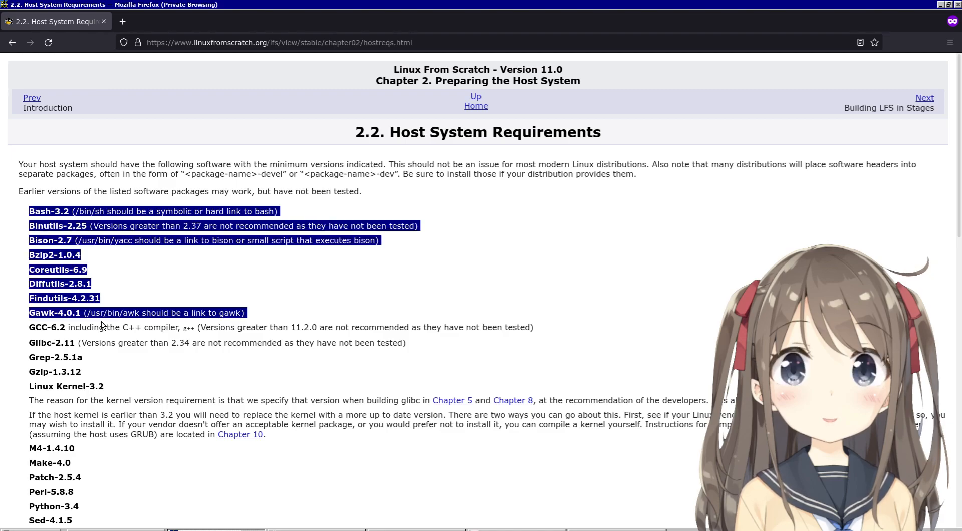
Scroll through the package list on the Host System Requirements page
scroll("down", 3)
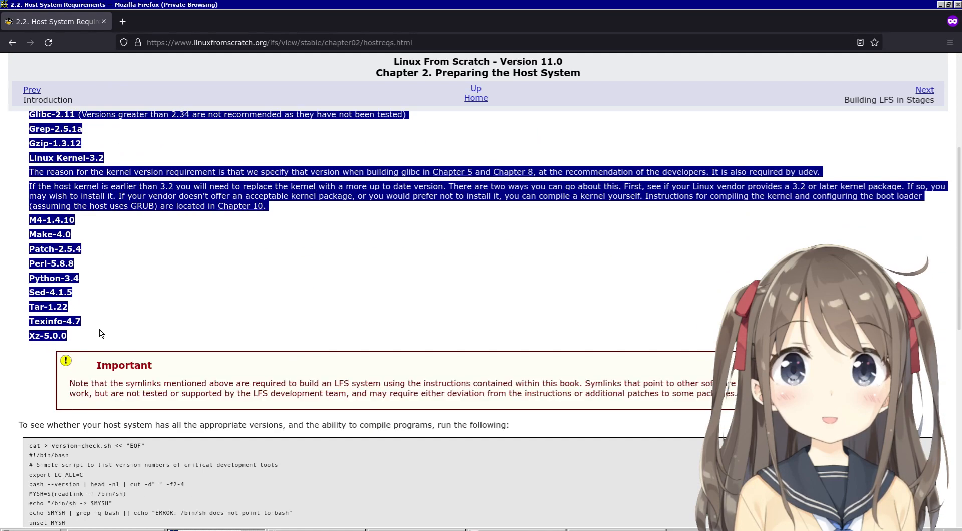
scroll("up", 3)
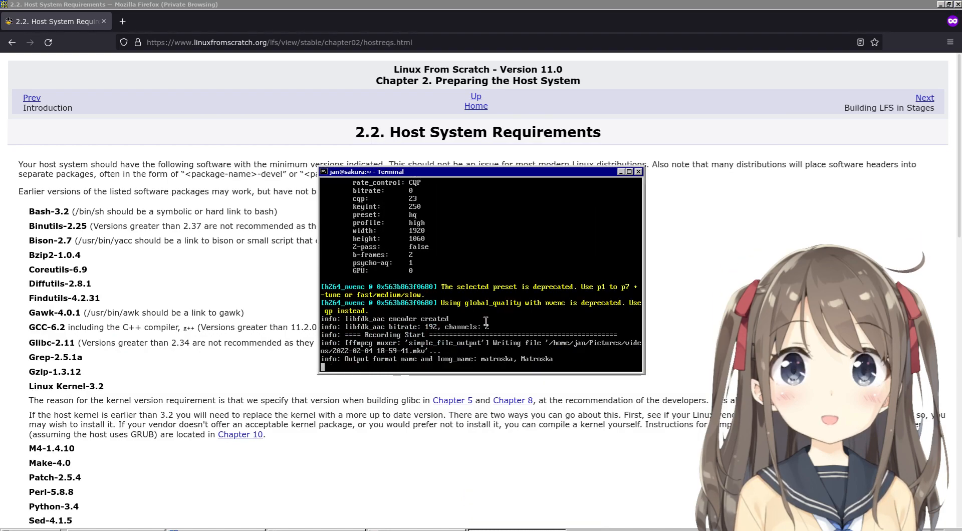
Switch to the scripts terminal and run ./version-check.sh to report the host's tool versions
key("super")
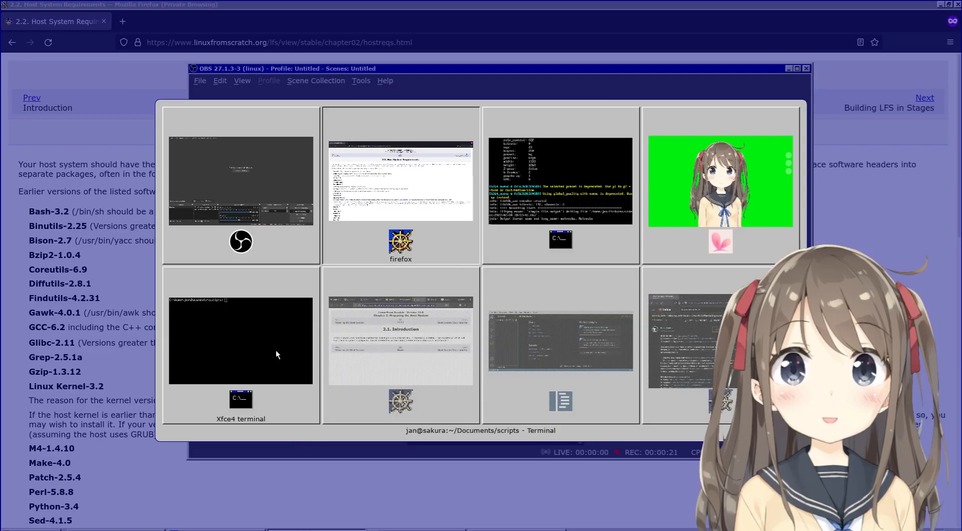
left_click(241, 341)
type("ls")
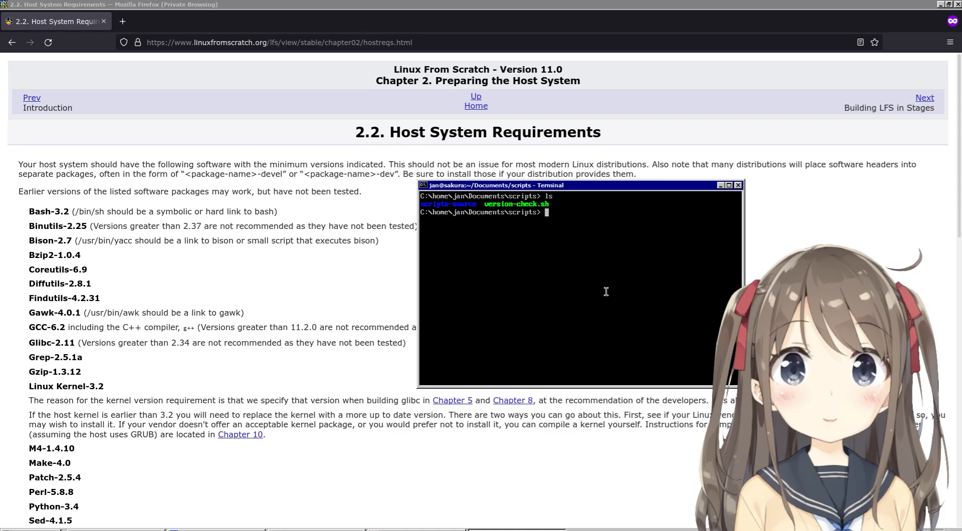
scroll("down", 3)
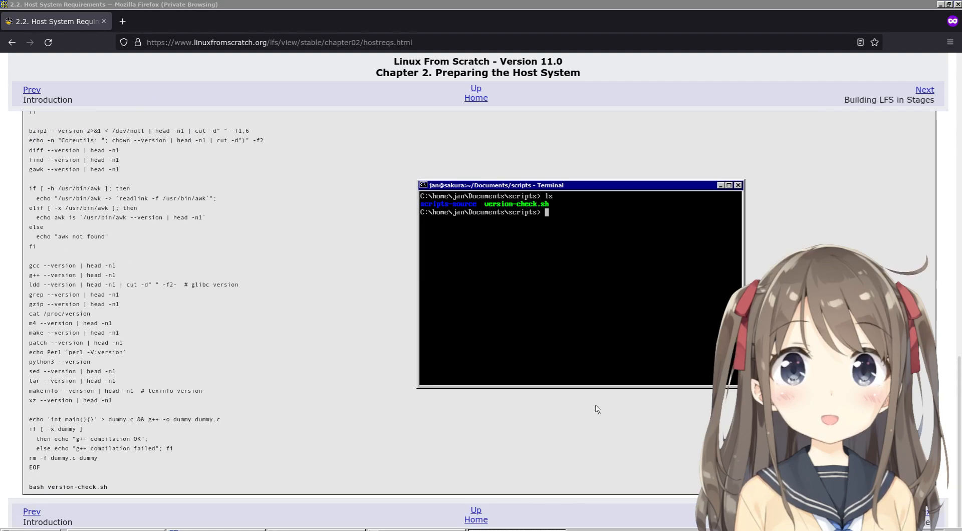
key("Return")
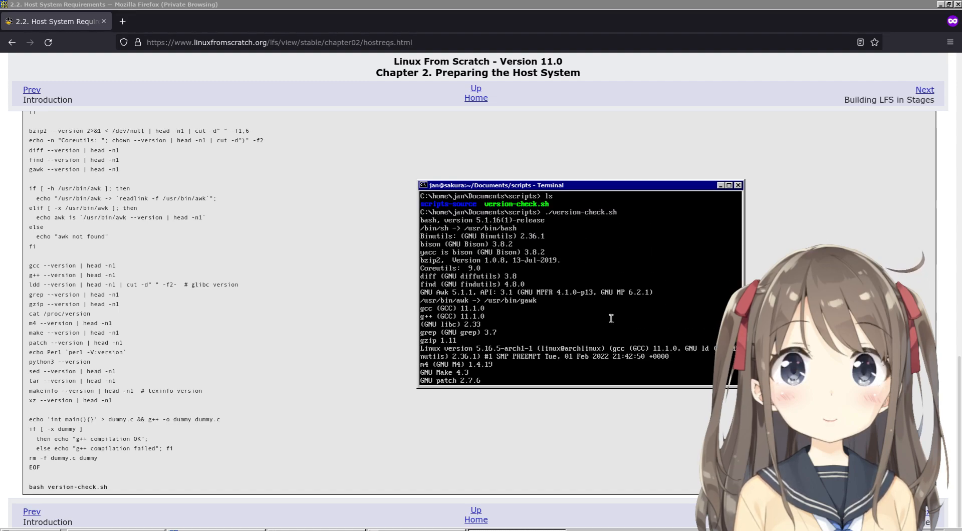
scroll("up", 3)
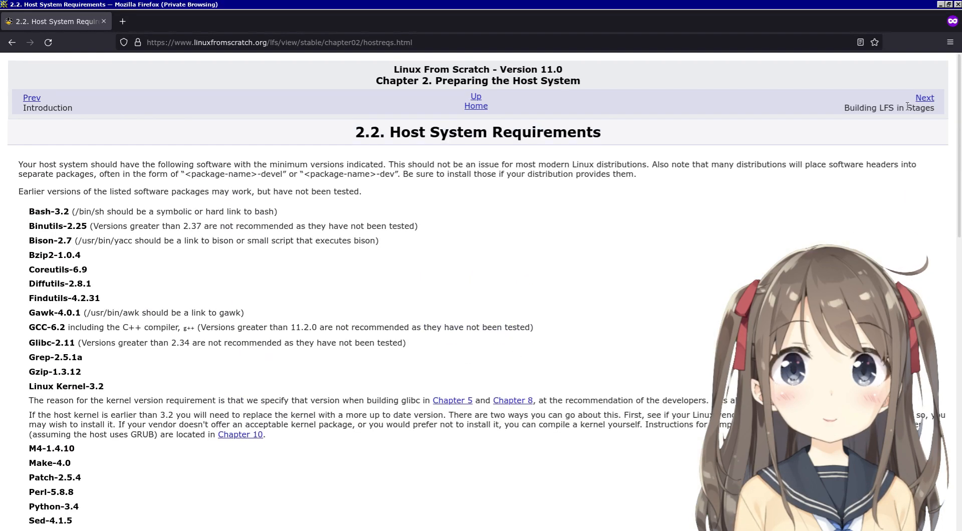
Advance via Next to section 2.3, Building LFS in Stages
left_click(924, 98)
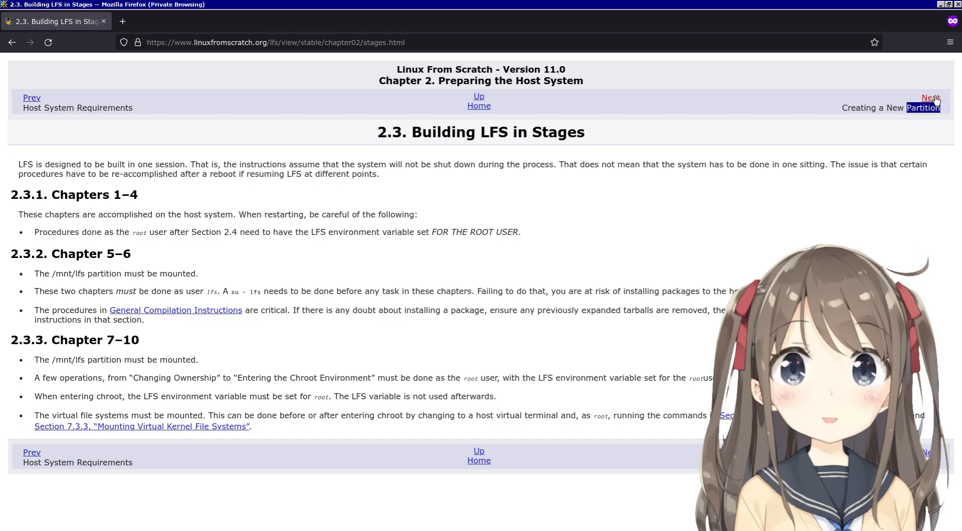
Navigate Next, Prev, Next to land on section 2.4, Creating a New Partition
left_click(924, 98)
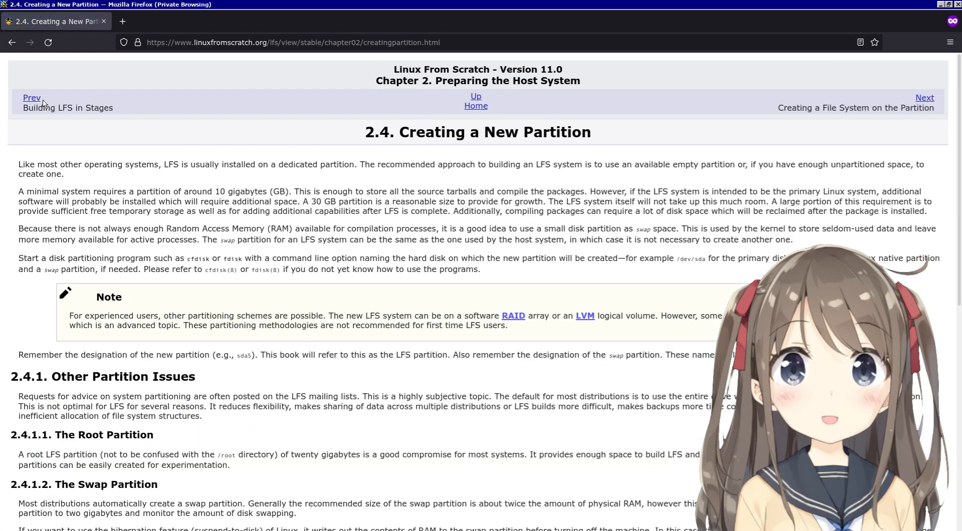
left_click(31, 97)
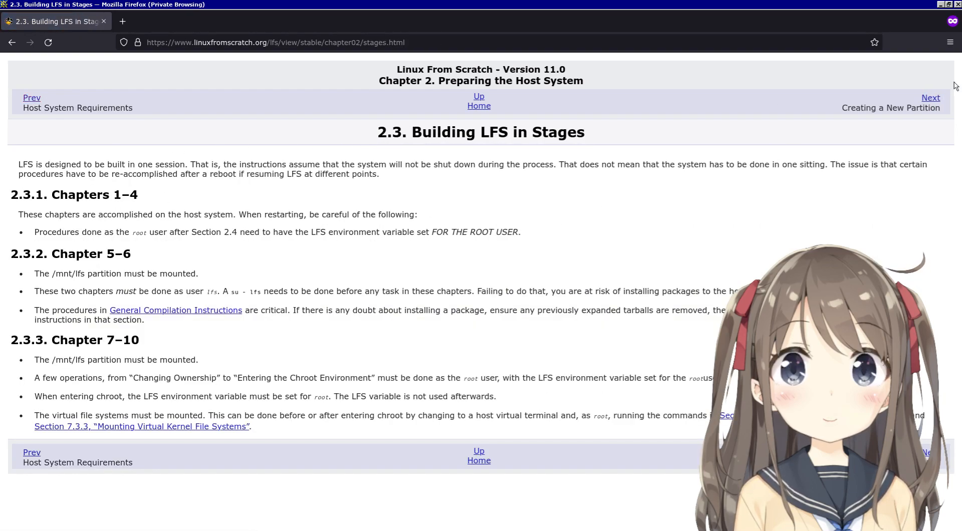
left_click(929, 97)
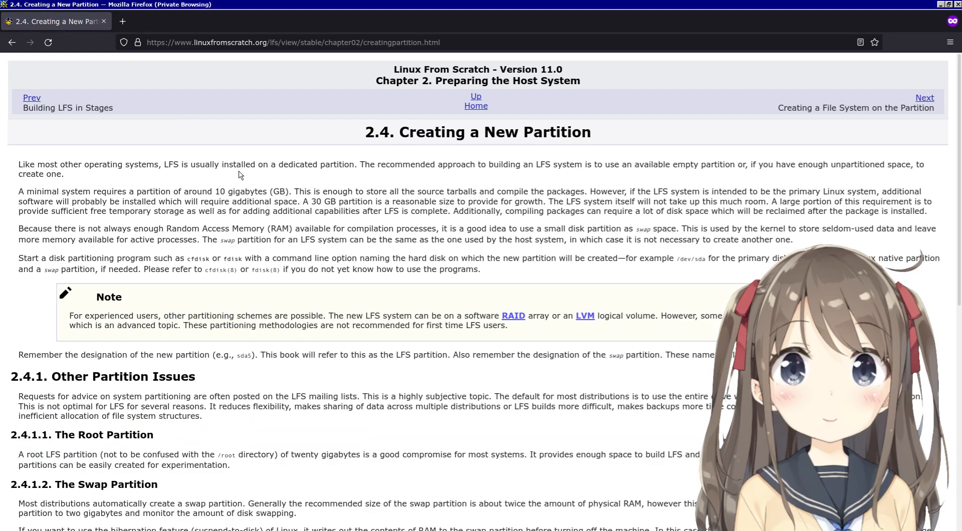
mouse_move(387, 177)
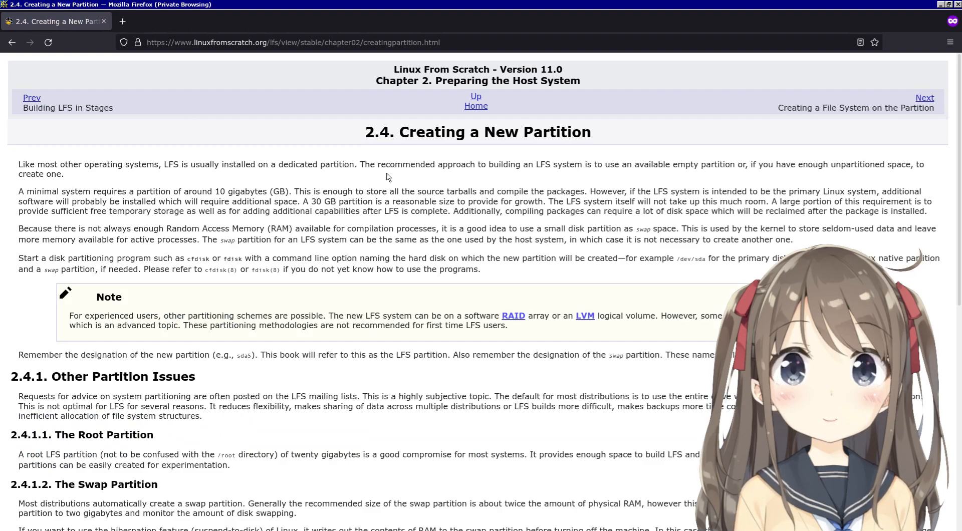
mouse_move(18, 168)
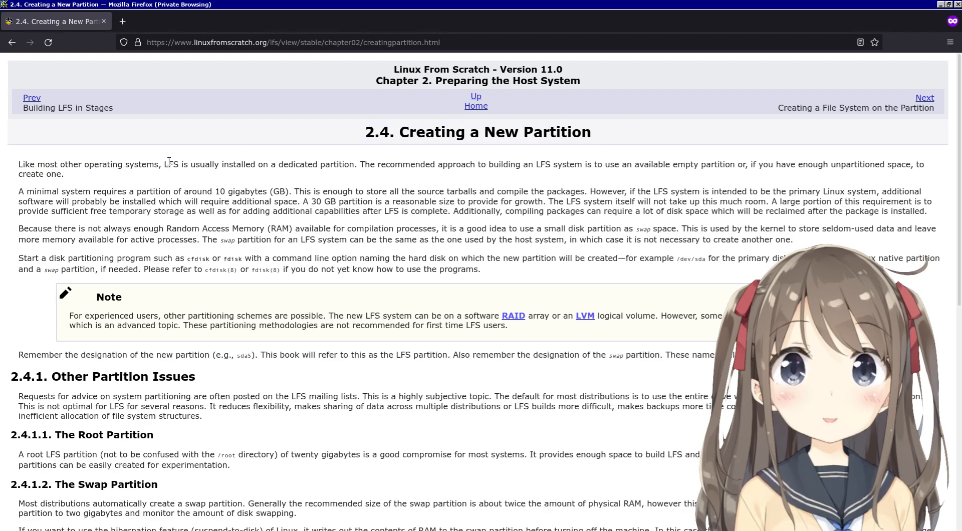
mouse_move(245, 178)
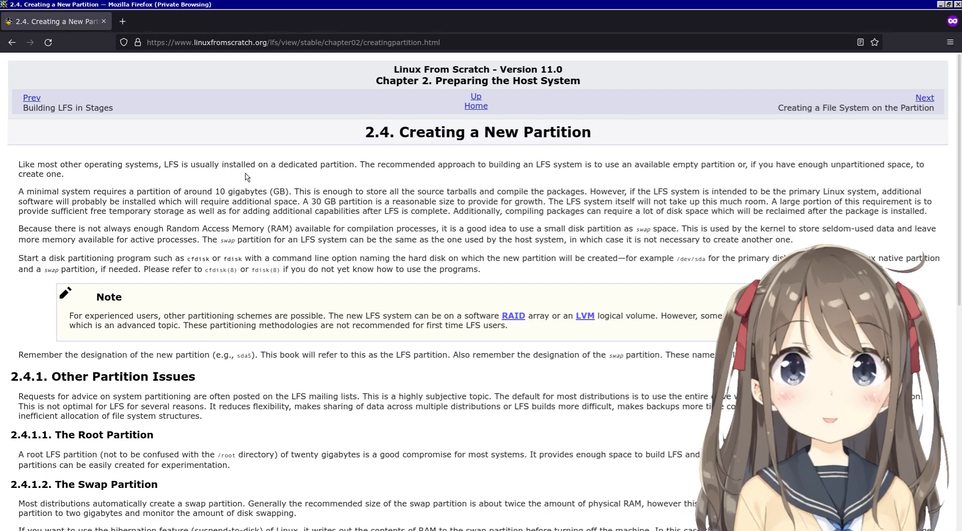
mouse_move(367, 165)
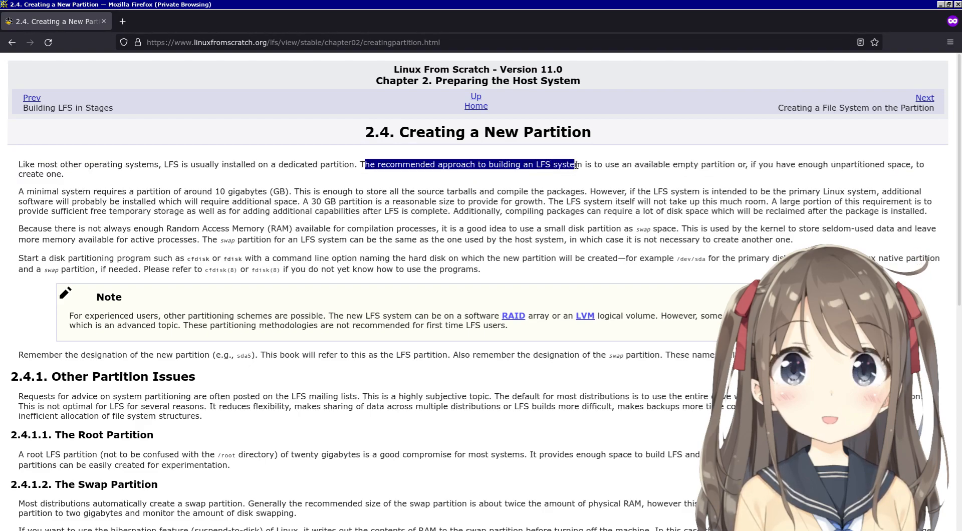
Highlight and clear sentences about unpartitioned space and source tarballs while reading 2.4
left_click(721, 163)
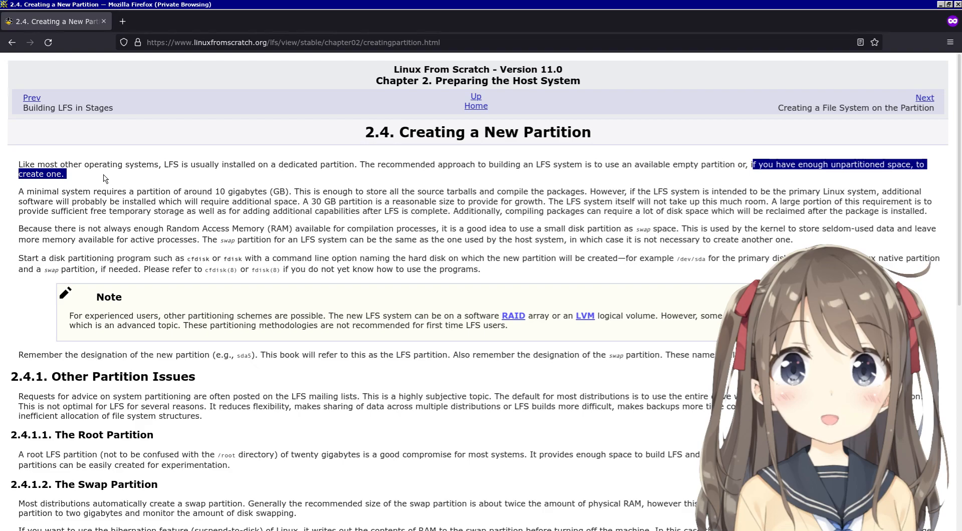
left_click(104, 177)
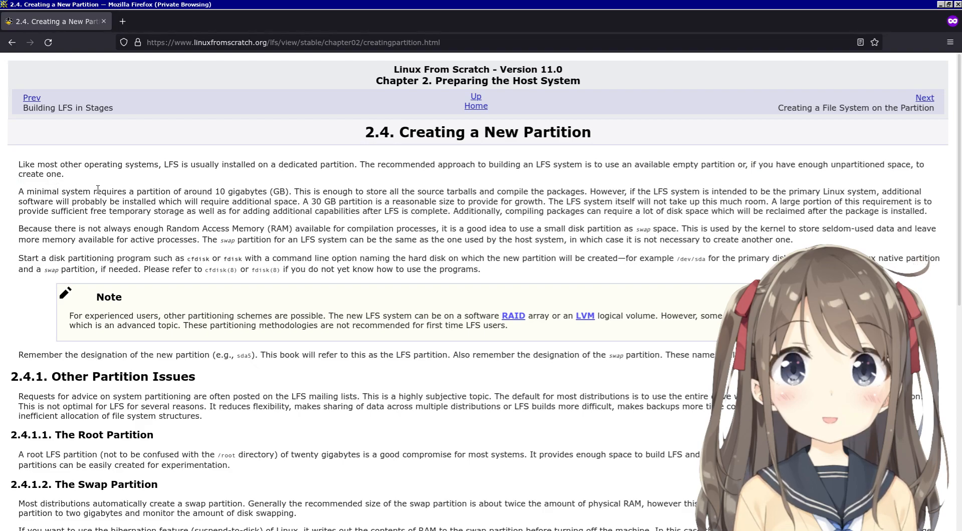
left_click_drag(130, 191, 297, 191)
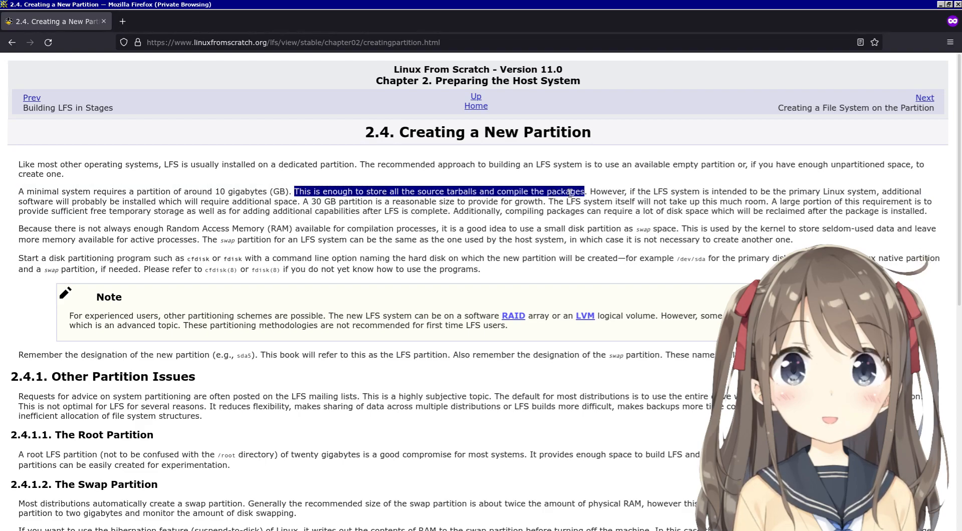
left_click(62, 192)
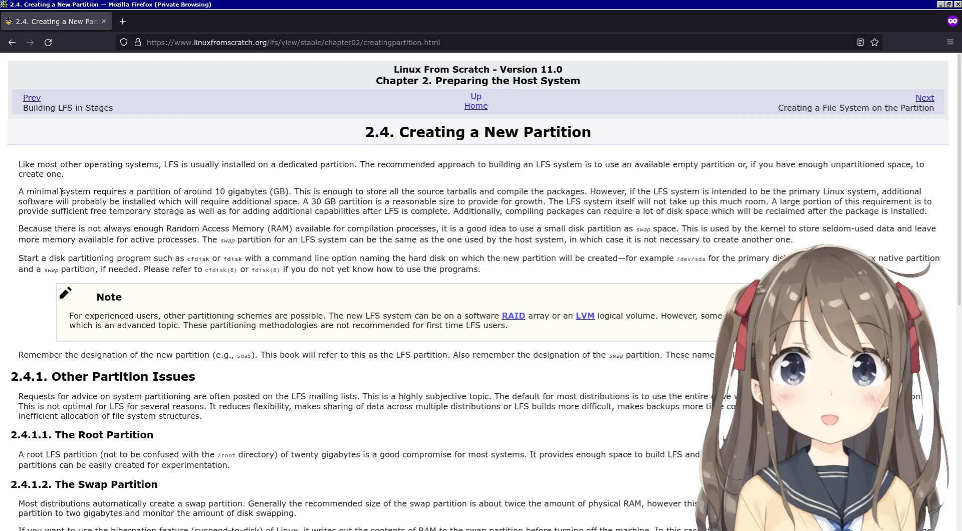
double_click(249, 191)
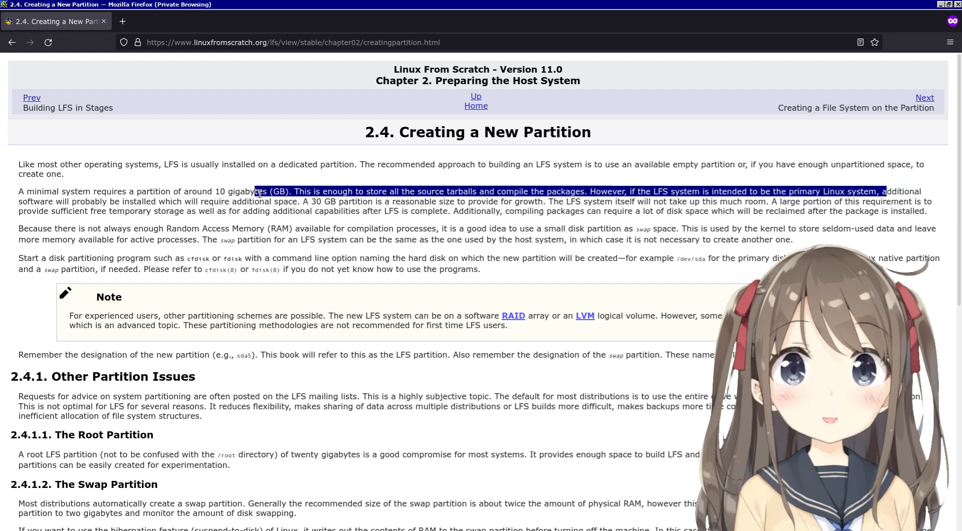
left_click(302, 197)
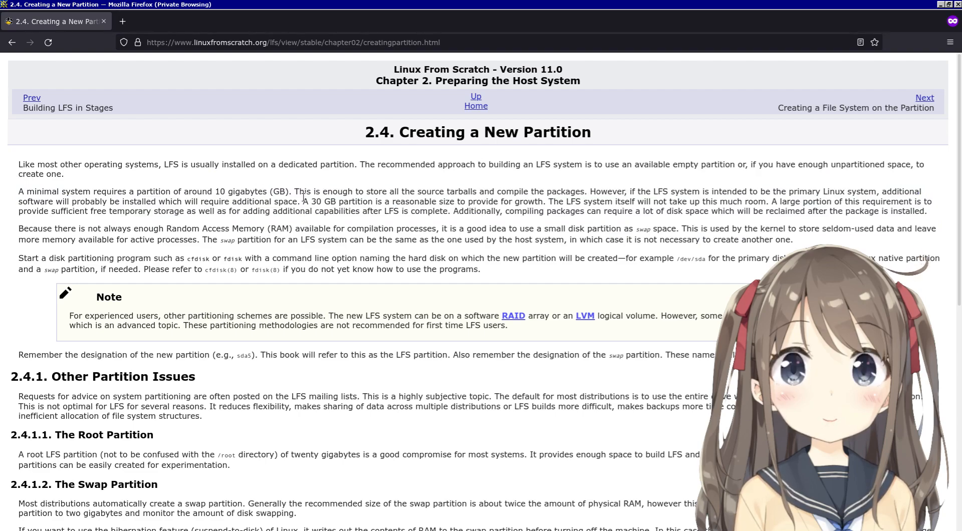
left_click_drag(303, 201, 445, 202)
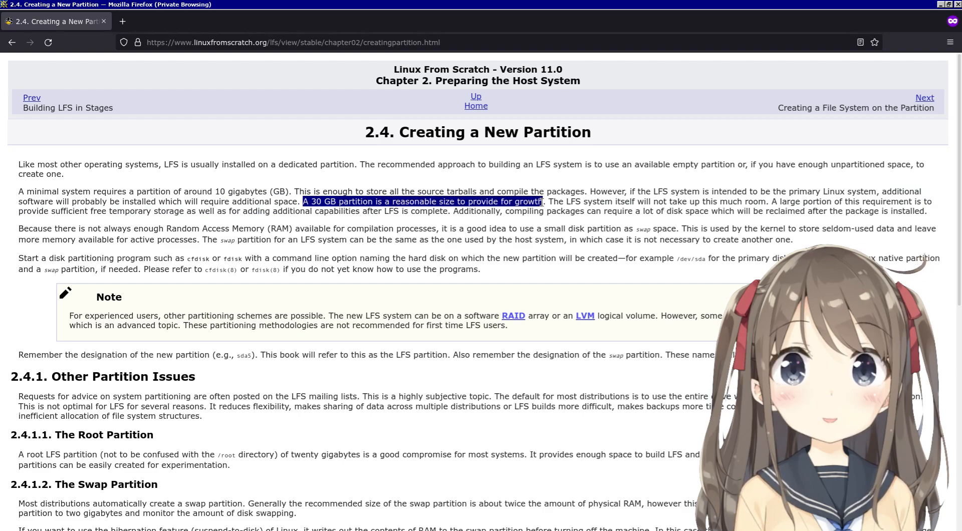
left_click(554, 206)
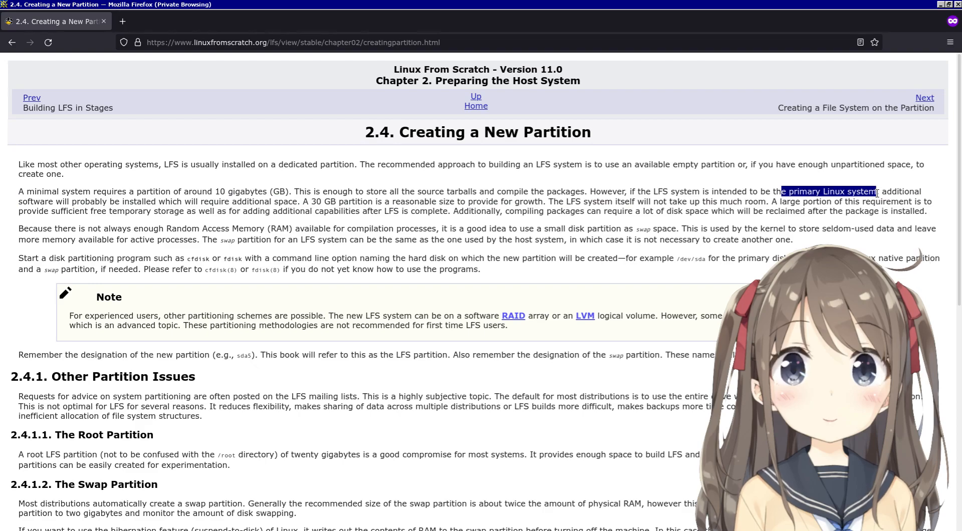
mouse_move(876, 188)
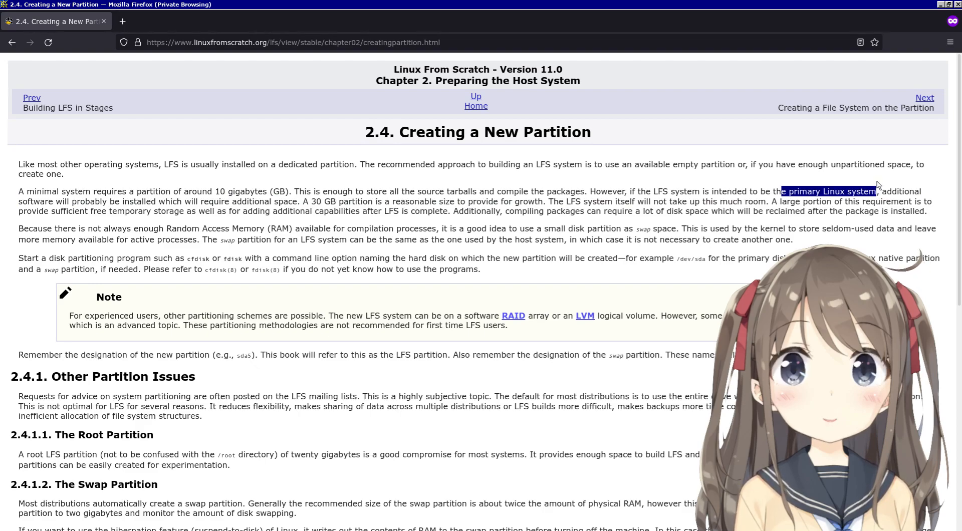
mouse_move(547, 188)
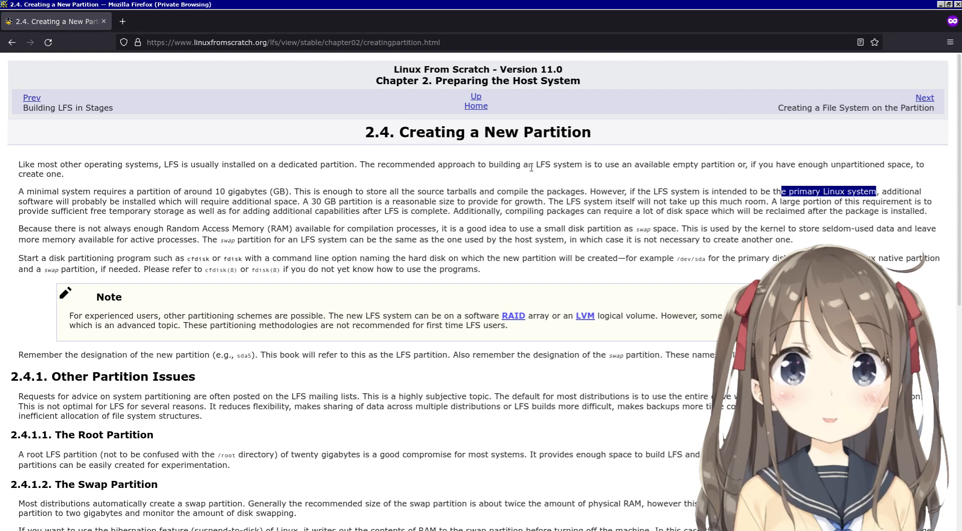
mouse_move(932, 195)
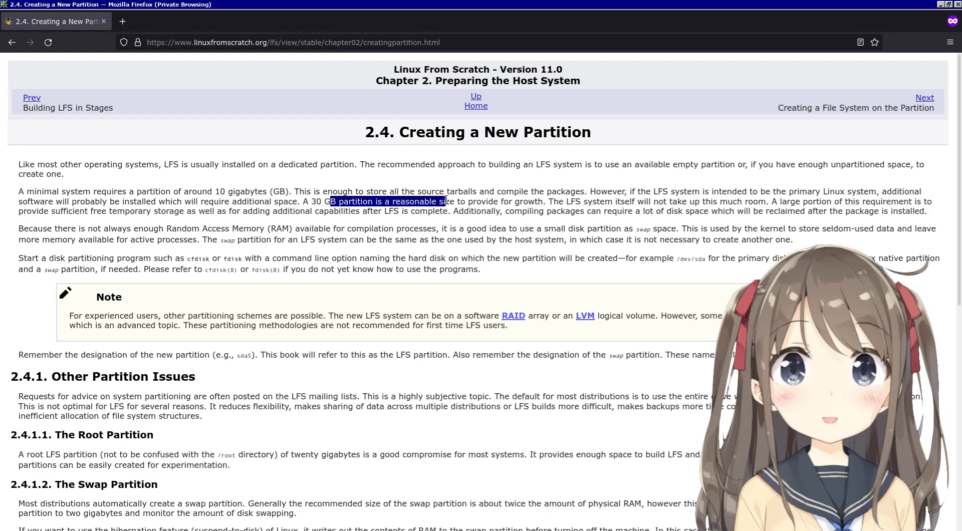
left_click(298, 195)
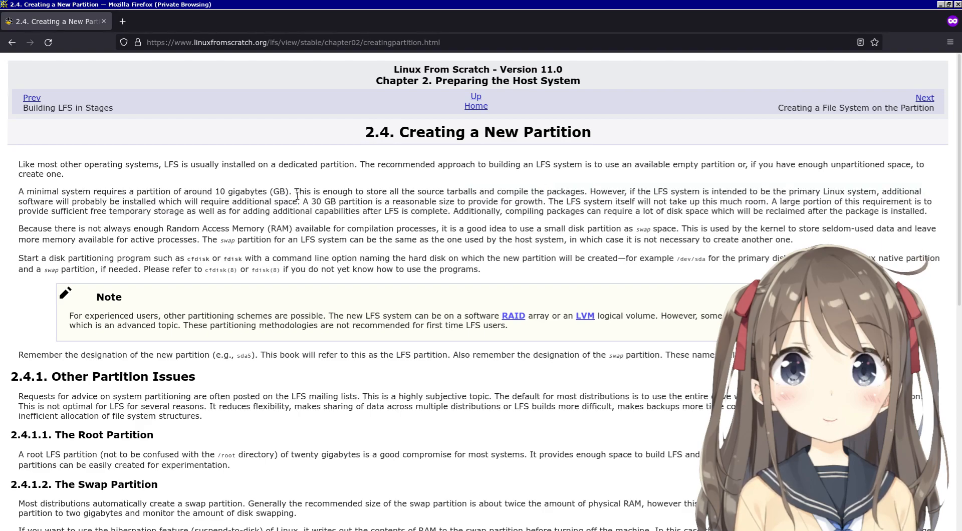
left_click_drag(299, 202, 499, 202)
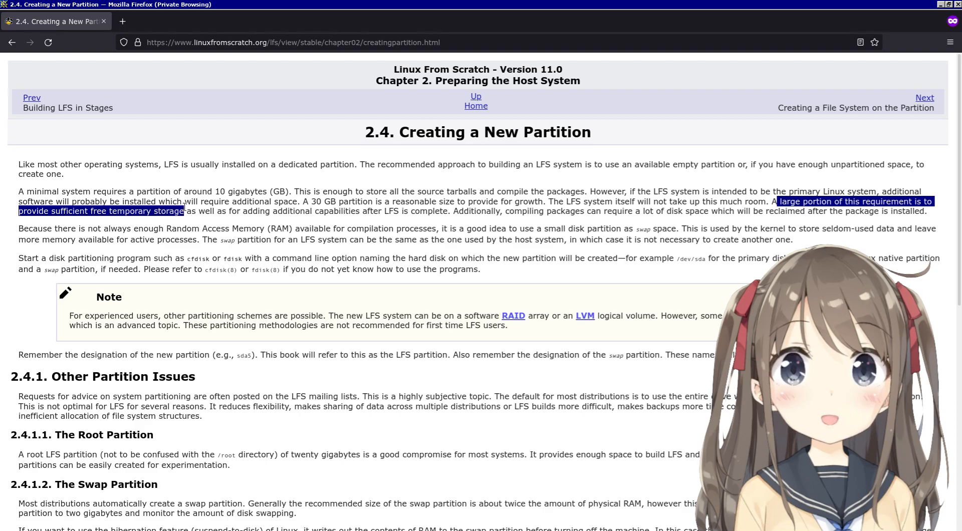
left_click_drag(183, 211, 329, 211)
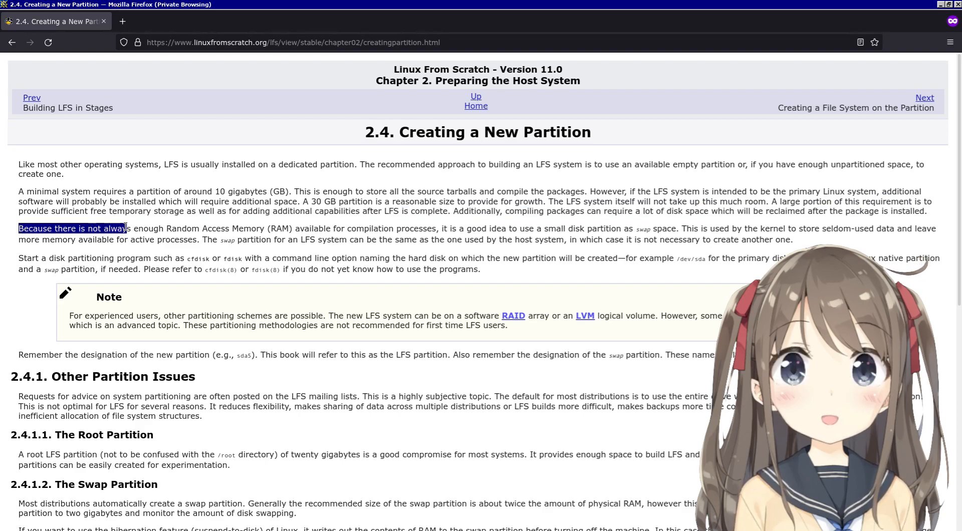
Highlight and read the sentence about limited RAM needing swap space
left_click_drag(126, 228, 294, 228)
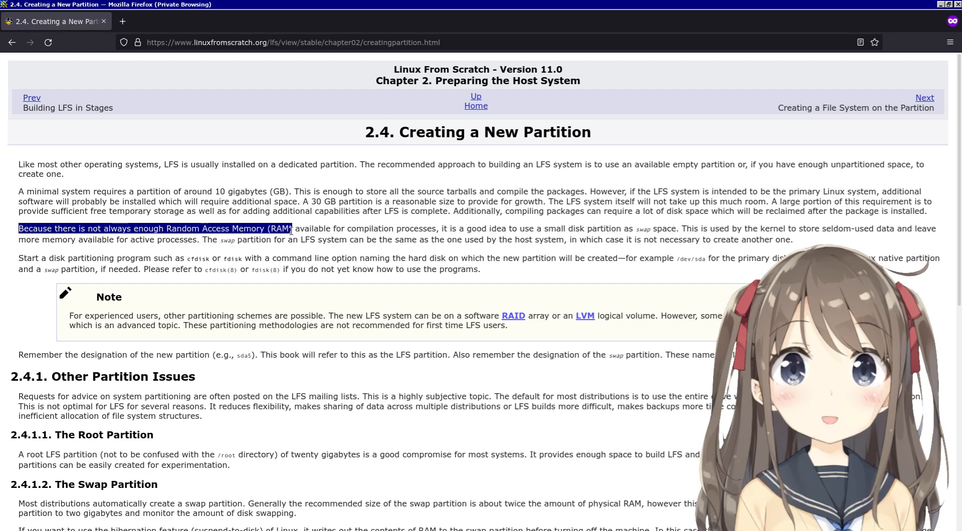
left_click_drag(294, 229, 457, 240)
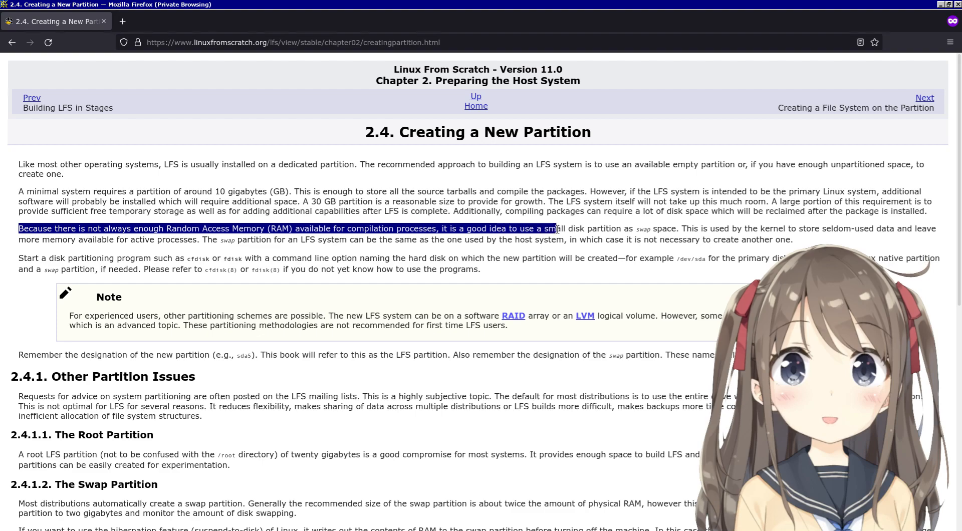
left_click(638, 232)
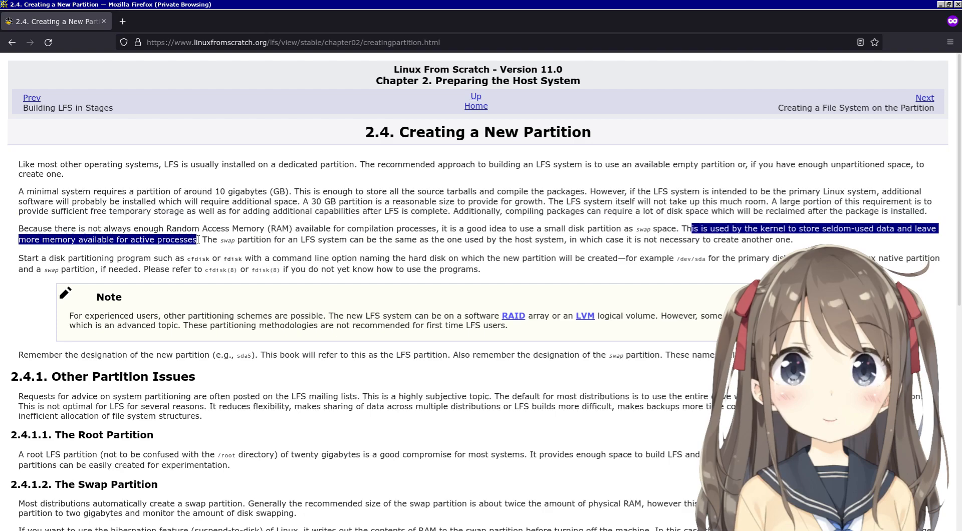
left_click(197, 239)
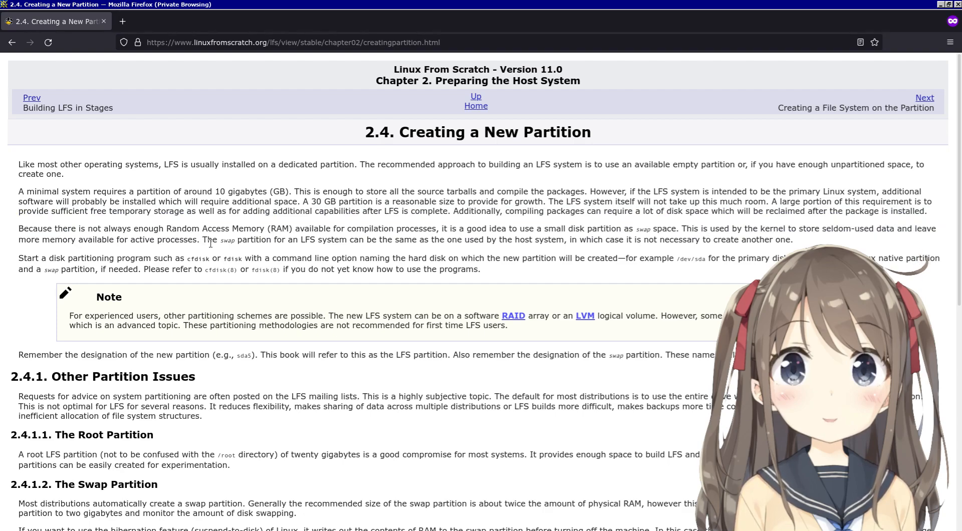
Highlight and read the sentence on reusing the host's swap partition
left_click_drag(201, 239, 316, 239)
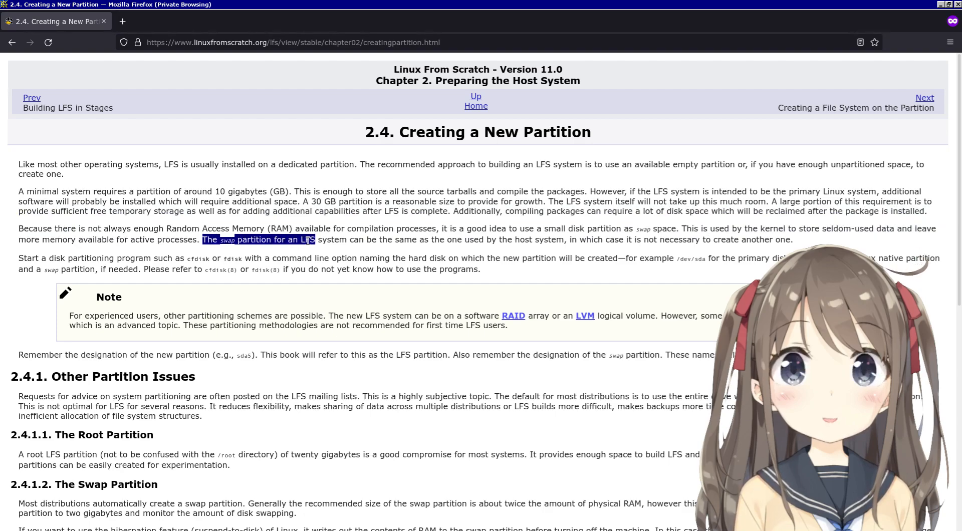
left_click_drag(314, 240, 393, 239)
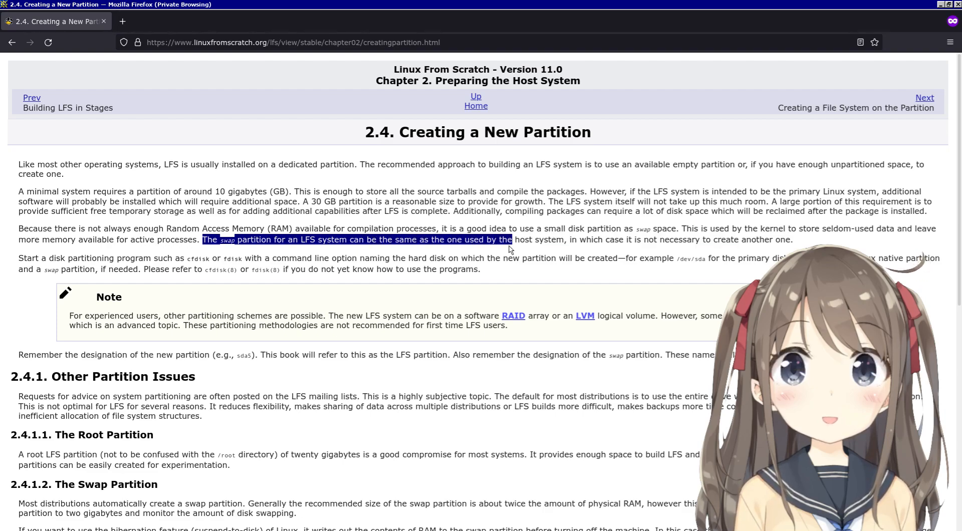
left_click(551, 239)
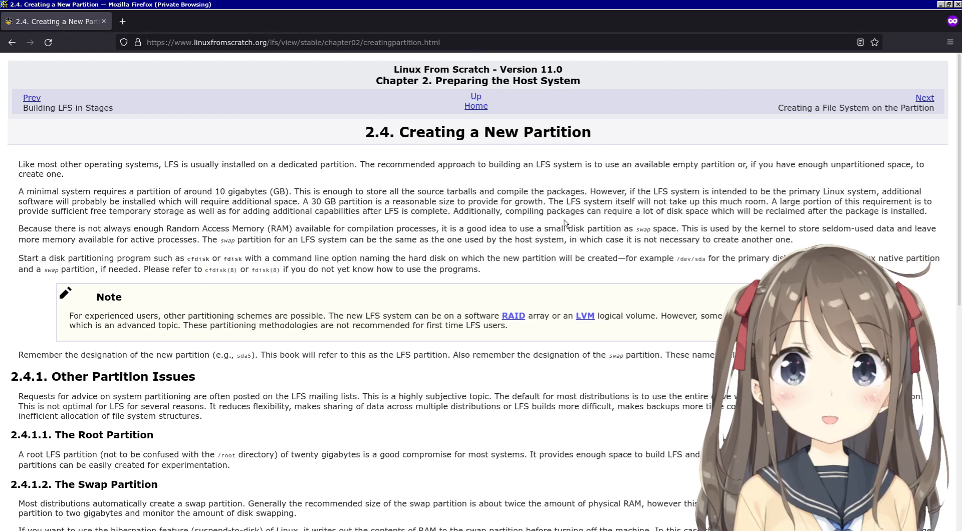
mouse_move(431, 222)
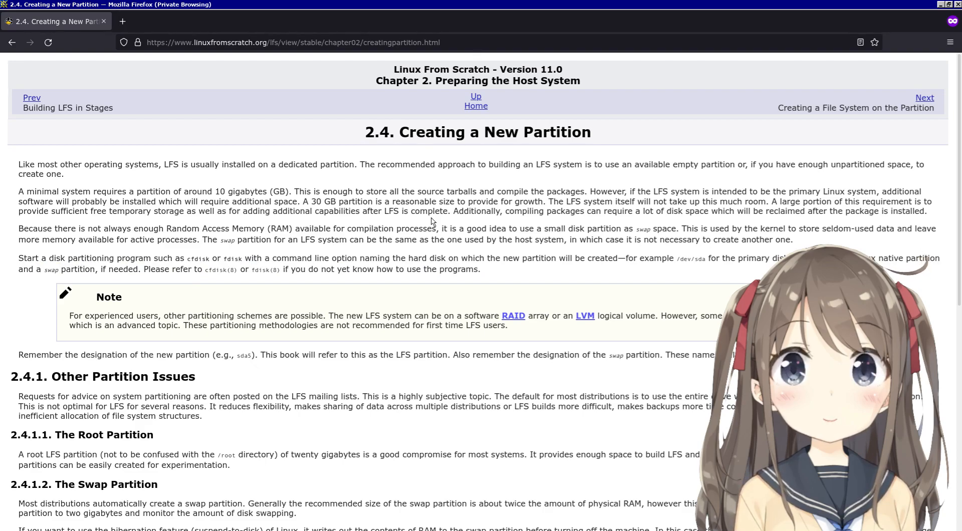
mouse_move(354, 189)
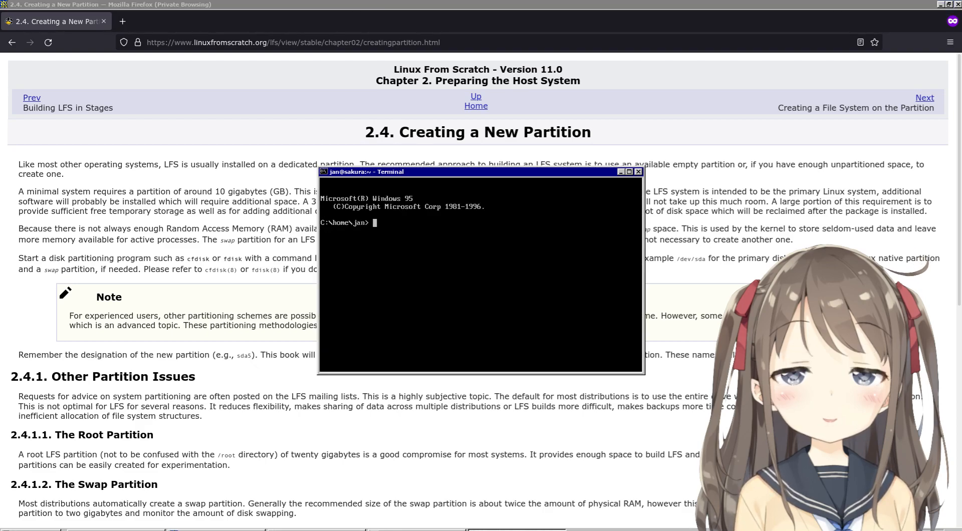
Run sudo fdisk -l to list the machine's disks
type("sudo fdisk")
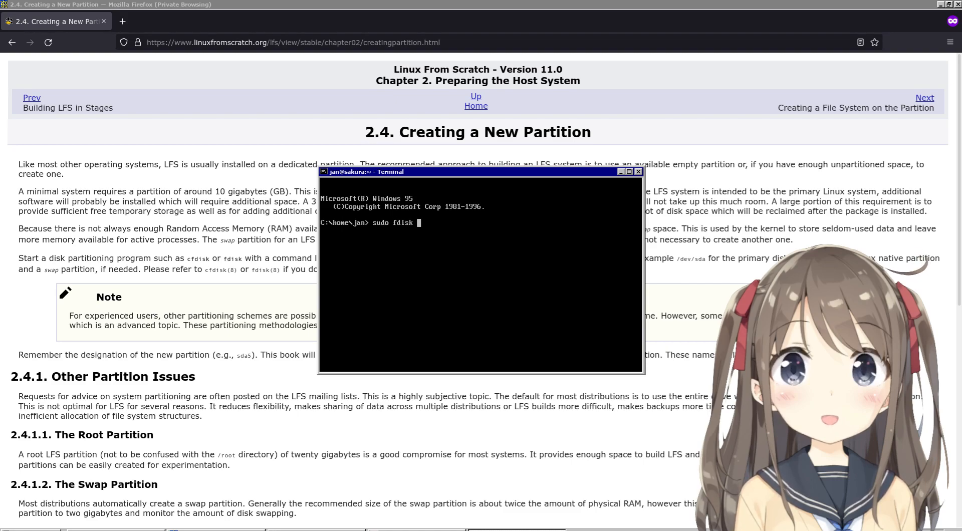
key("Return")
type("fdisk")
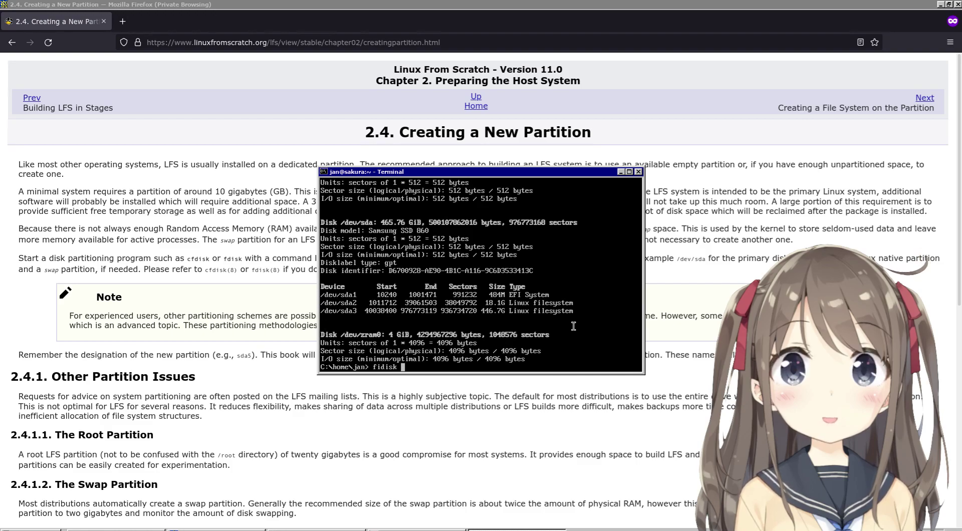
Start sudo fdisk /dev/sdb and print its partition table with p
type("/dev/sd")
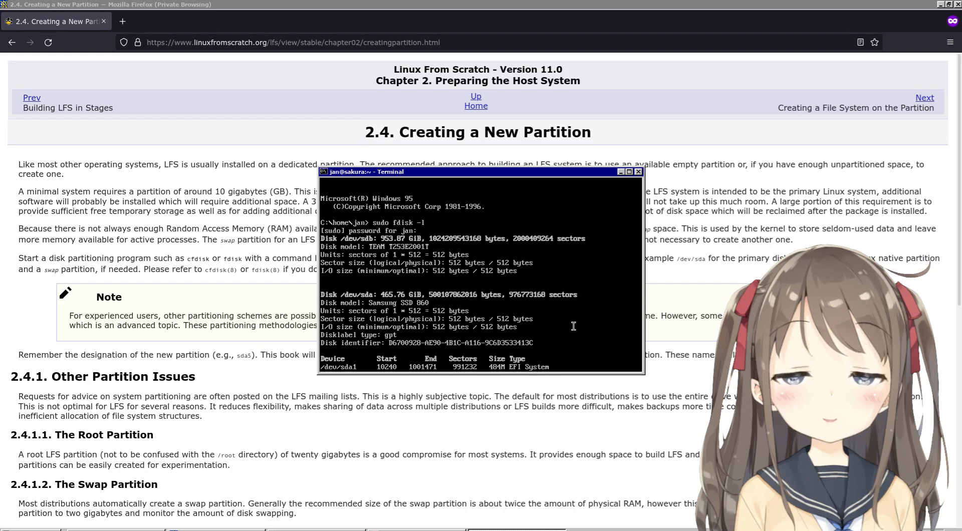
double_click(389, 239)
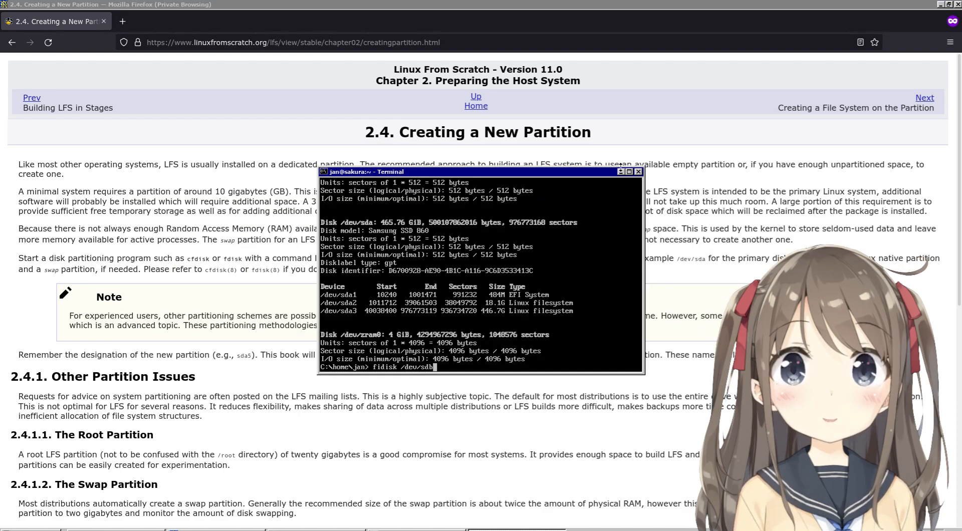
type("sudo")
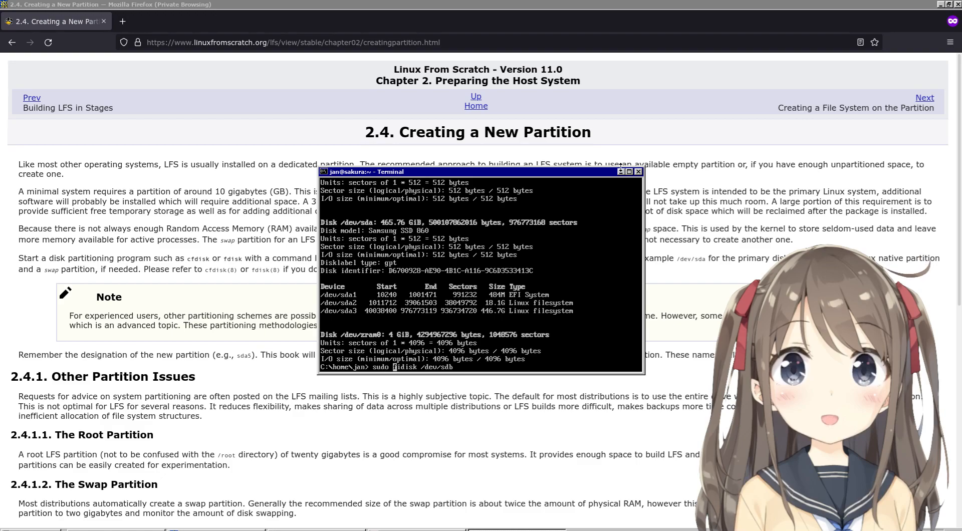
key("Return")
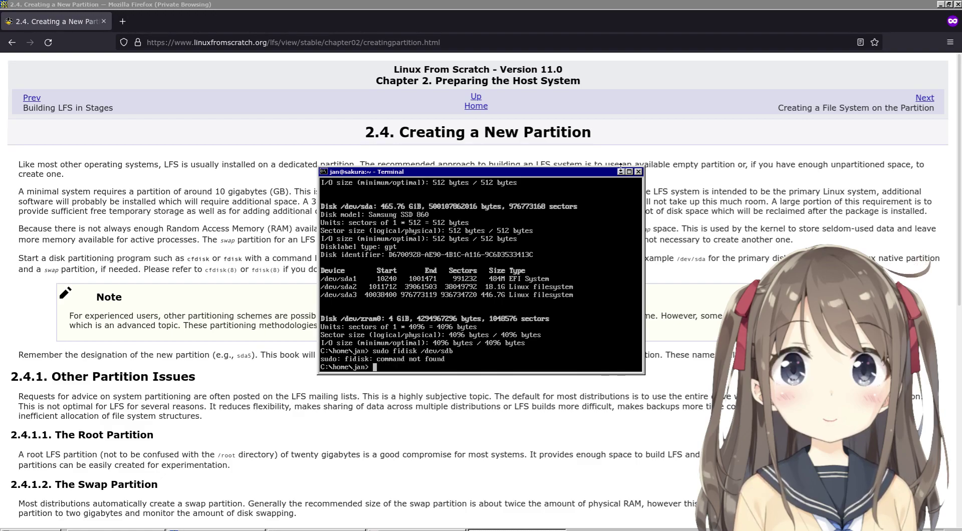
type("sudo fdisk /dev/sdb")
type("p")
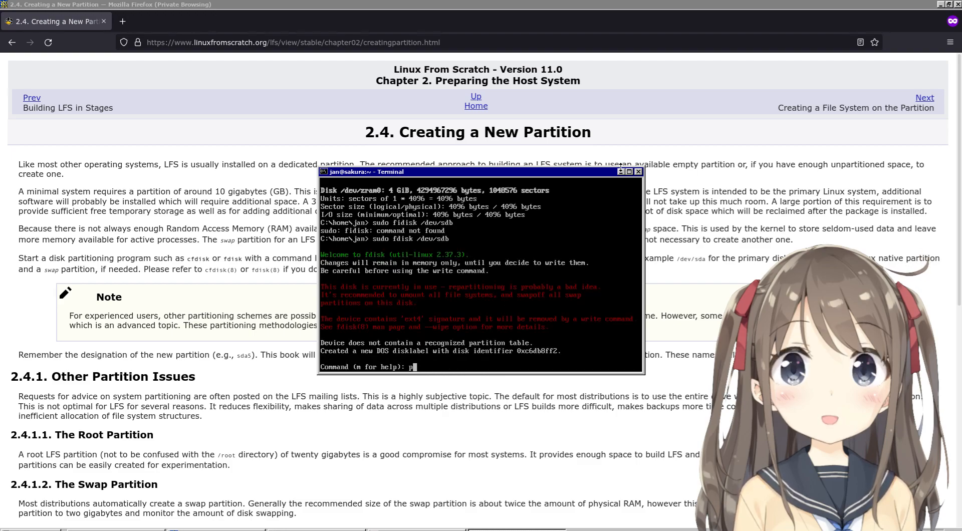
key("Return")
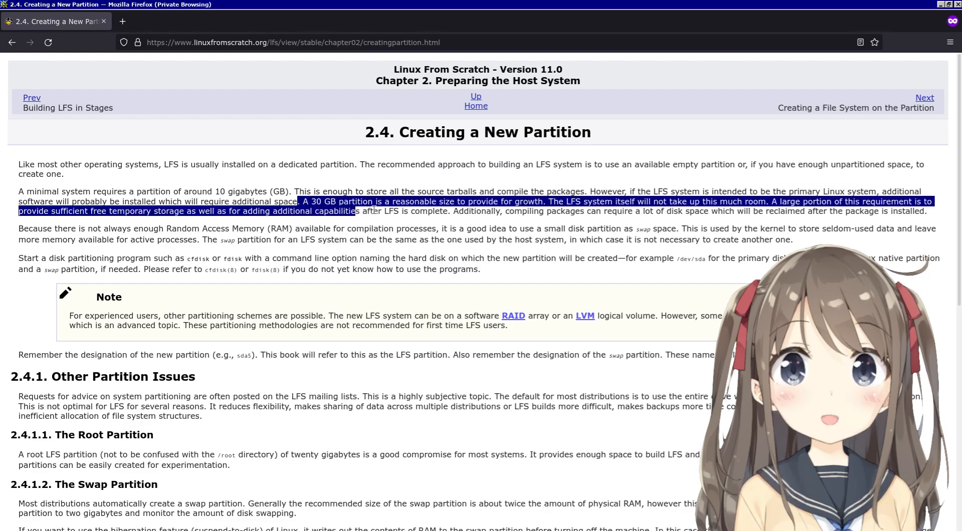
left_click(178, 269)
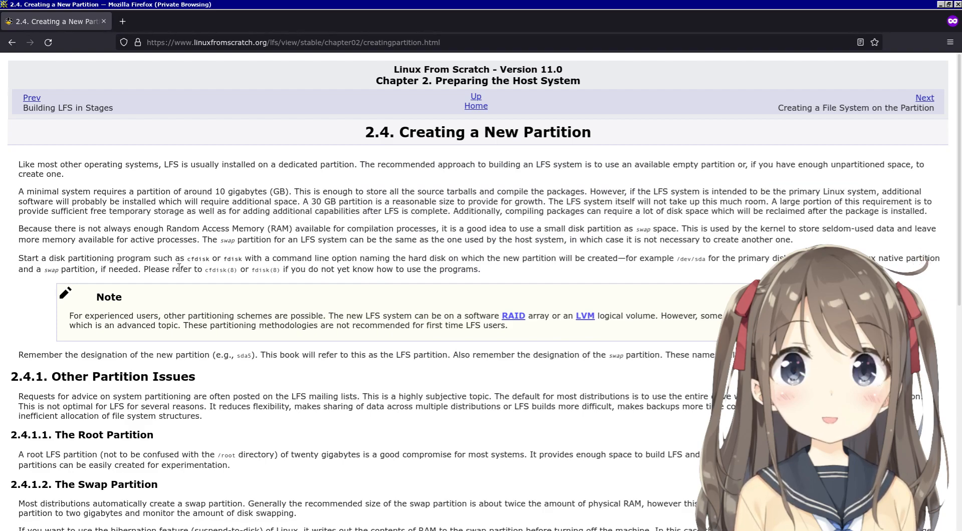
mouse_move(32, 328)
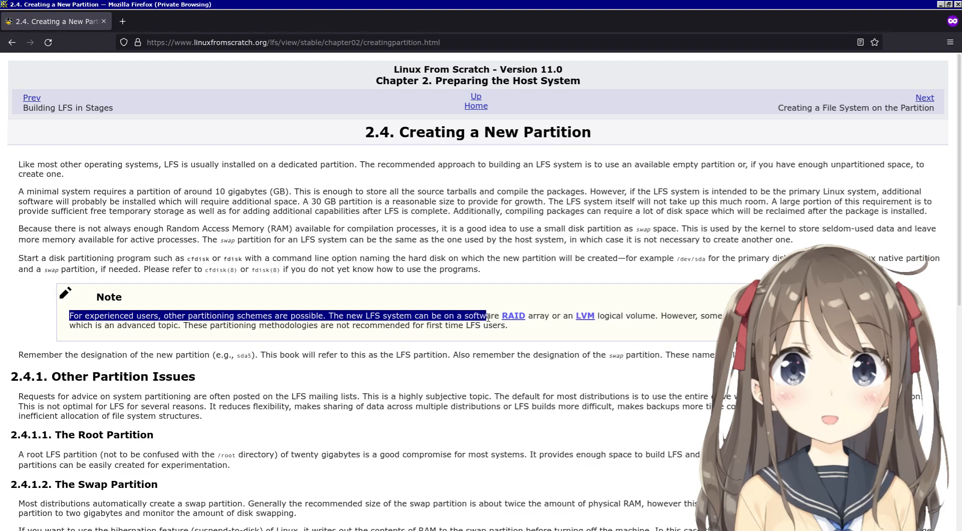
scroll("down", 3)
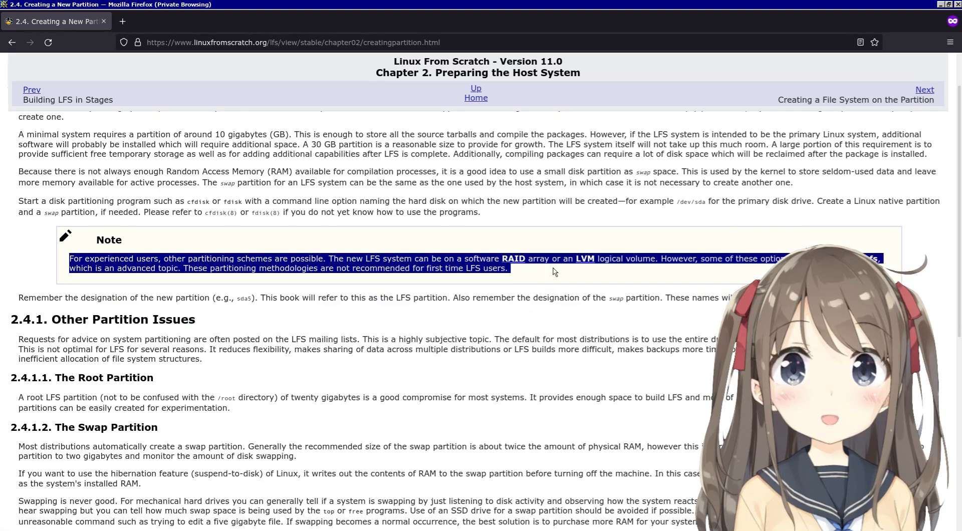
left_click(652, 274)
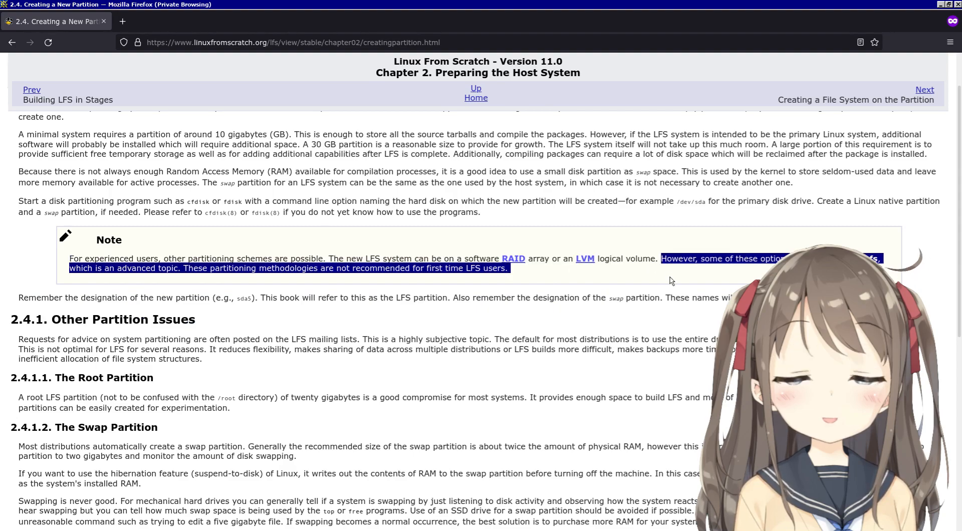
mouse_move(644, 274)
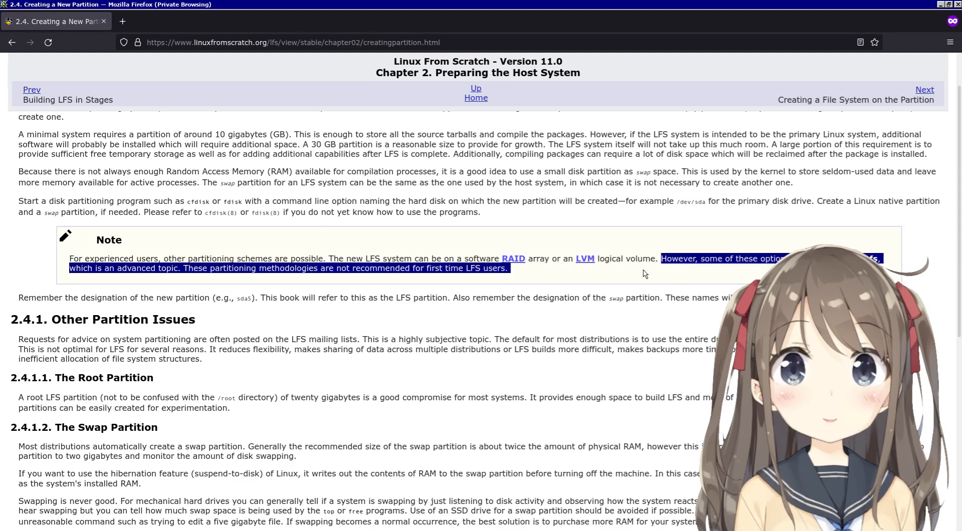
left_click(185, 267)
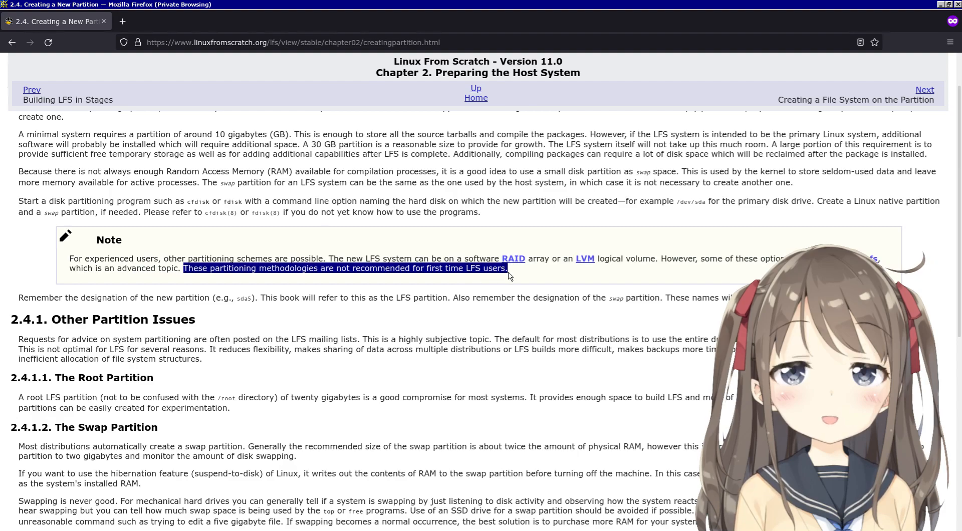
left_click(509, 275)
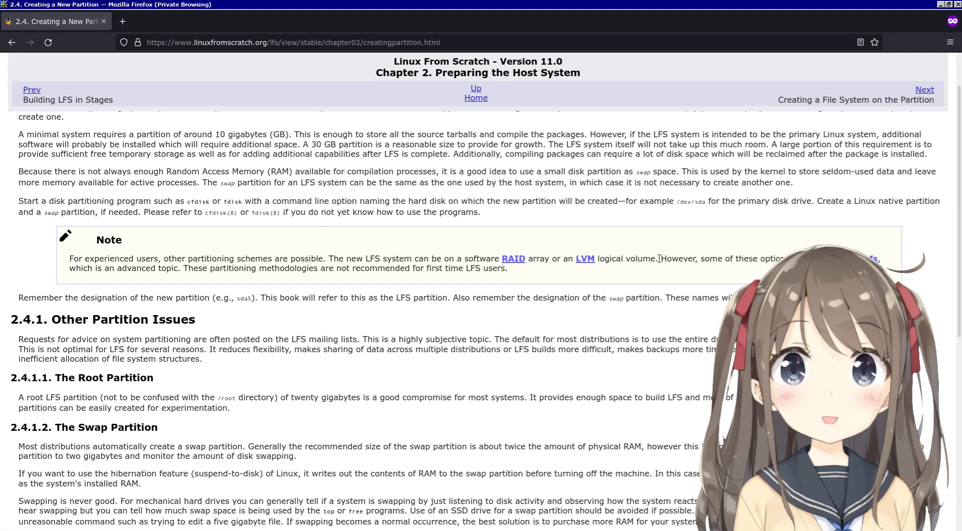
mouse_move(670, 280)
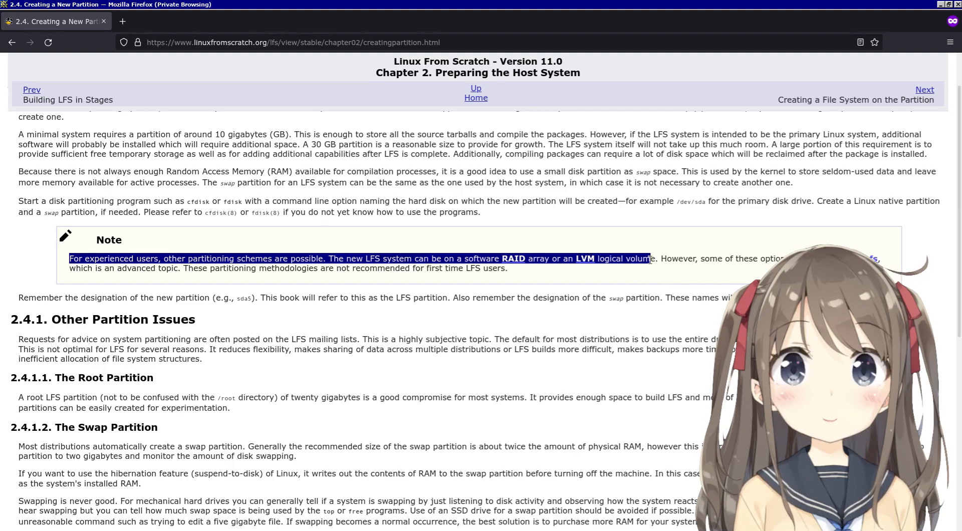
left_click(39, 307)
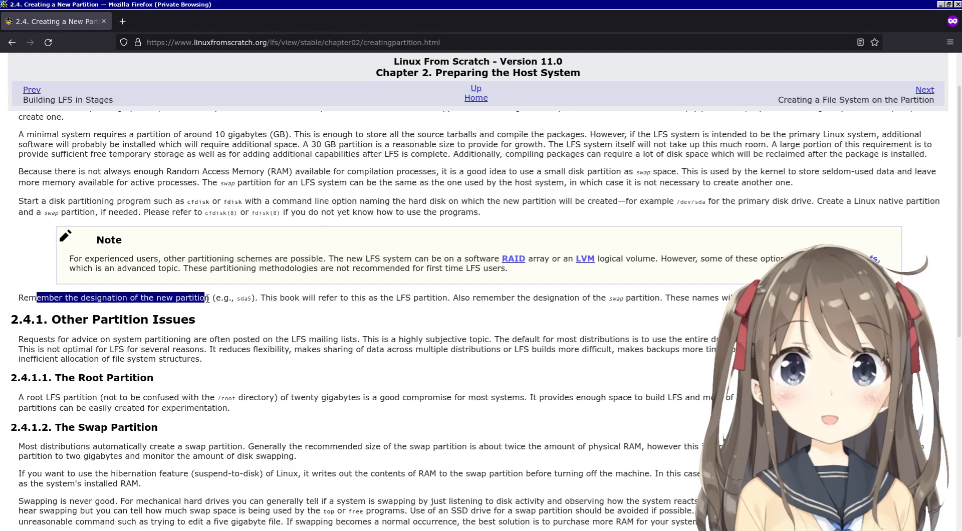
scroll("down", 3)
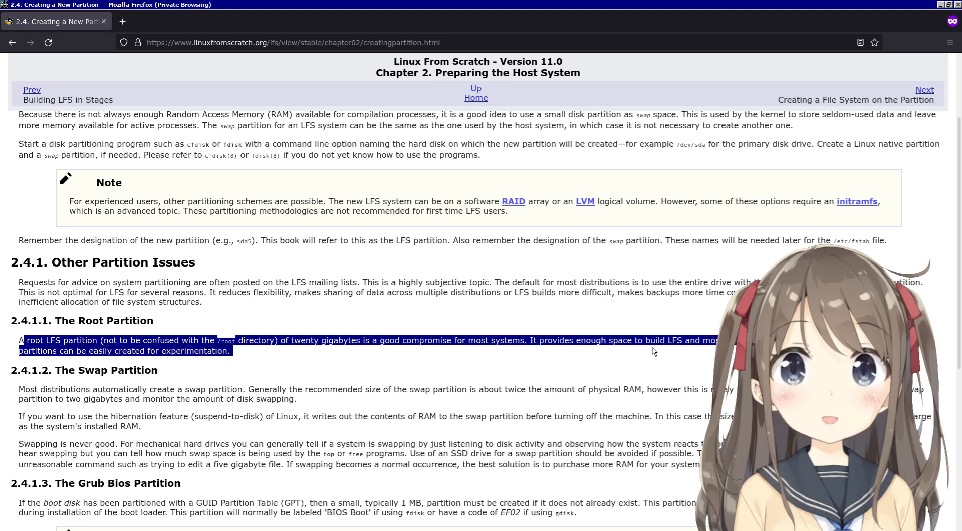
left_click(300, 377)
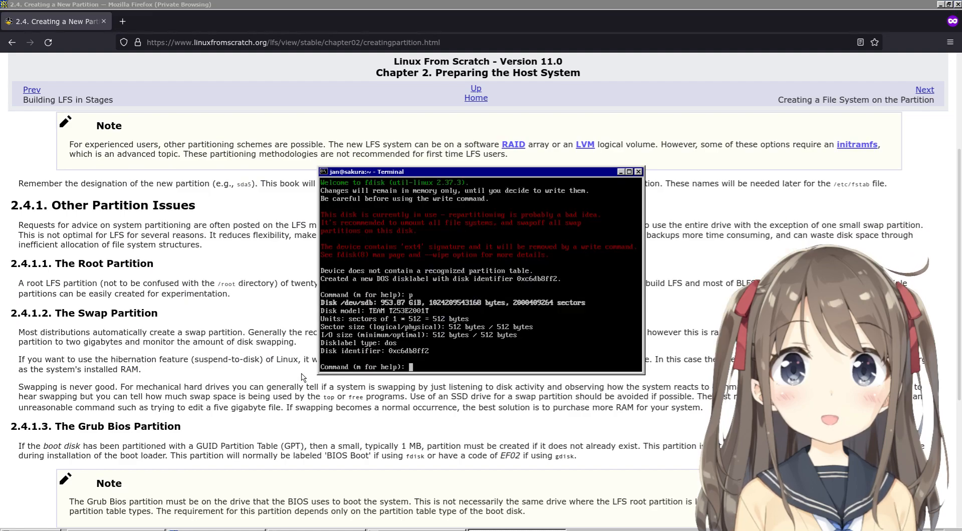
Create primary partition 1 from sector 2048 sized +30G in fdisk and write it
type("n")
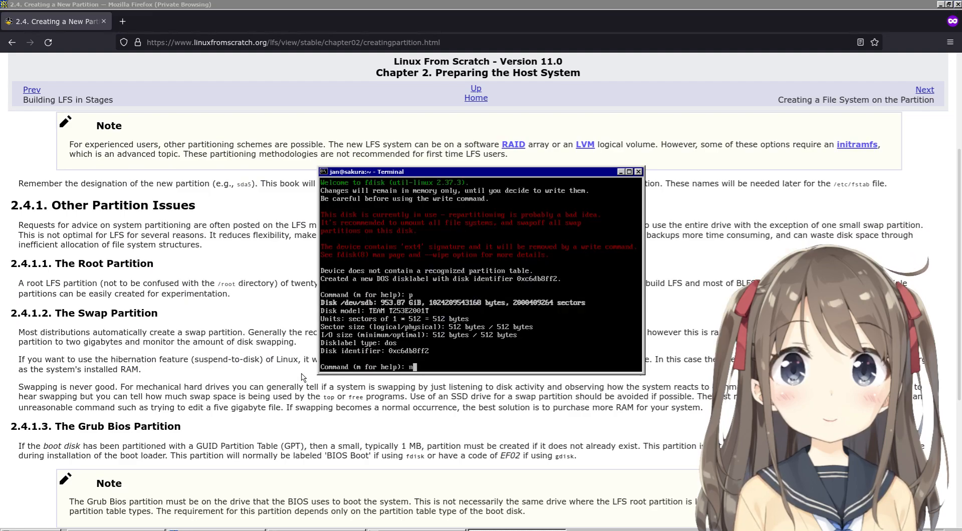
key("Return")
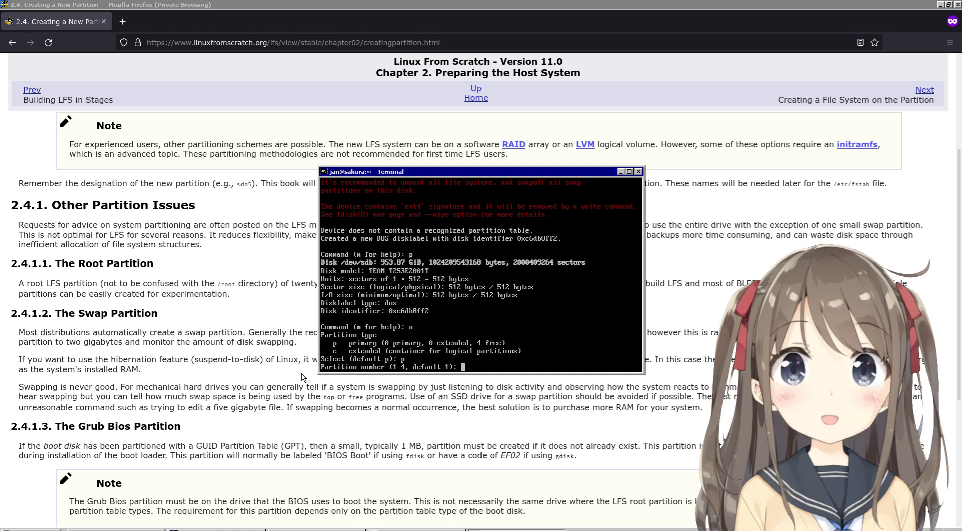
key("Return")
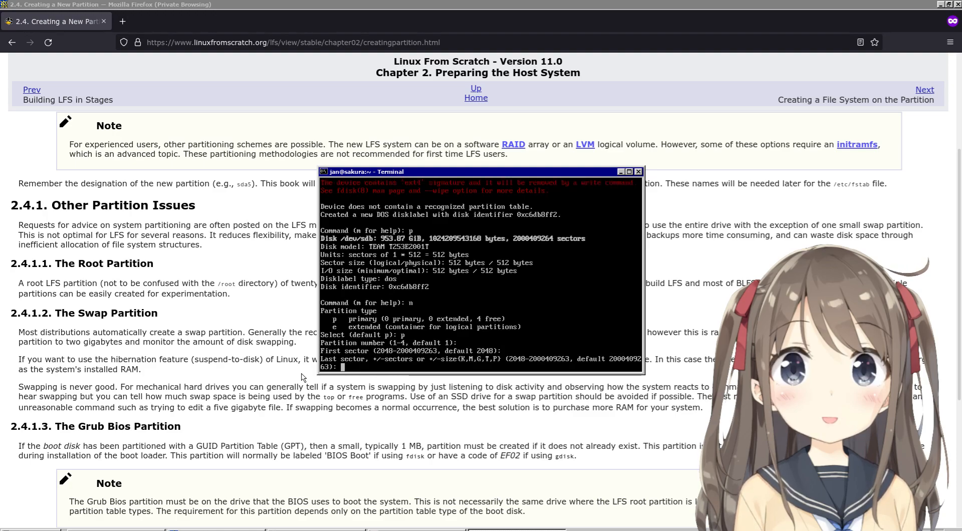
type("20")
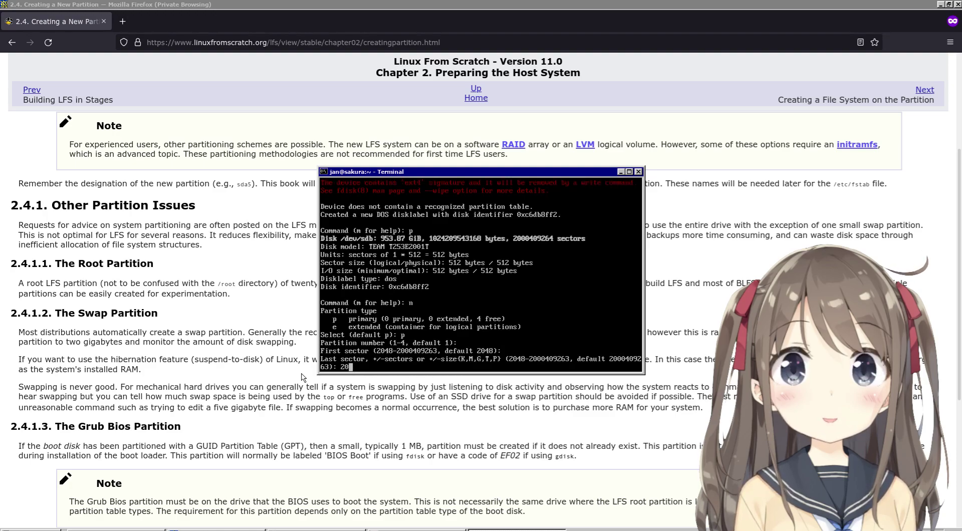
type("+")
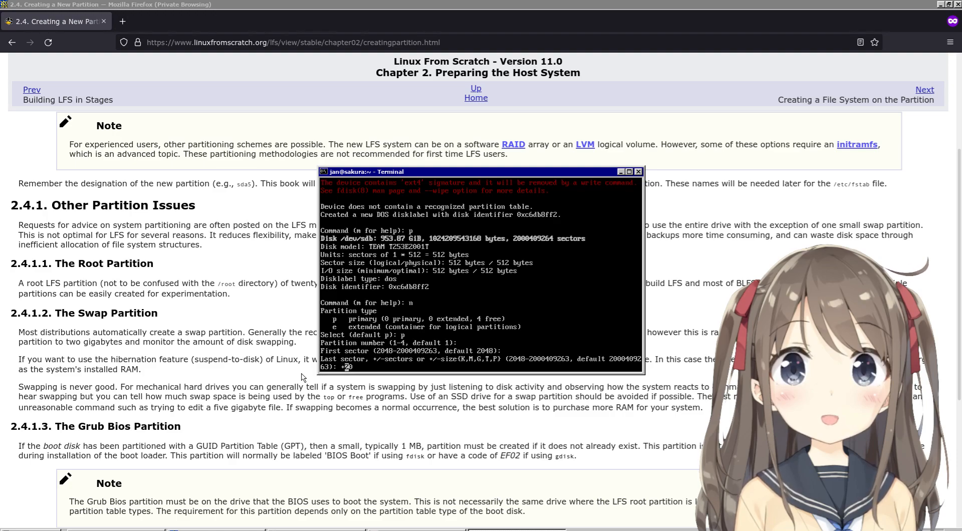
type("+3")
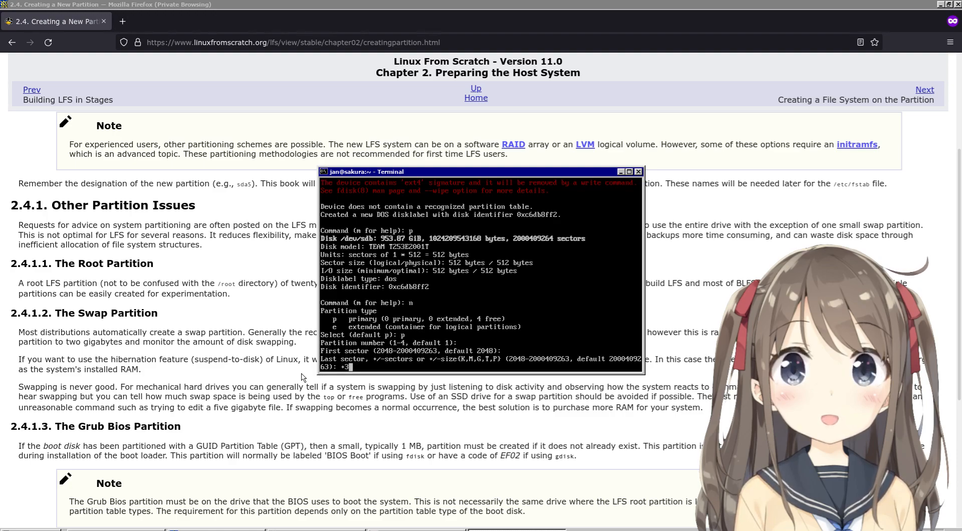
type("0G")
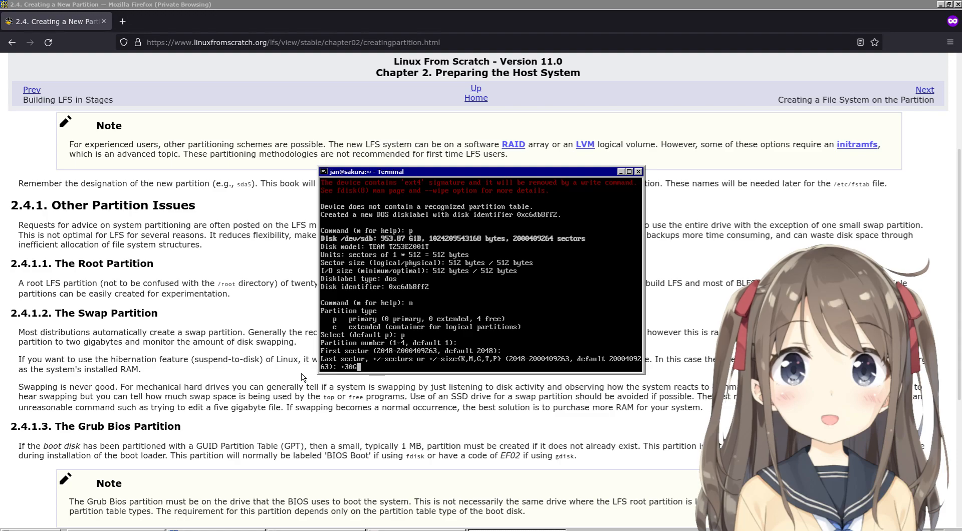
key("Return")
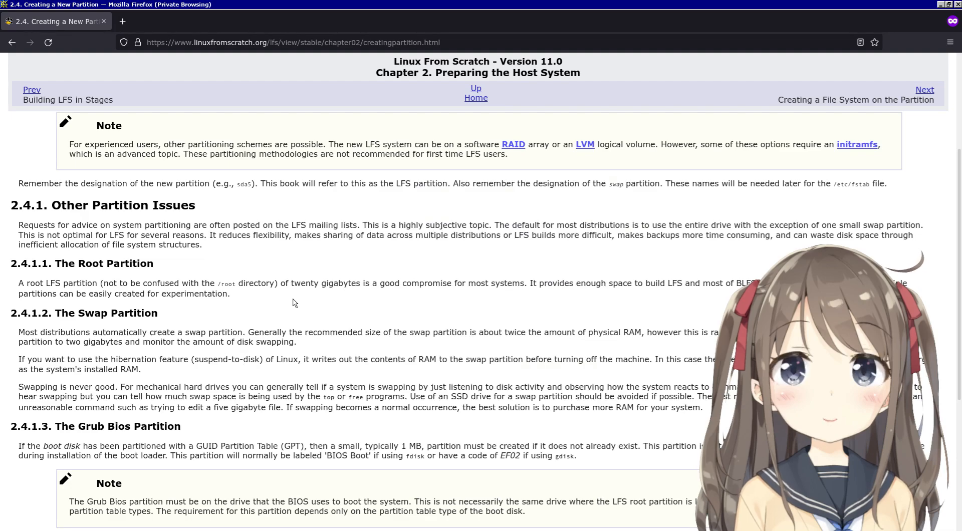
mouse_move(411, 303)
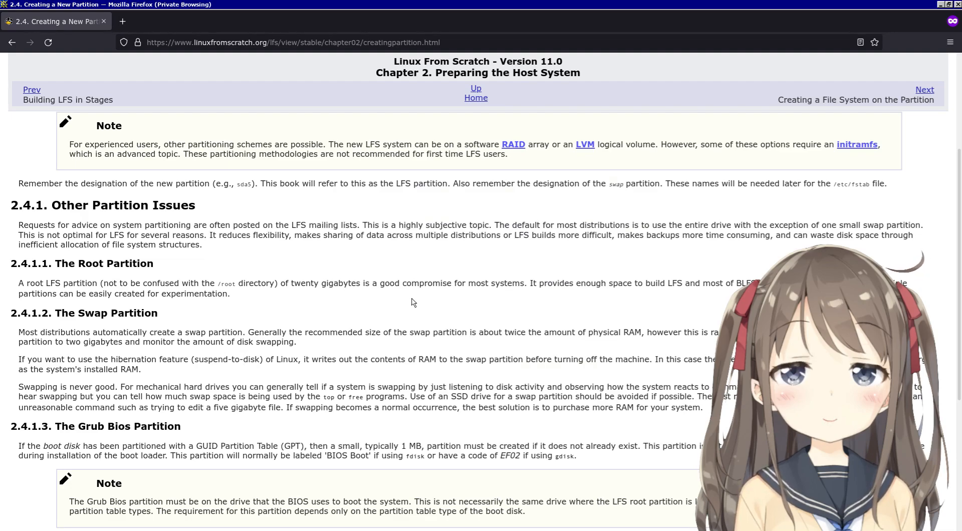
mouse_move(352, 282)
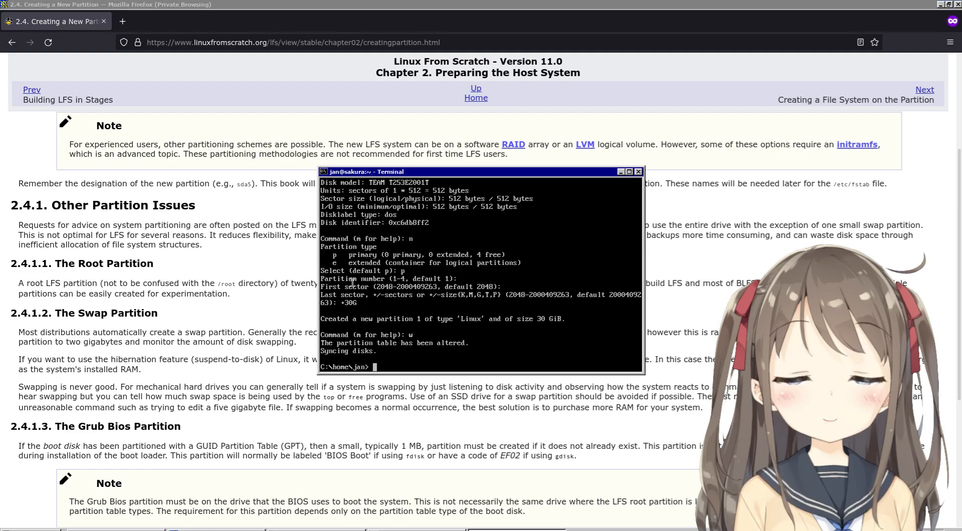
type("celar")
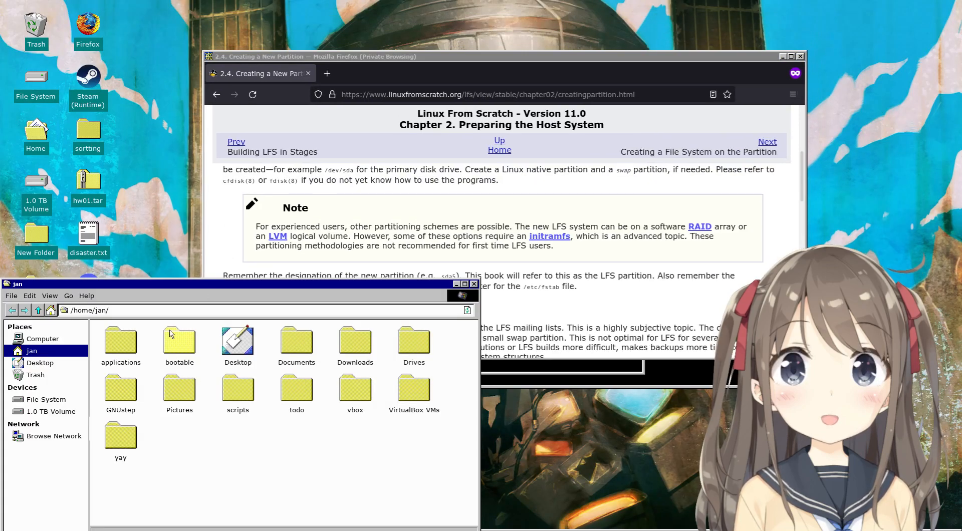
Close the home folder window and browse the 1.0 TB Volume's contents
left_click(473, 283)
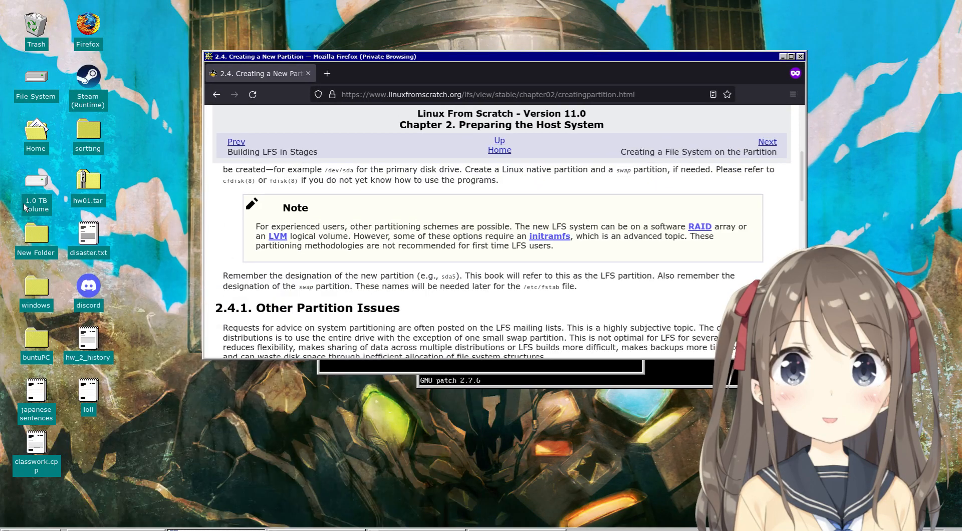
double_click(36, 188)
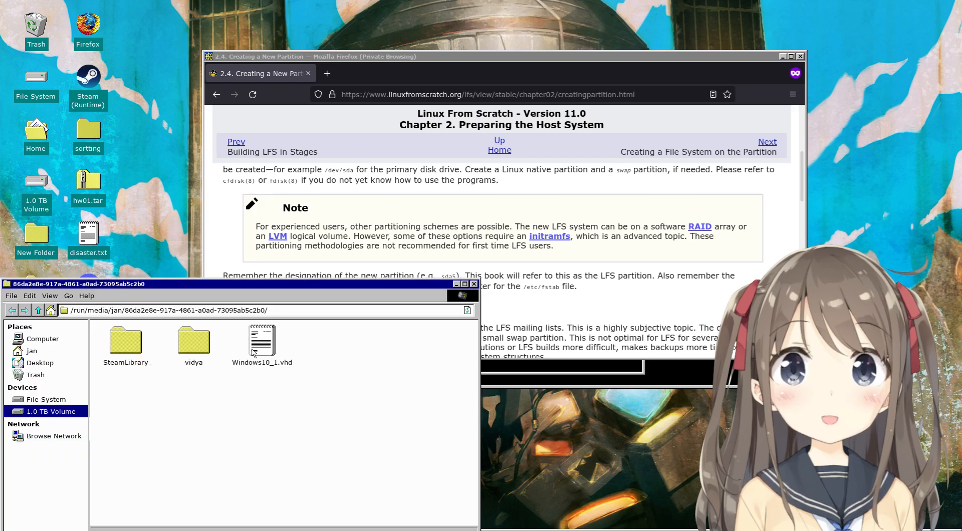
left_click(464, 284)
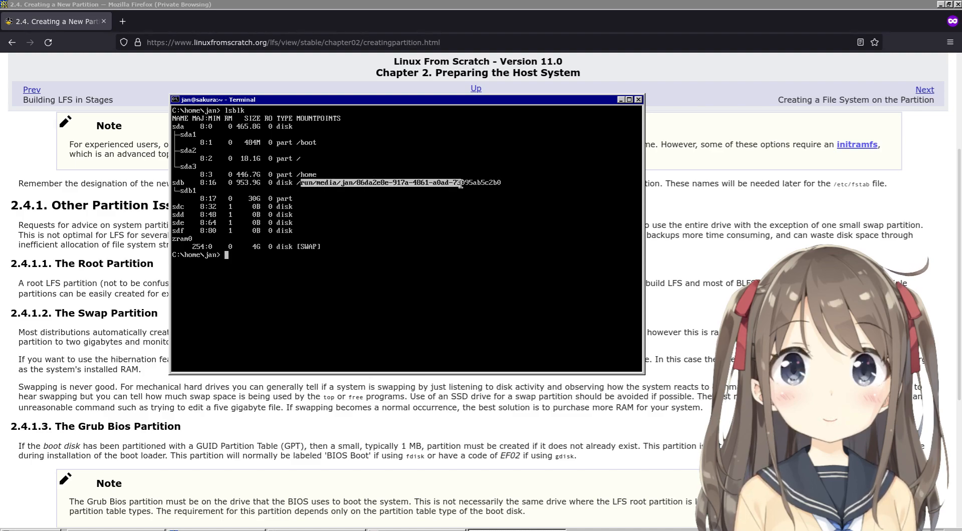
mouse_move(406, 204)
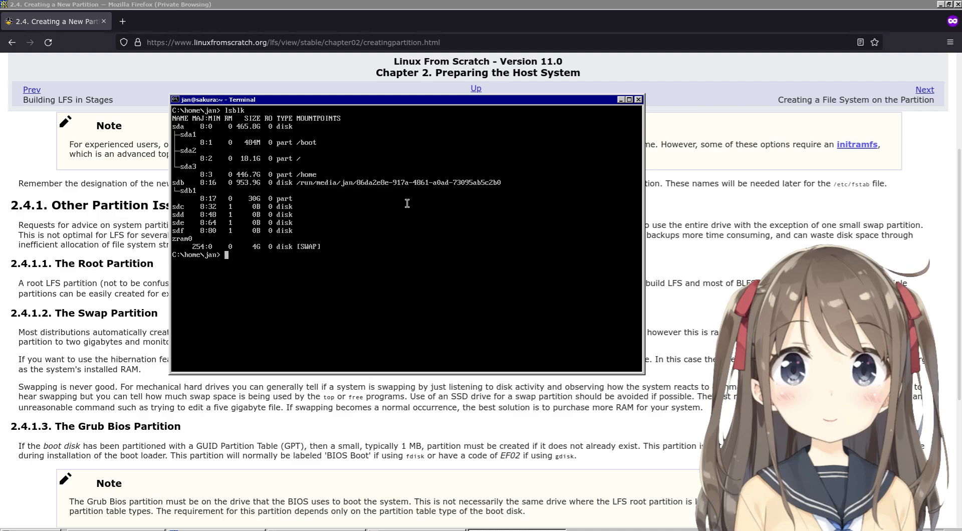
mouse_move(212, 185)
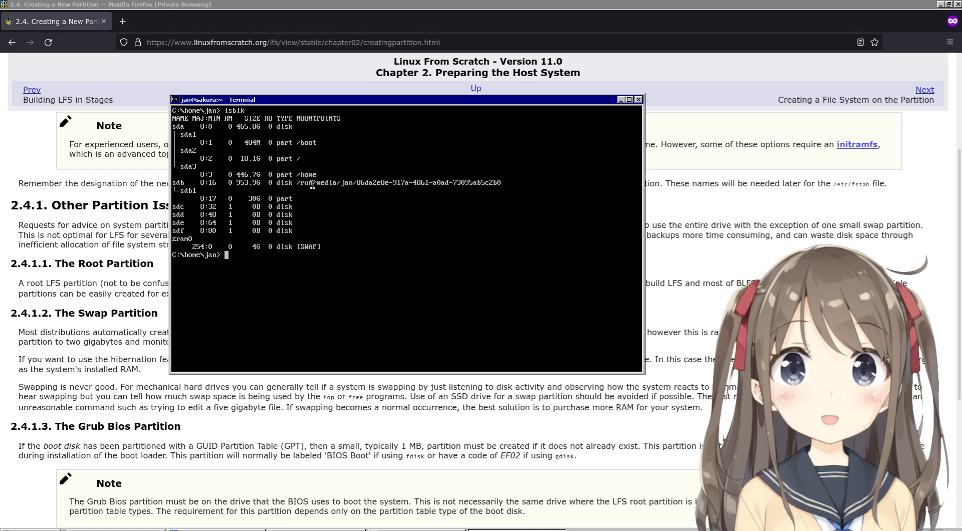
mouse_move(251, 189)
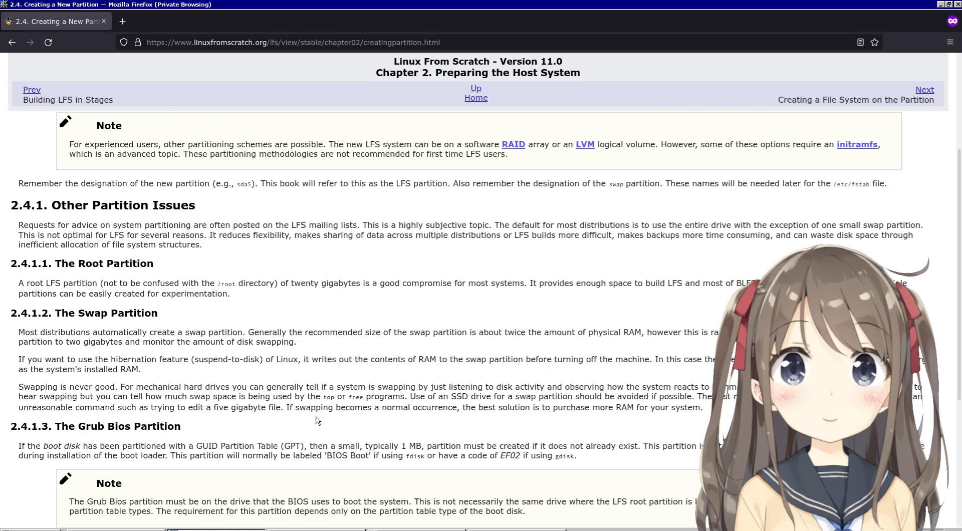
scroll("down", 3)
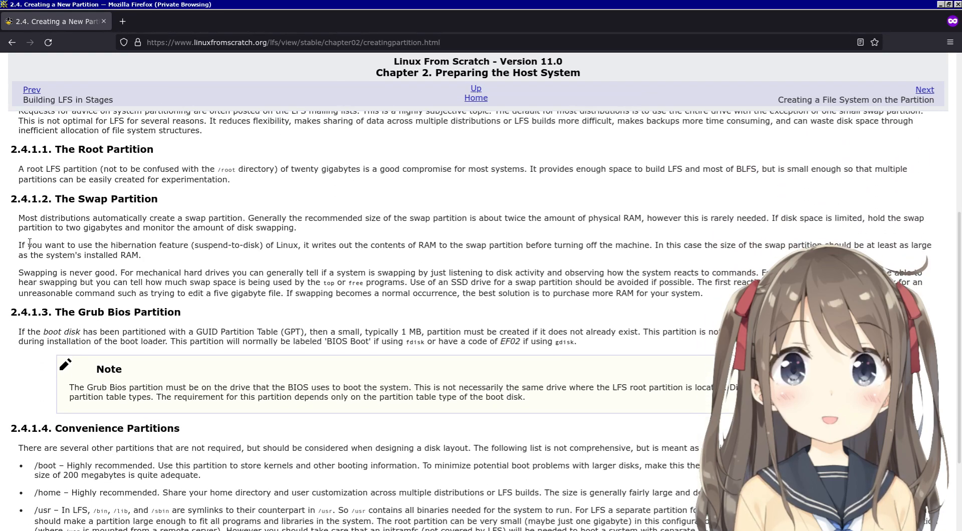
scroll("up", 3)
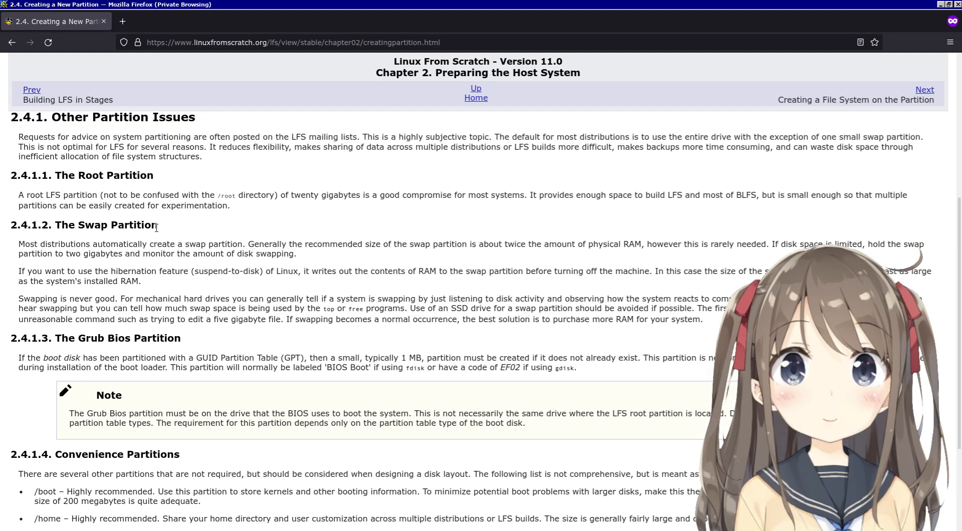
scroll("up", 3)
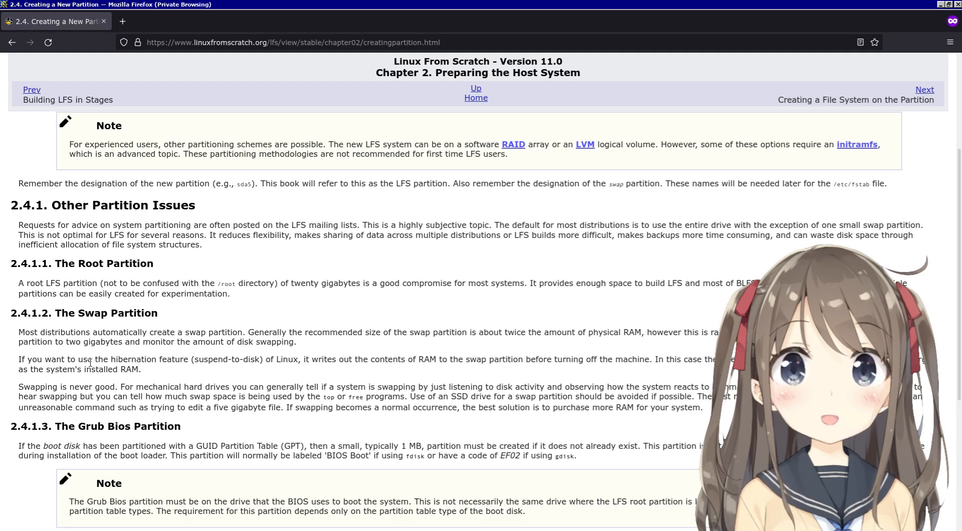
Select the whole 'If you want to use the hibernation feature' paragraph and read on
double_click(131, 360)
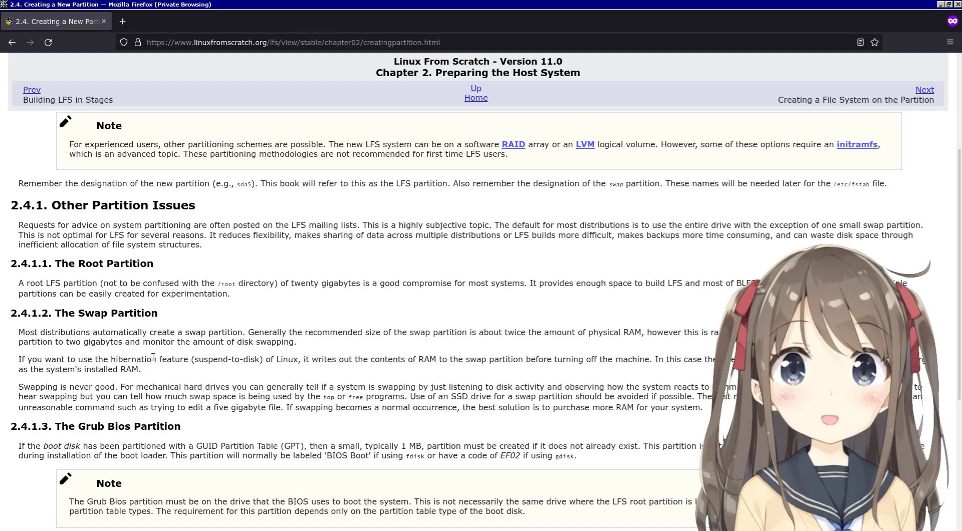
double_click(132, 360)
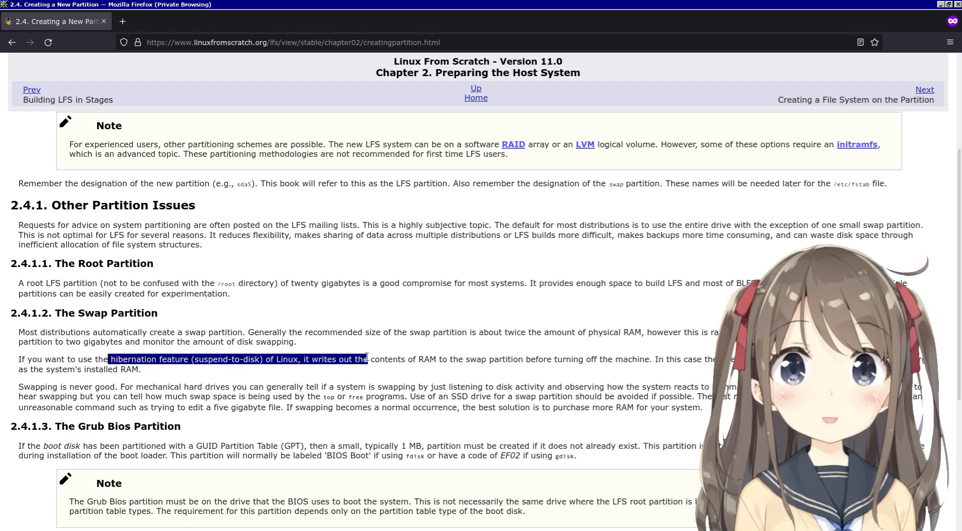
double_click(220, 360)
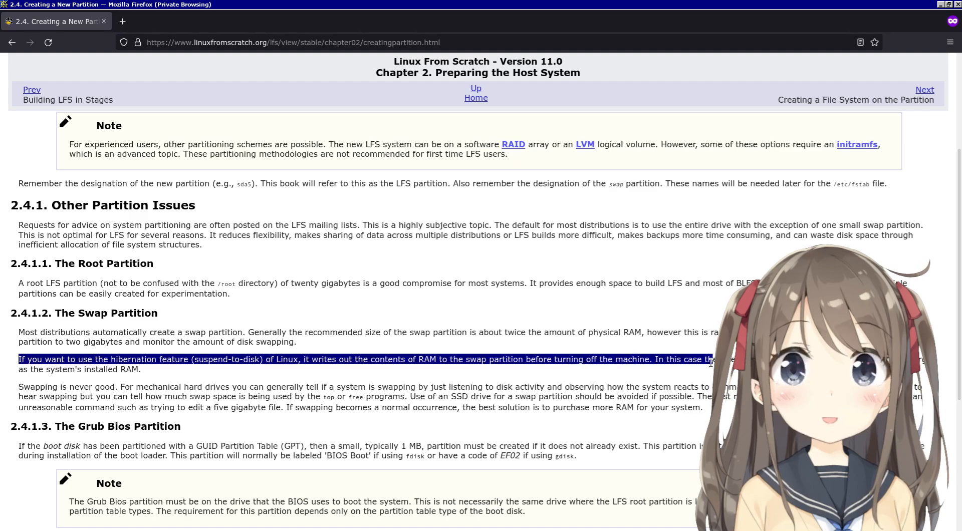
left_click(189, 372)
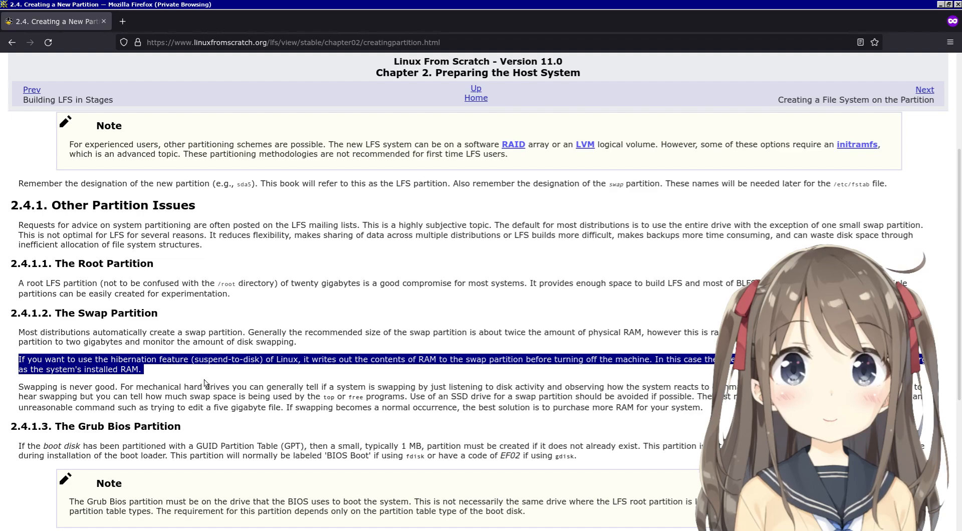
scroll("down", 3)
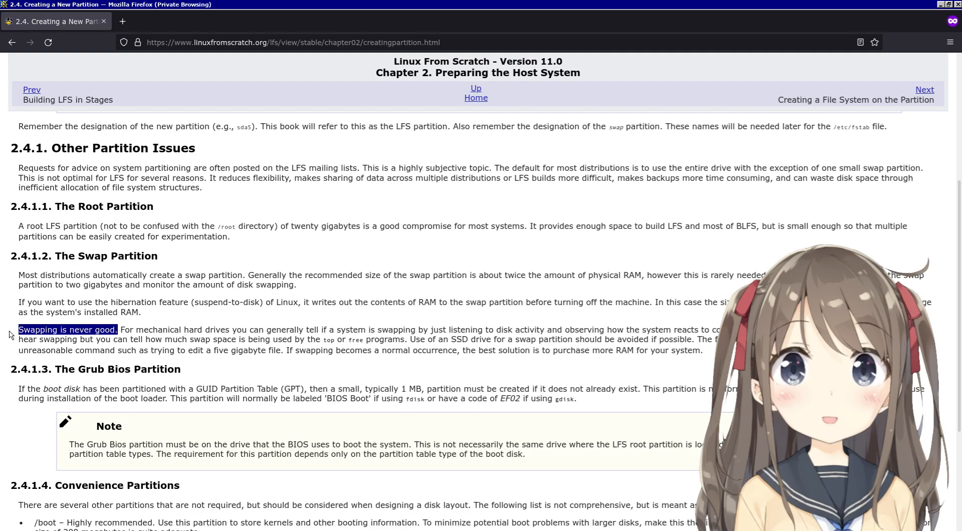
mouse_move(120, 336)
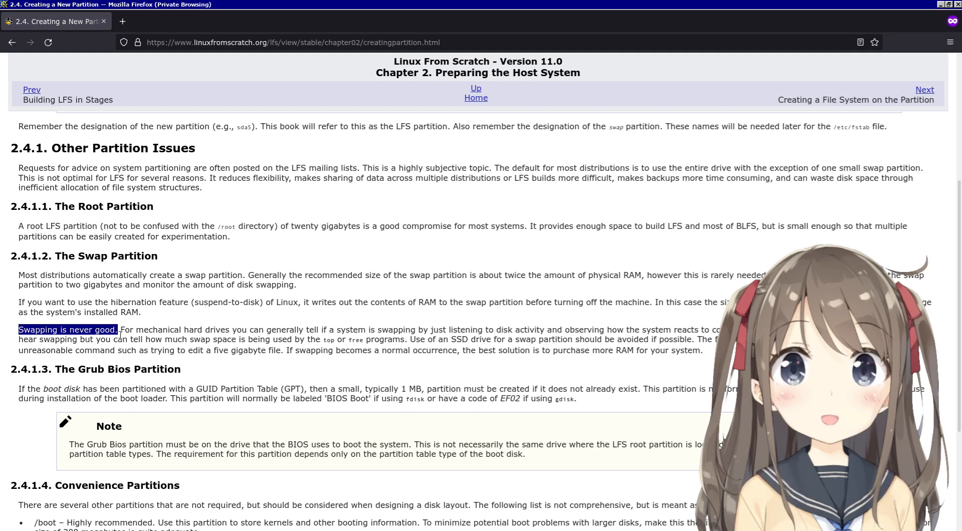
mouse_move(138, 325)
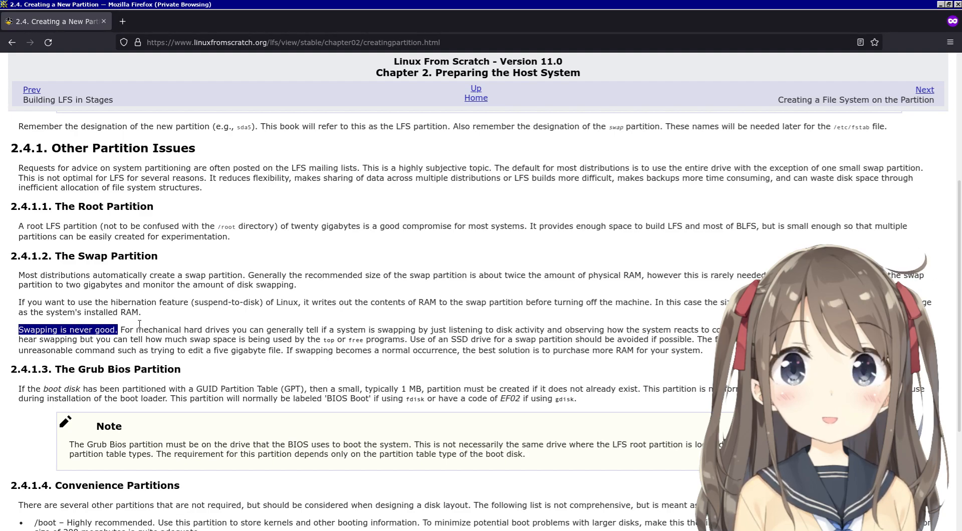
left_click(61, 330)
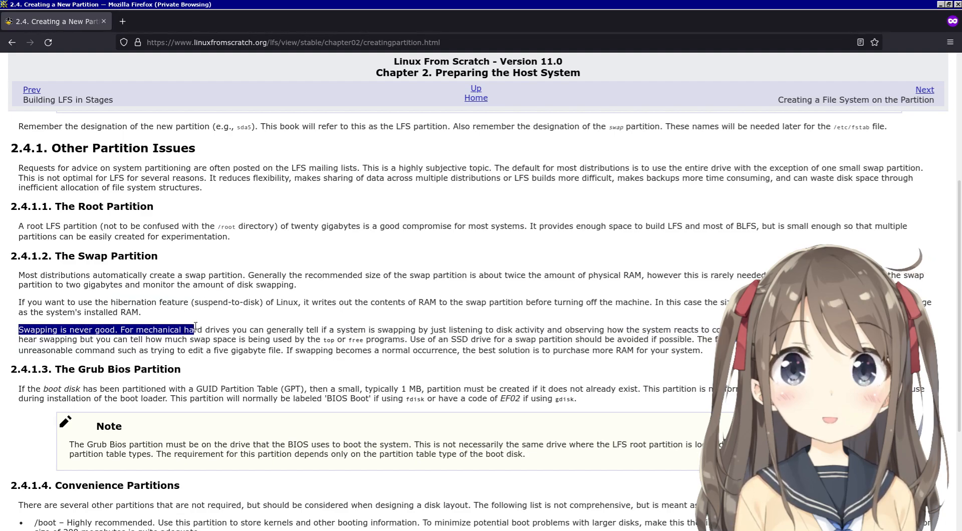
left_click(111, 329)
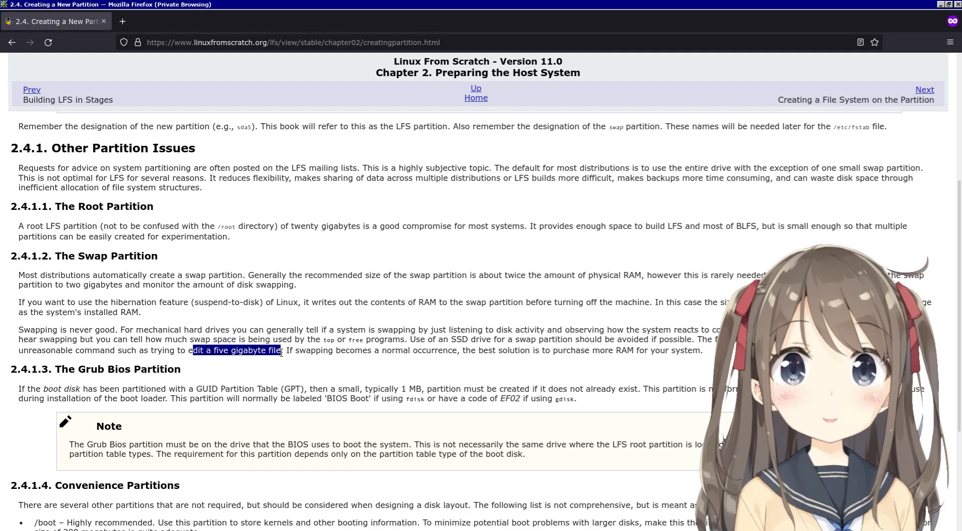
left_click(367, 336)
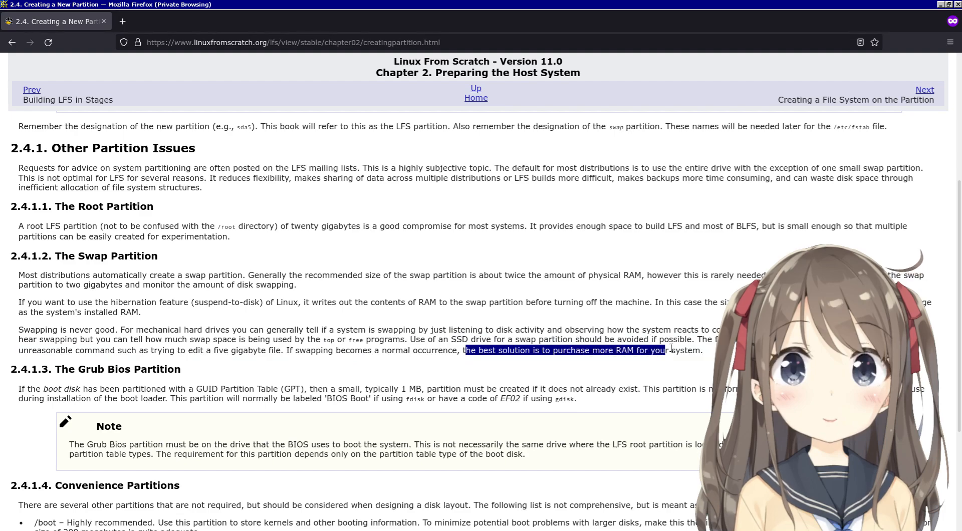
scroll("down", 3)
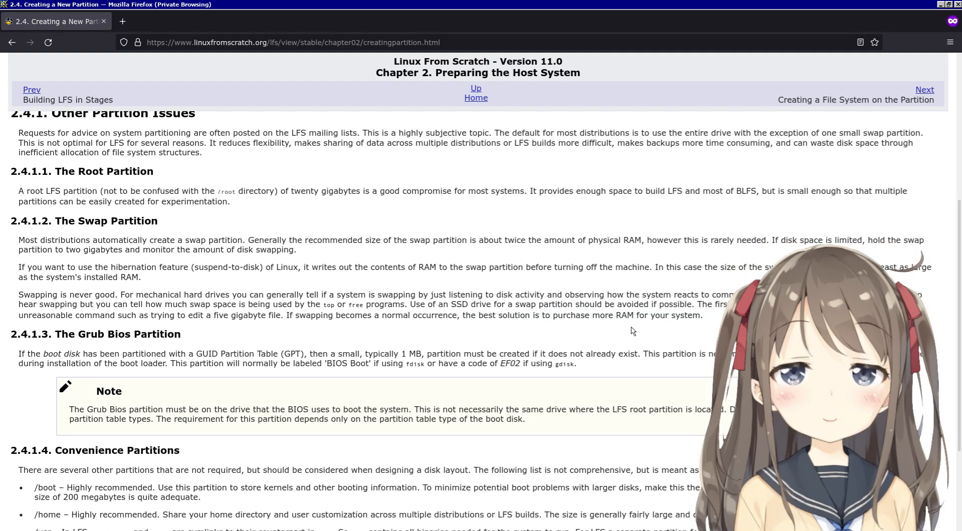
Scroll to 2.4.1.3 The Grub Bios Partition and highlight its note on labelling BIOS Boot partitions
scroll("down", 3)
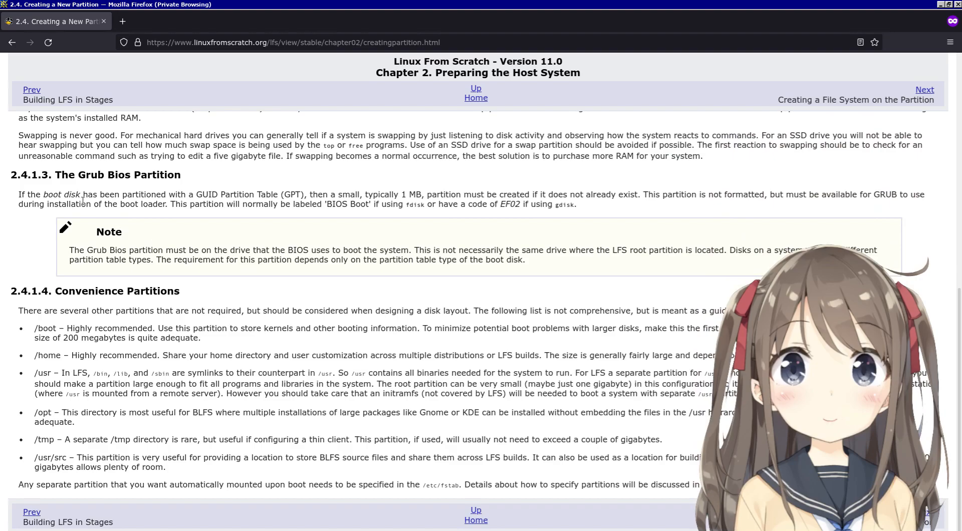
scroll("up", 3)
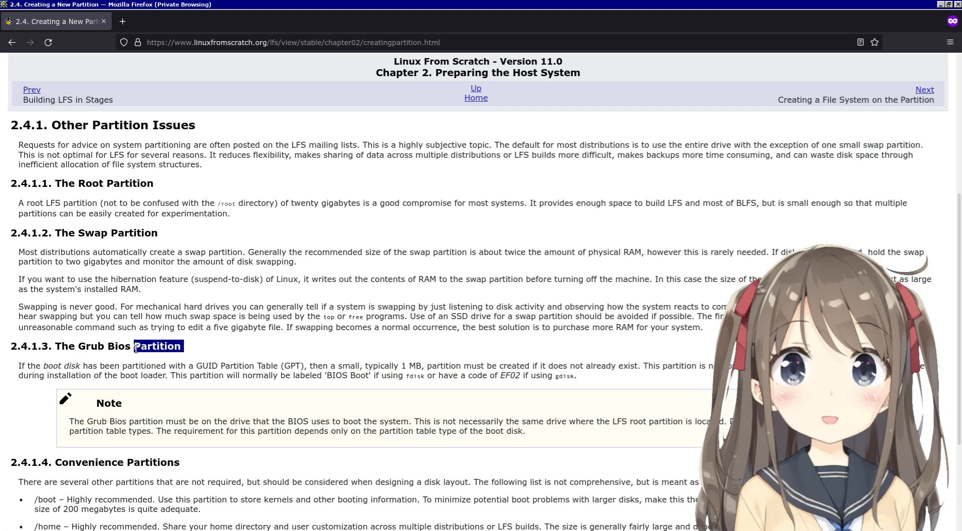
left_click(58, 361)
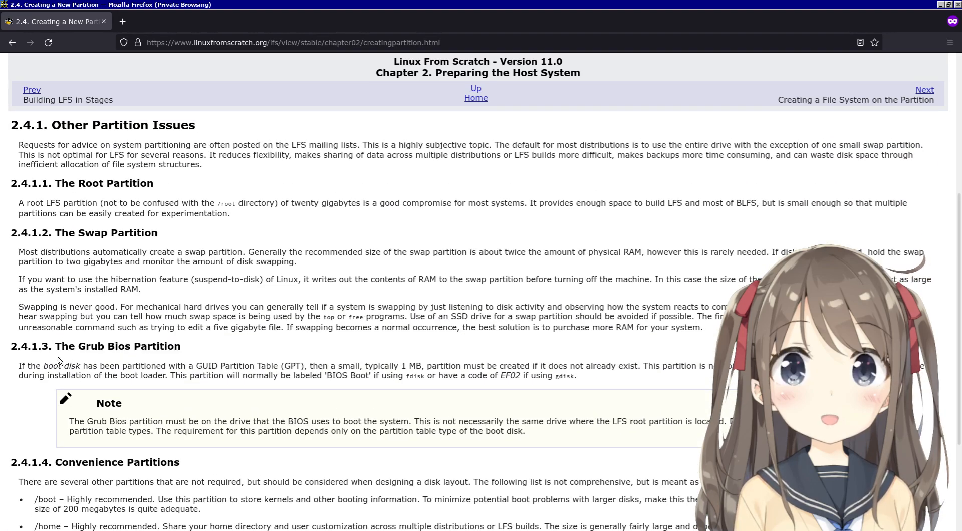
scroll("down", 3)
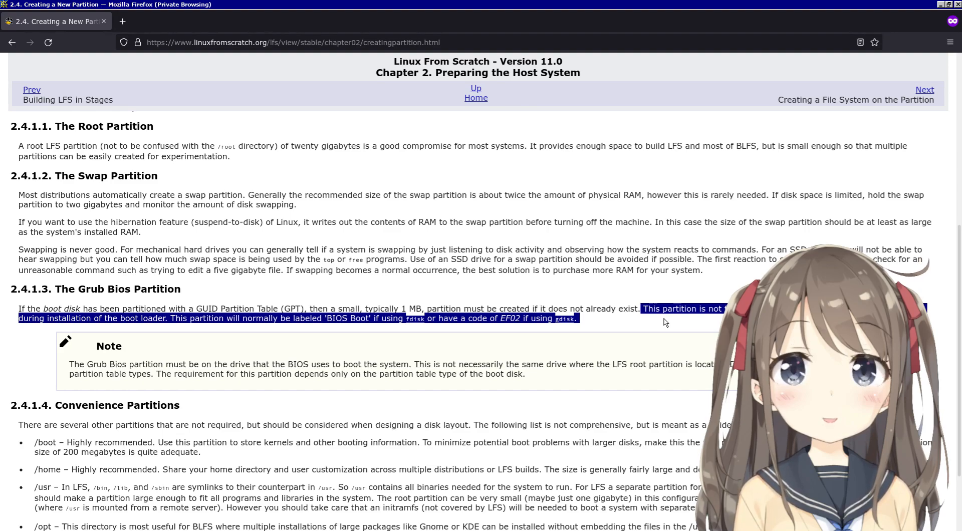
left_click(665, 322)
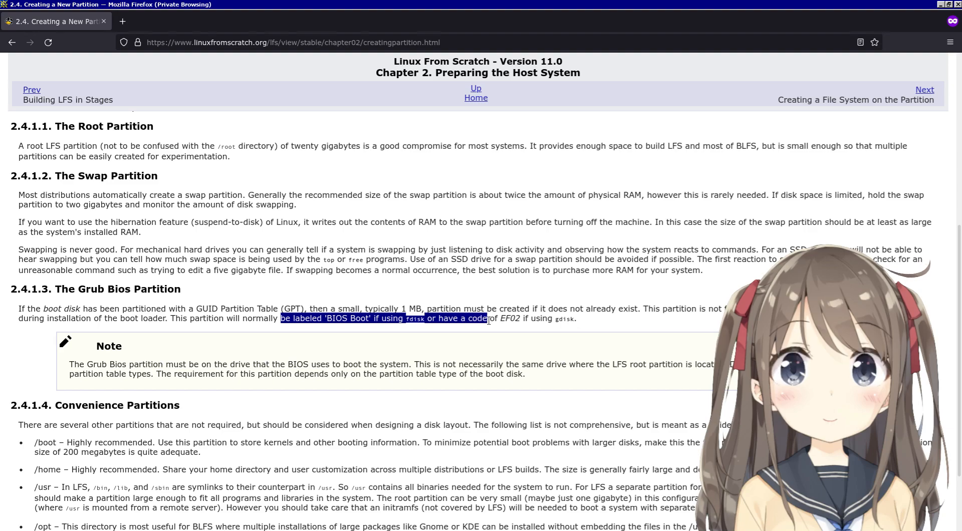
left_click(582, 325)
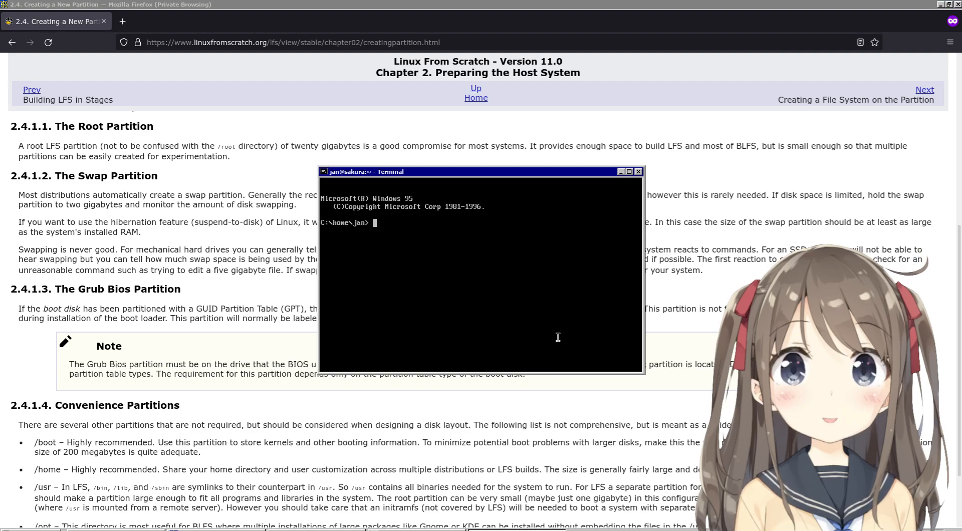
Run sudo fdisk /dev/sdb and print its dos-labelled table with the single 30G Linux partition
type("f")
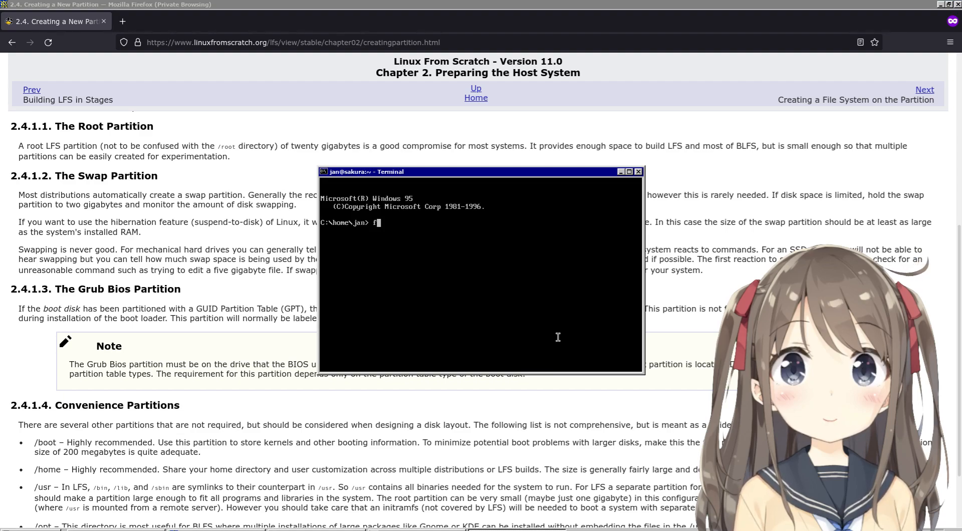
type("disk")
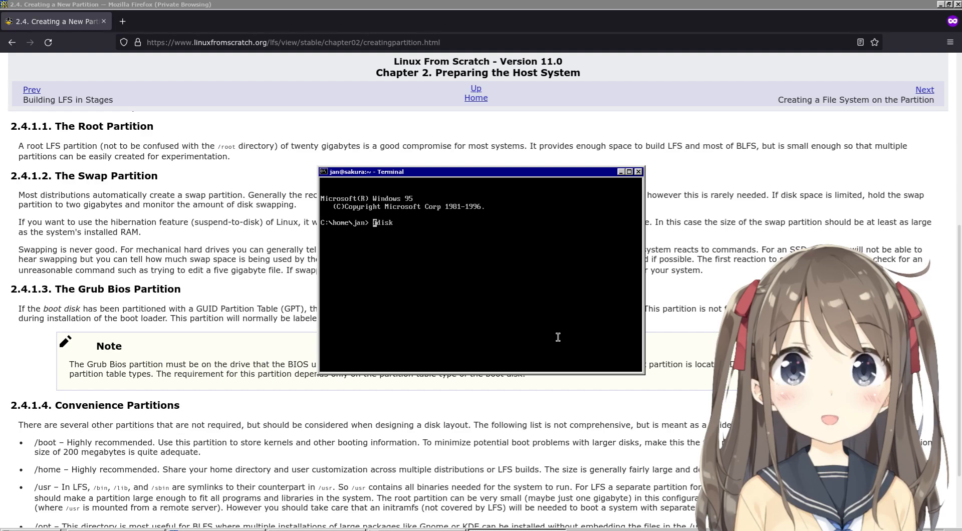
type("sudo fdisk")
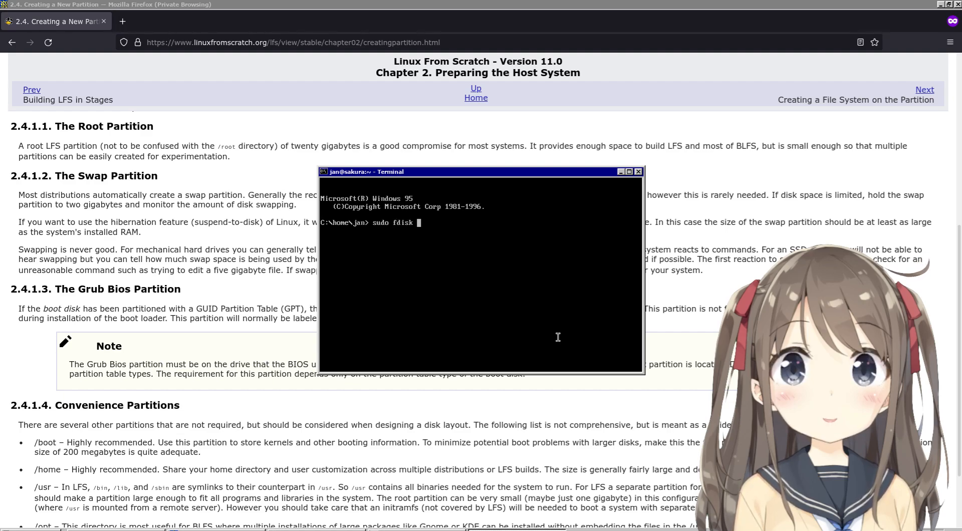
type("/dev/sdb")
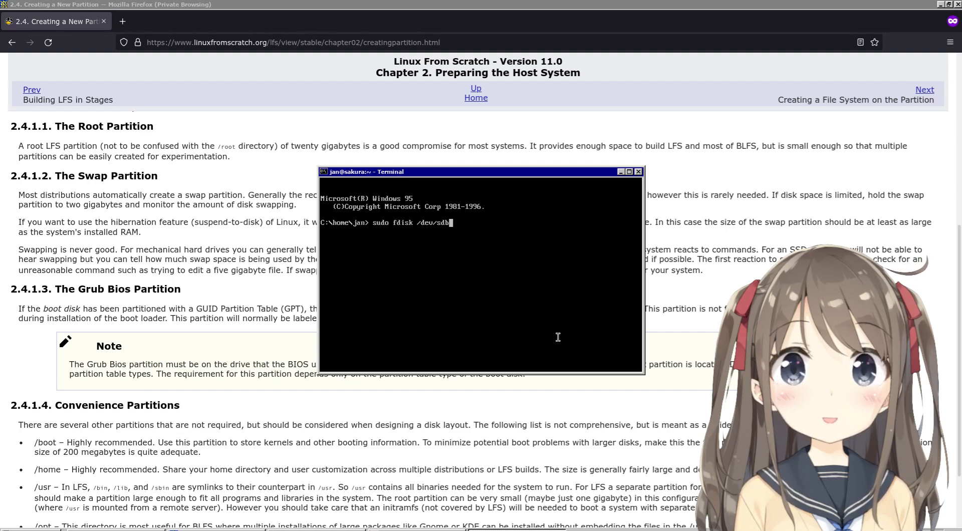
key("Return")
type("p")
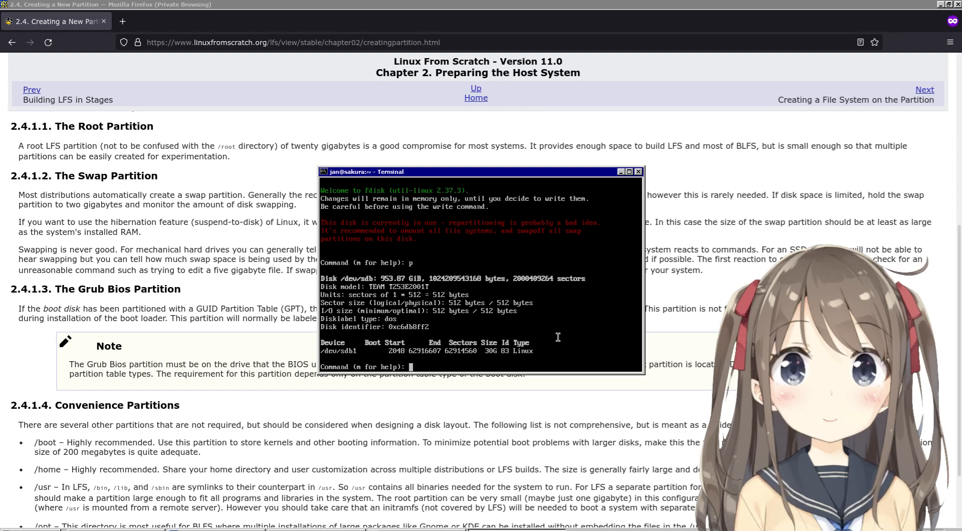
type("n")
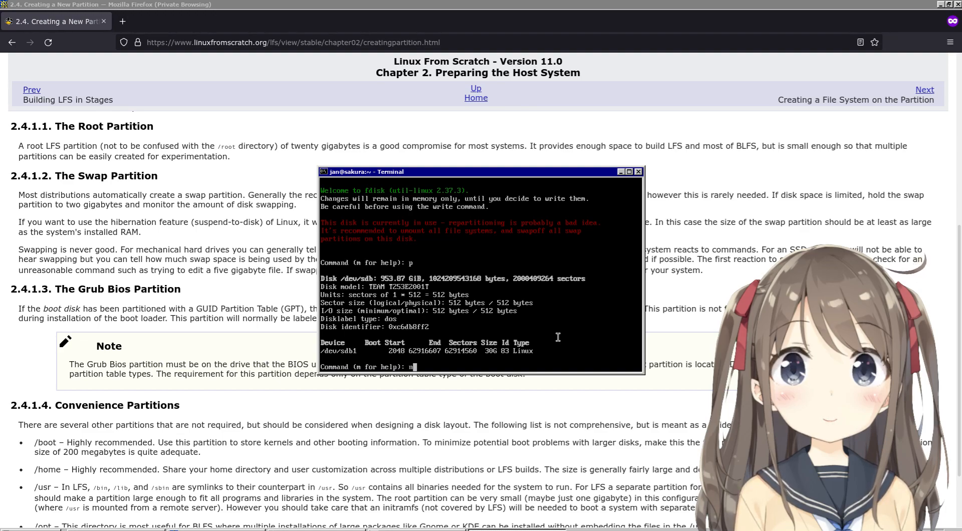
Create a new extended partition 2 on /dev/sdb with default start and size +2M
key("Return")
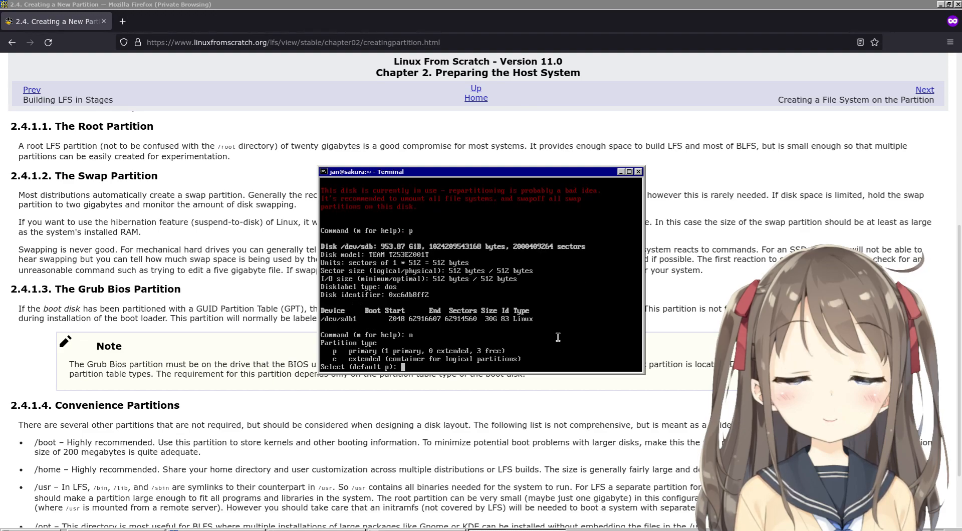
type("e")
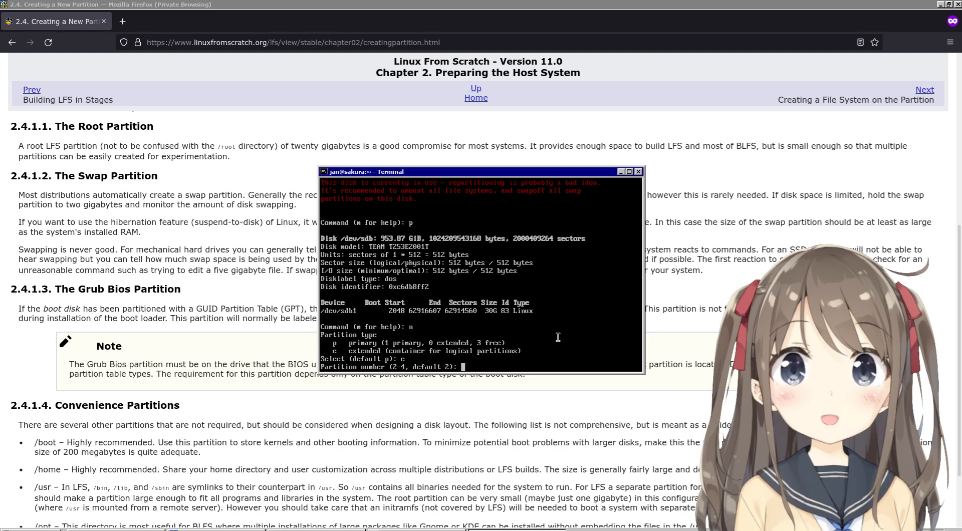
key("Return")
type("+")
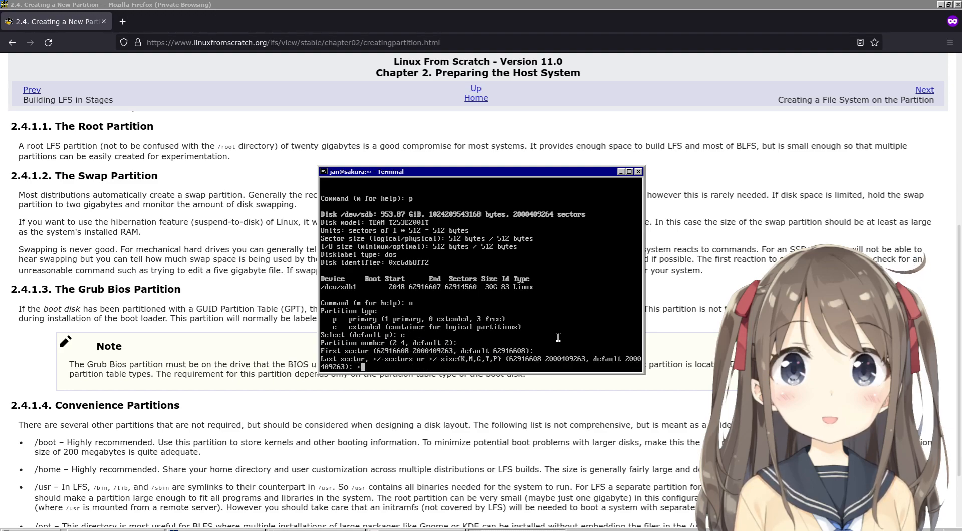
type("2M")
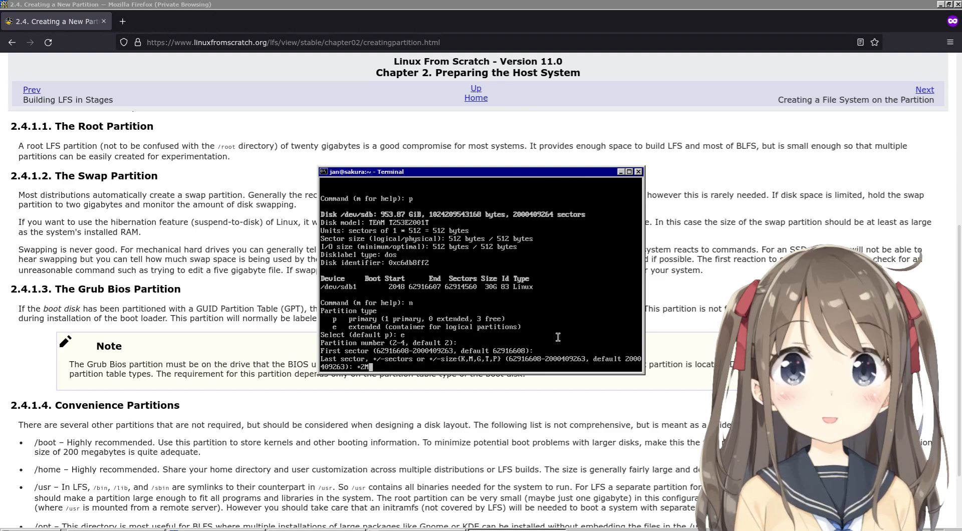
key("Return")
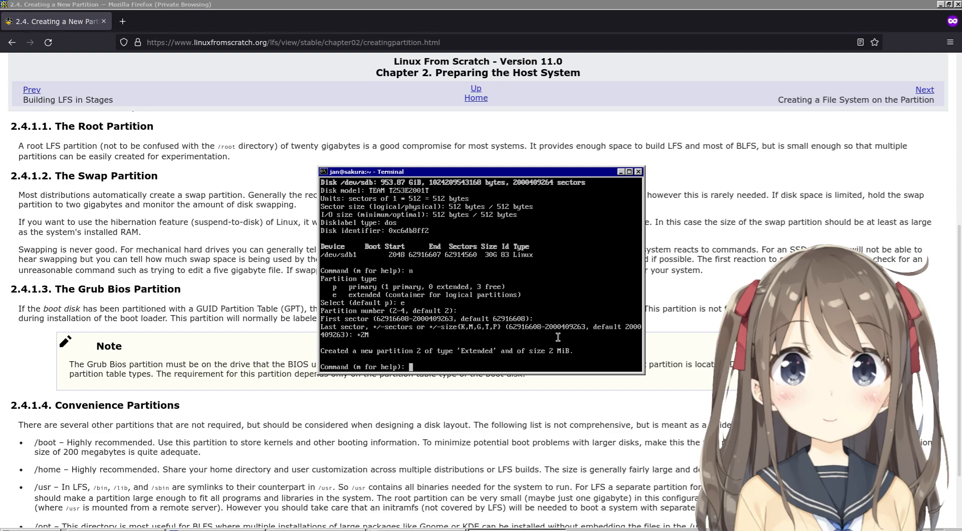
Begin changing the partition type and list the available type codes with L, scrolling through them
type("t")
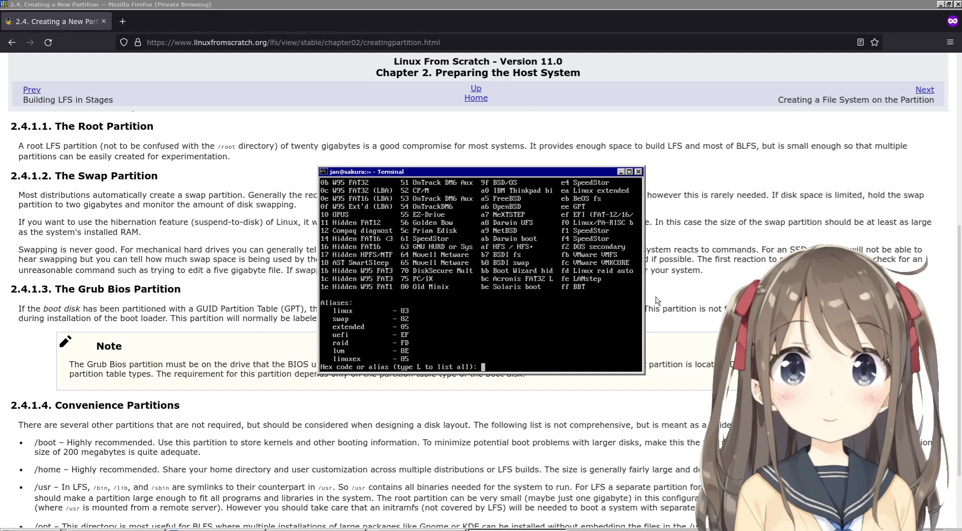
type("L")
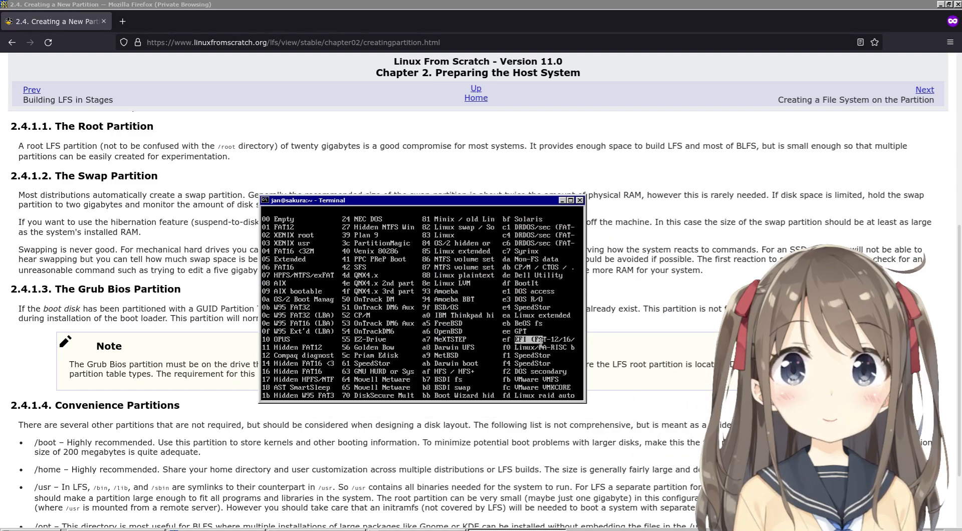
scroll("down", 3)
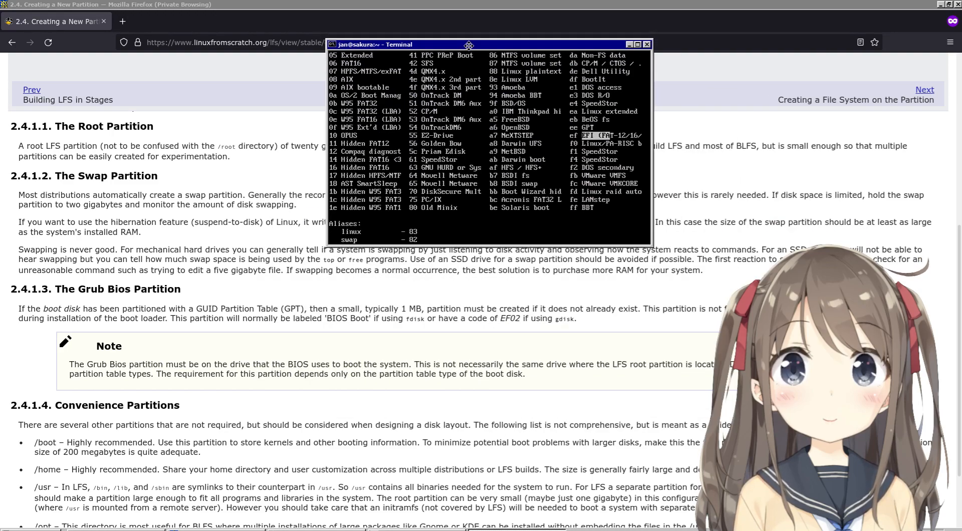
left_click_drag(468, 45, 440, 60)
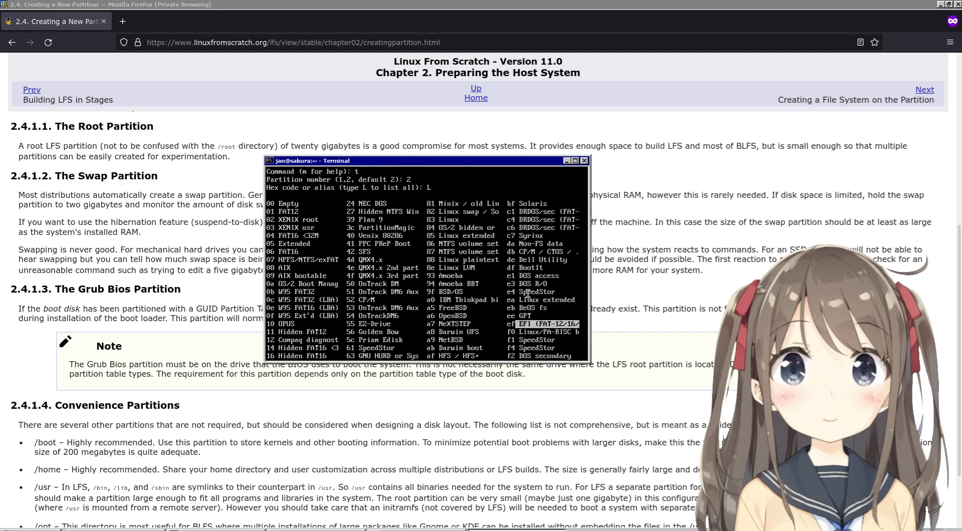
scroll("down", 3)
type("bios")
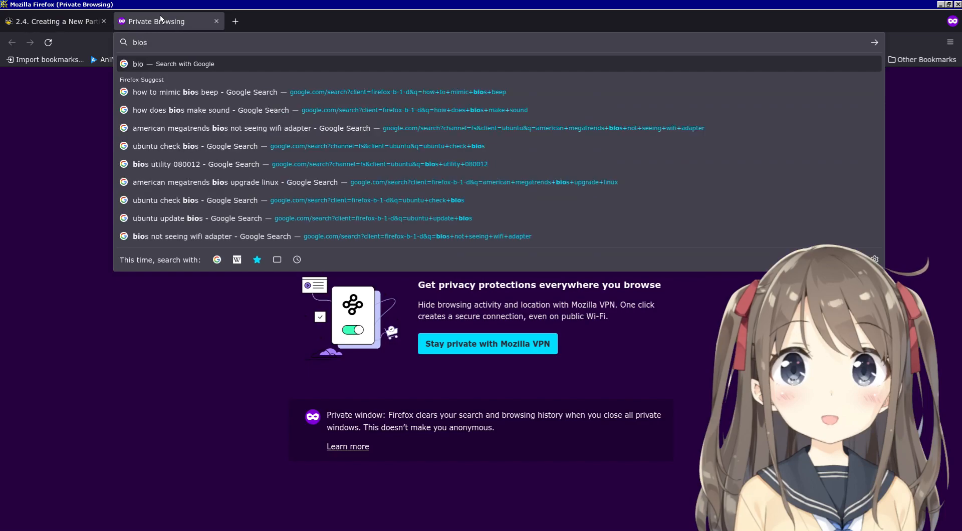
Search Google for 'bios boot partition fdisk' and open the Super User question on type ef02
type("boot partition")
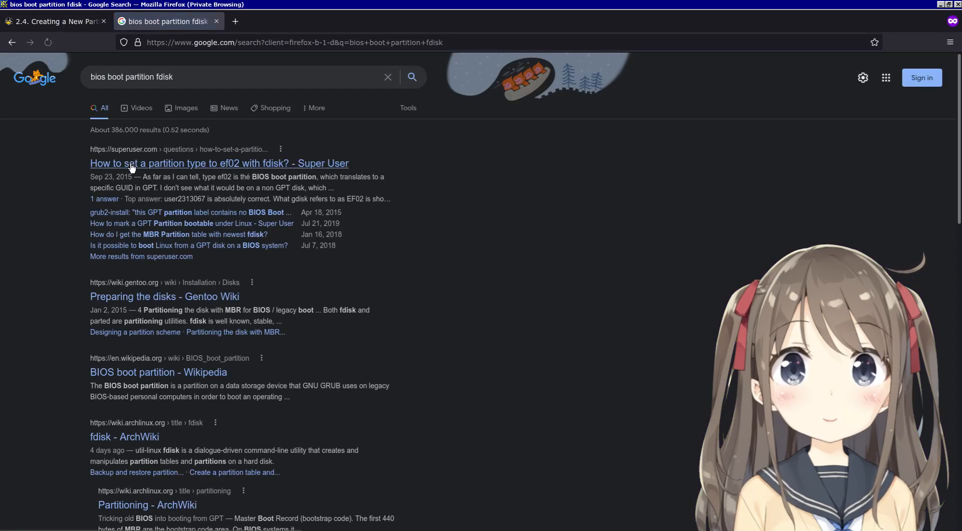
left_click(220, 164)
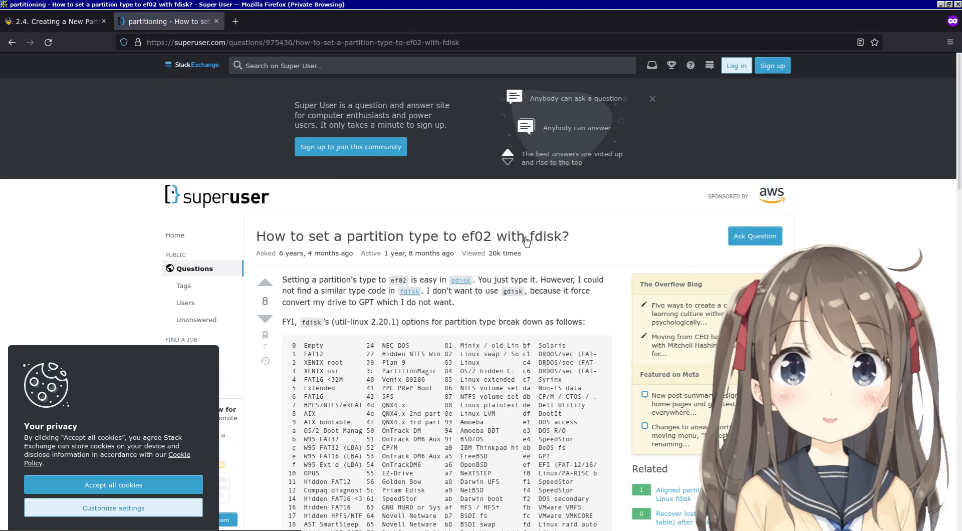
Read the Super User answer explaining EF02 as the BIOS Boot Partition GUID with no MBR equivalent
scroll("down", 3)
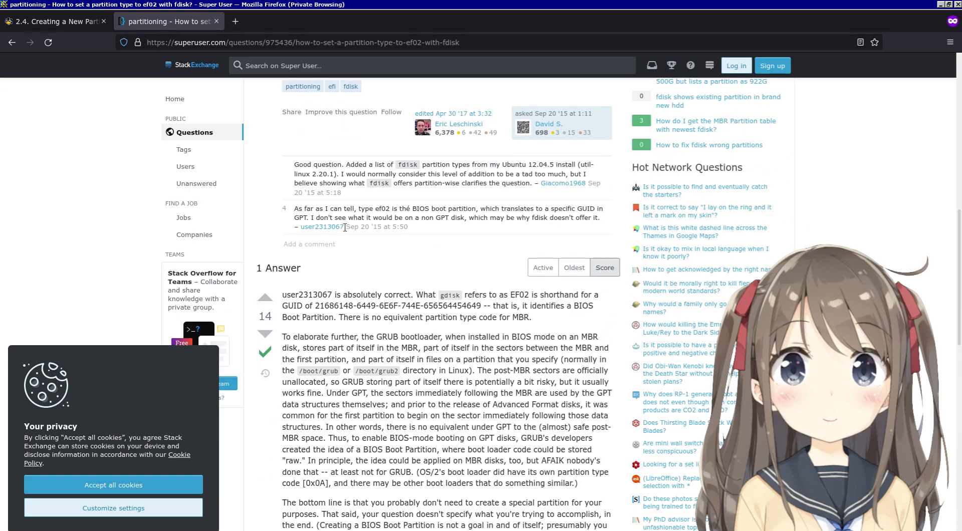
scroll("down", 3)
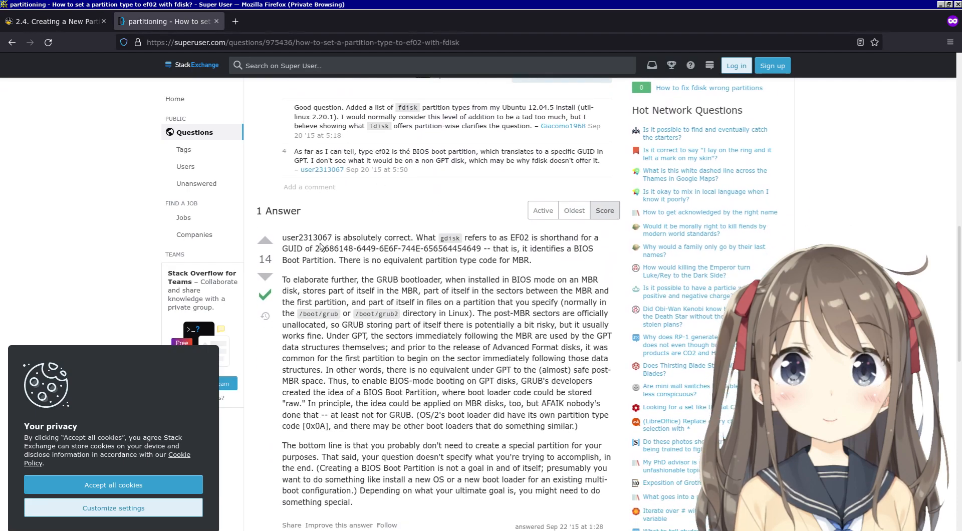
scroll("down", 3)
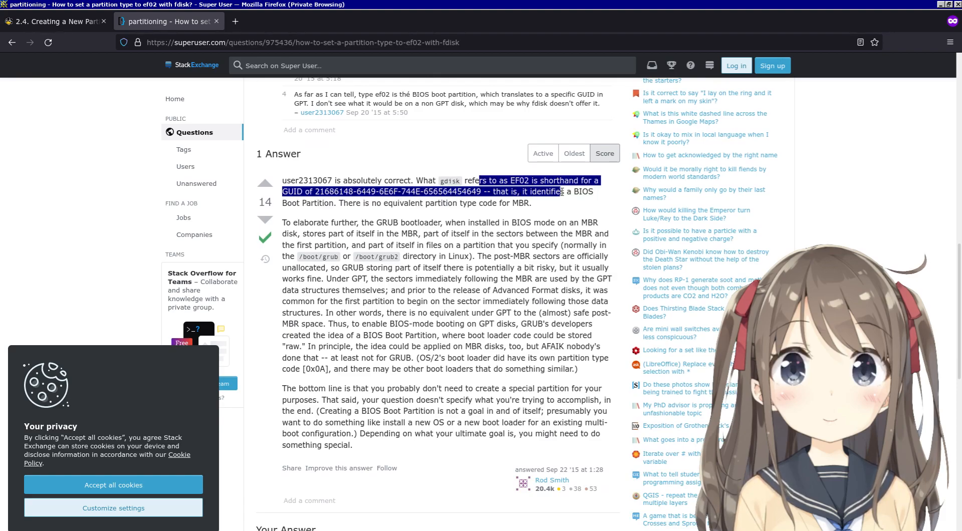
left_click(310, 222)
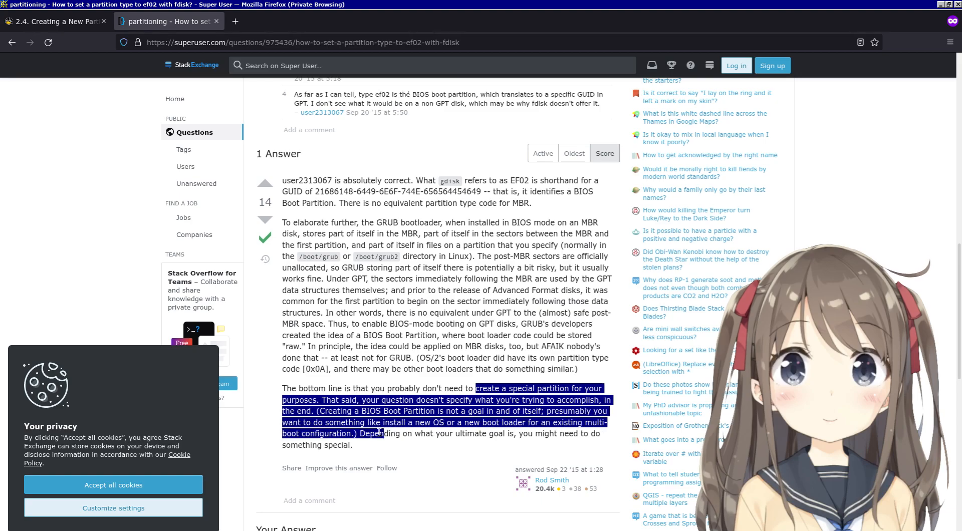
left_click(360, 447)
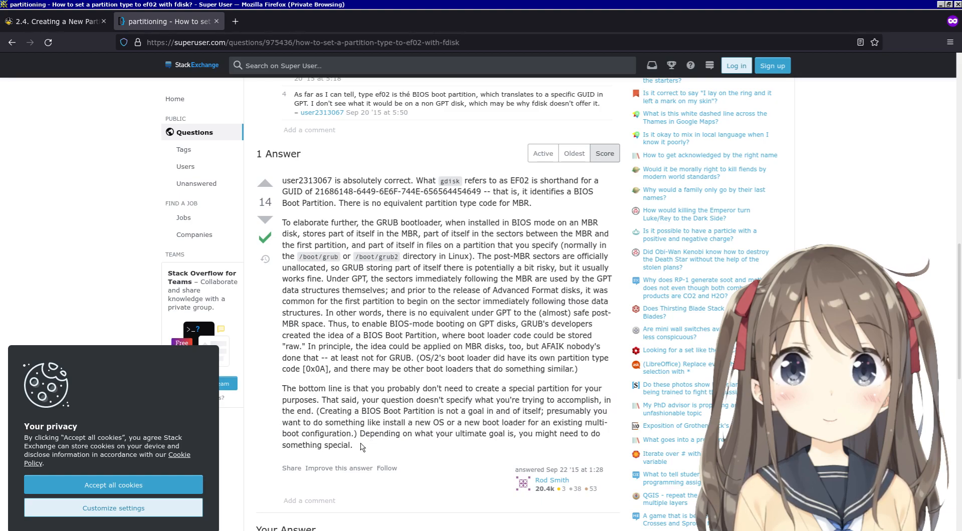
scroll("up", 3)
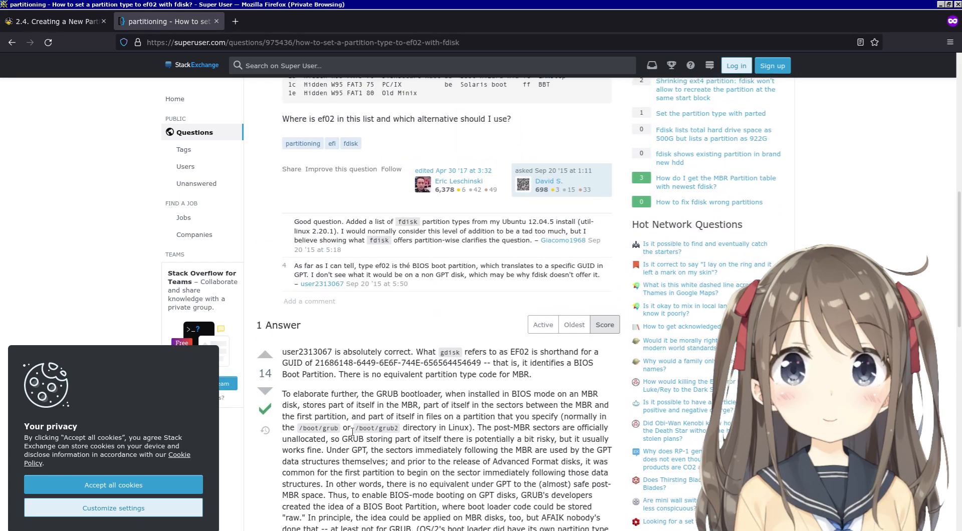
scroll("up", 3)
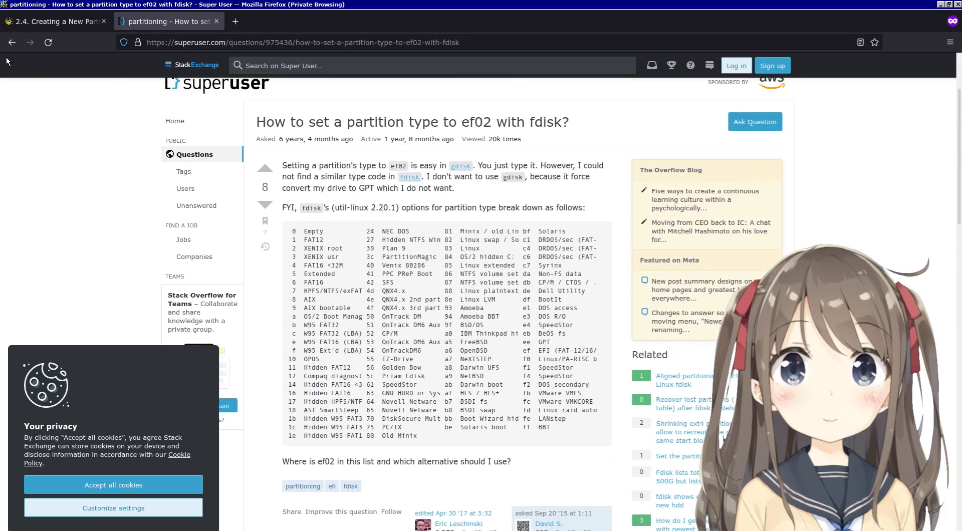
scroll("down", 3)
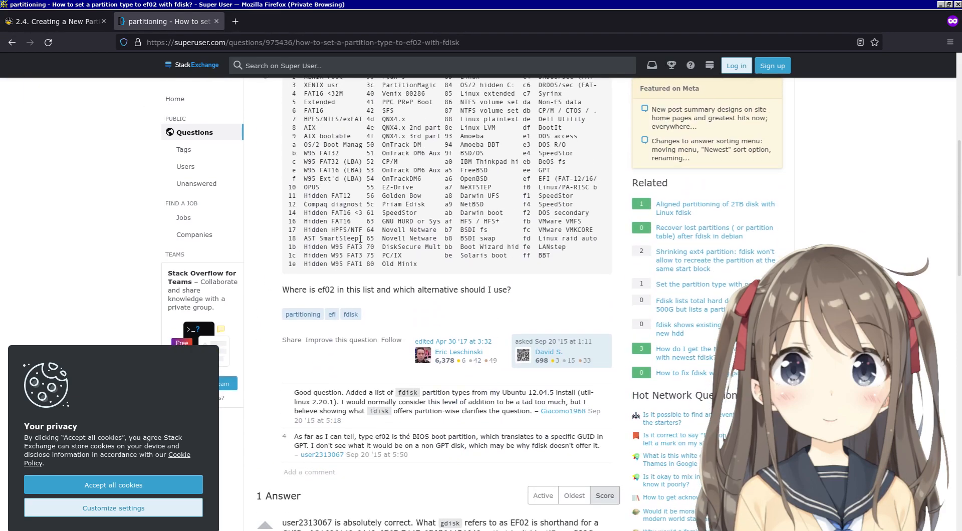
scroll("down", 3)
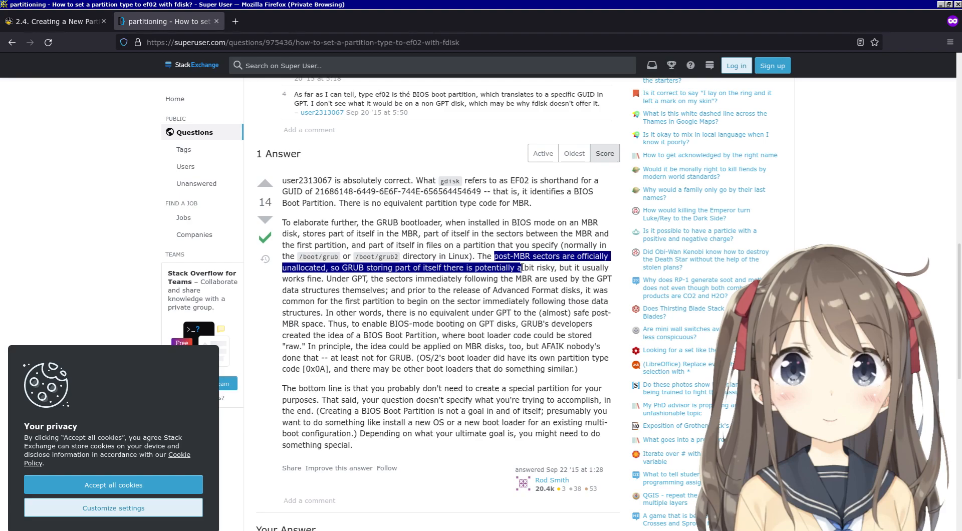
mouse_move(526, 275)
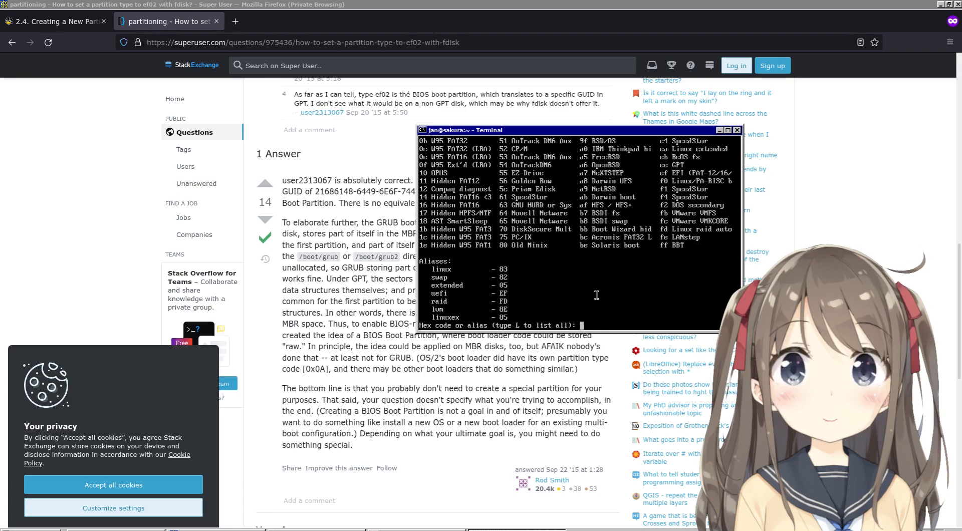
Keep partition 2's type, delete partition 2, and quit fdisk without writing changes
key("Return")
type("d")
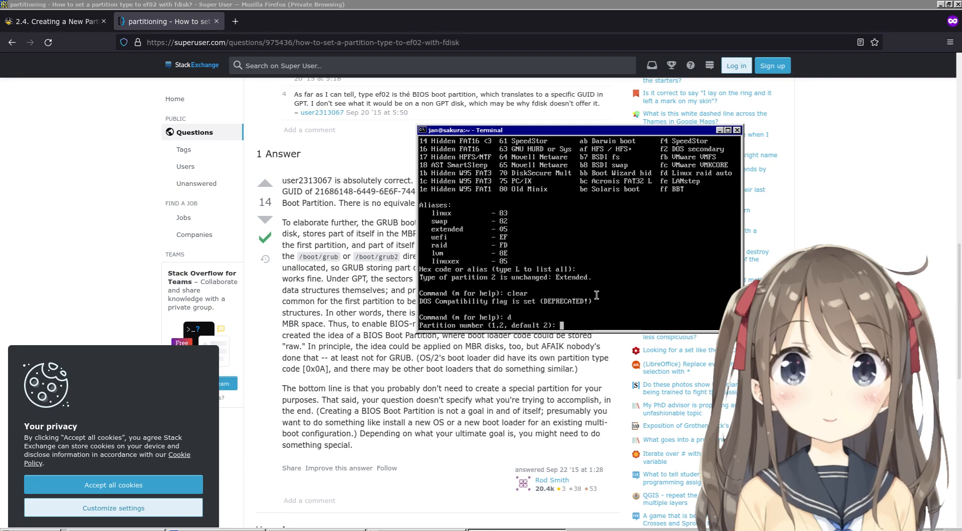
type("2")
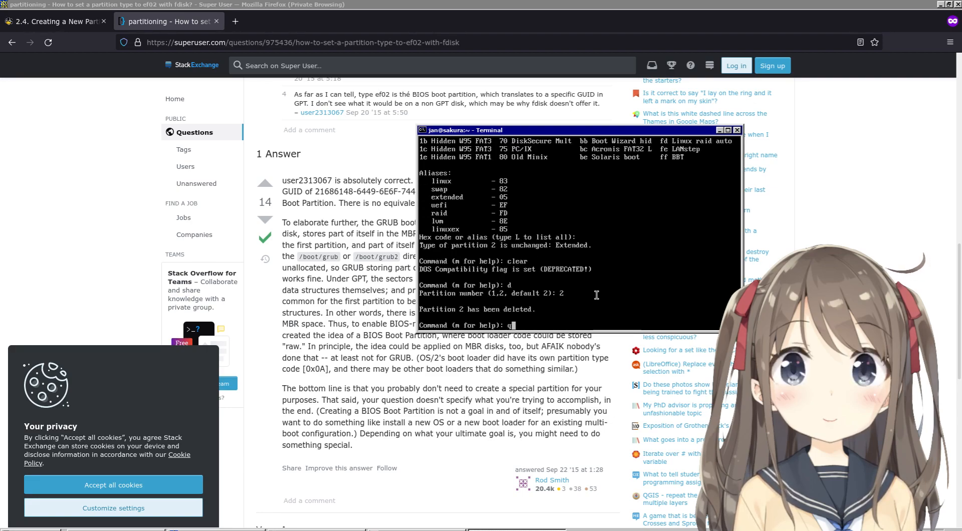
key("Return")
type("fdisk .")
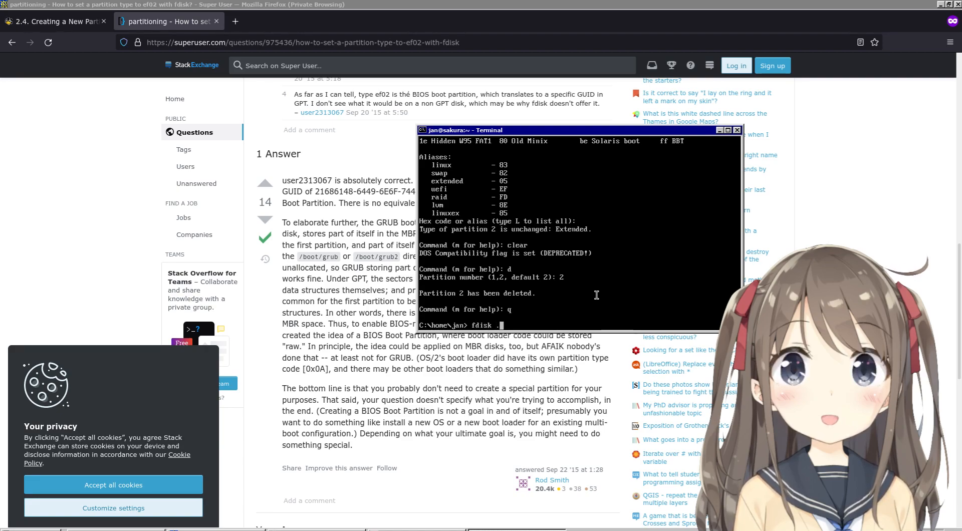
Reopen /dev/sdb with sudo fdisk and print its partition table
type("/dev/sdb")
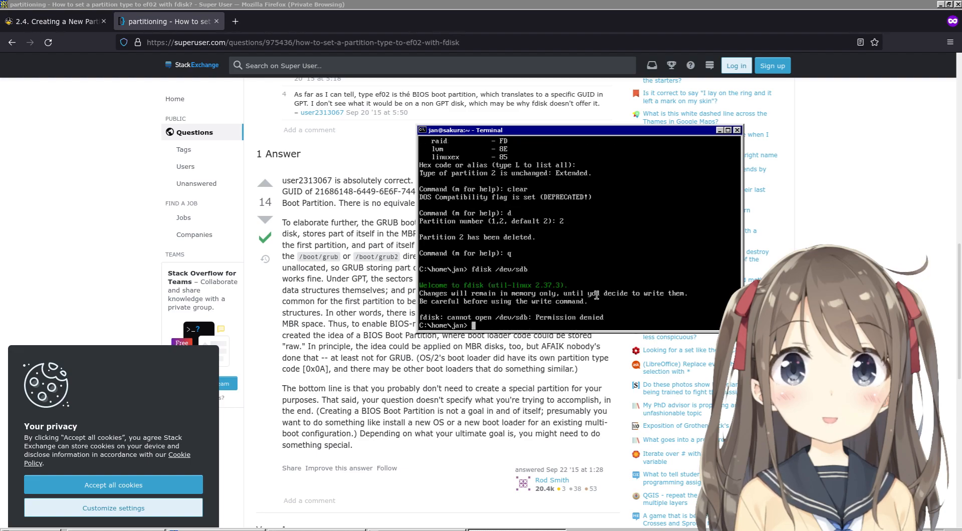
type("sudo fdisk /dev/sdb")
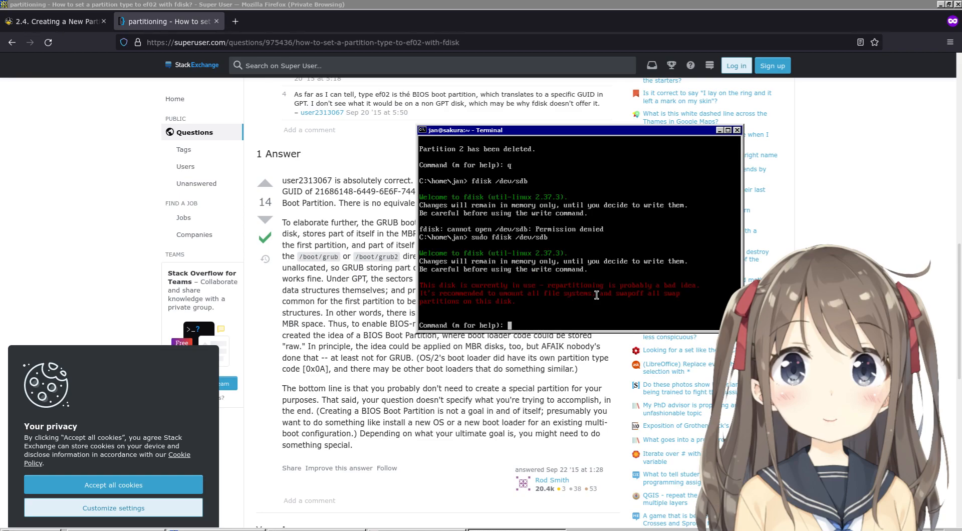
type("p")
type("fdiks")
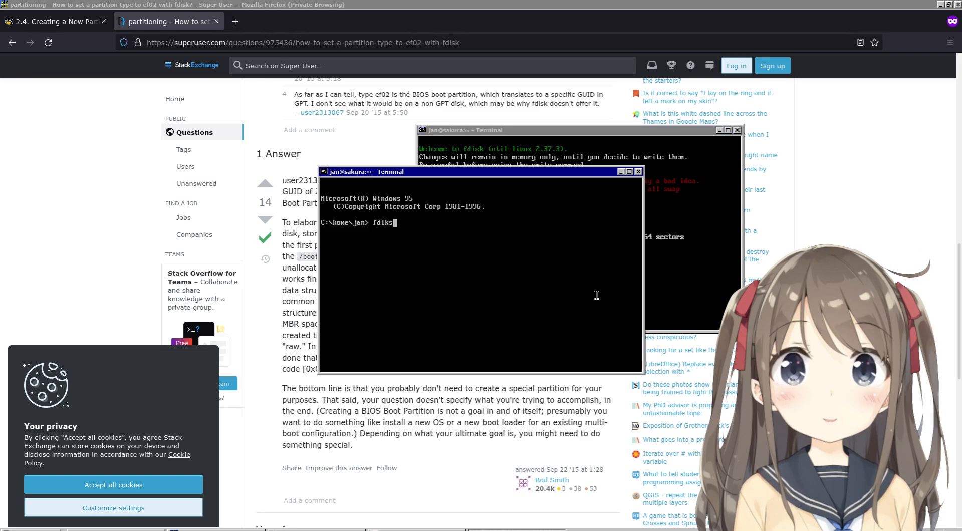
In the new terminal run sudo fdisk /dev/sdb as root, entering the password
type("/dev/")
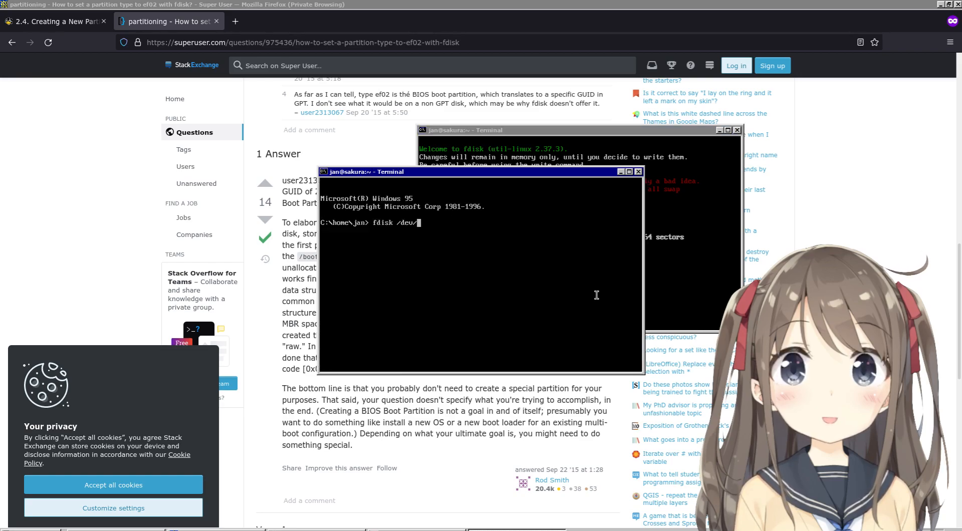
key("Return")
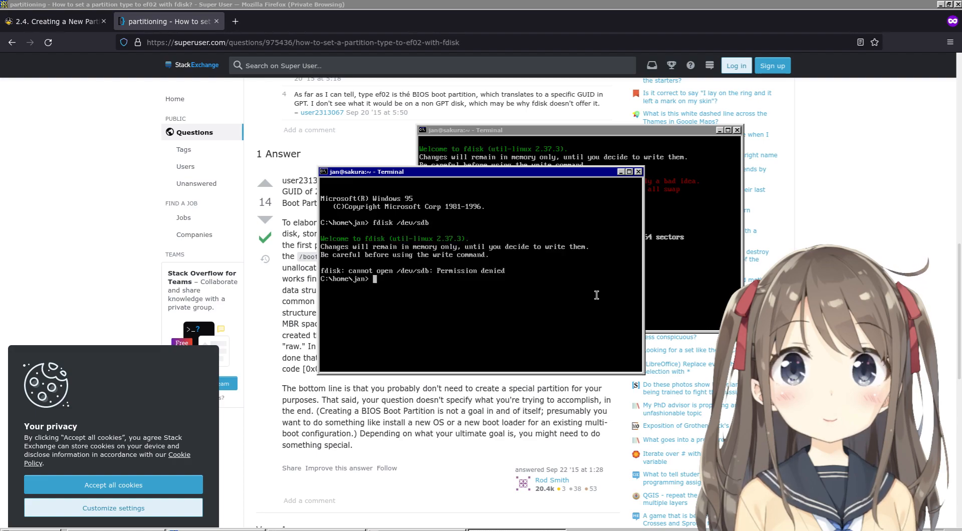
type("fdisk /dev/sdb")
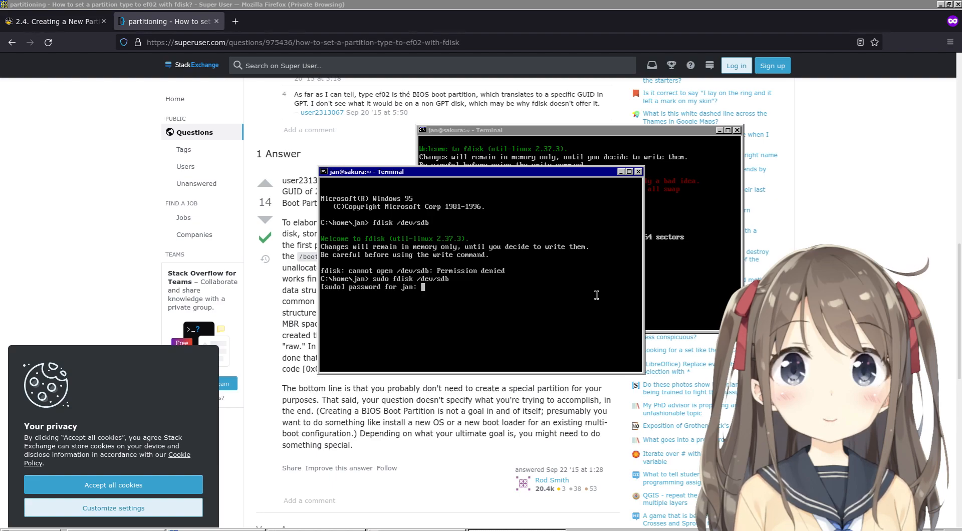
key("Return")
type("p")
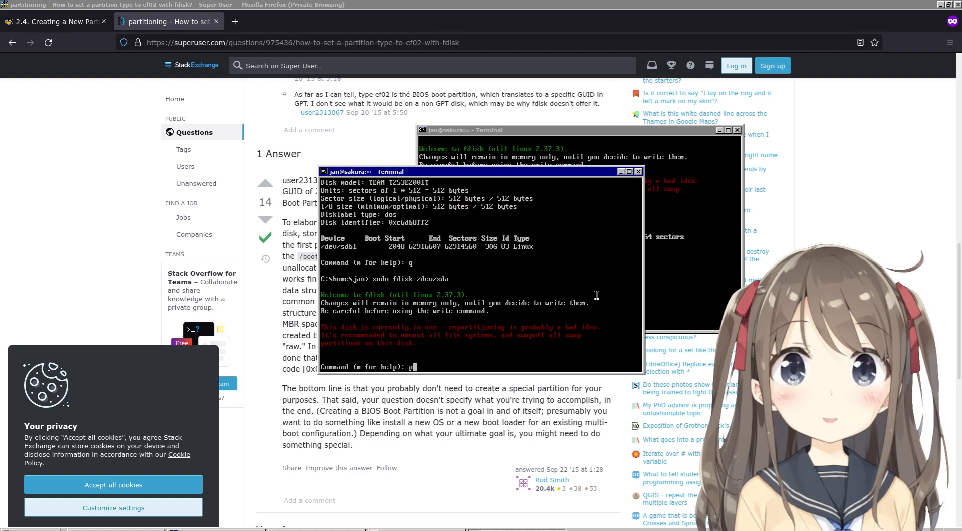
Print /dev/sda's GPT partition table with EFI and Linux partitions, then quit fdisk
key("Return")
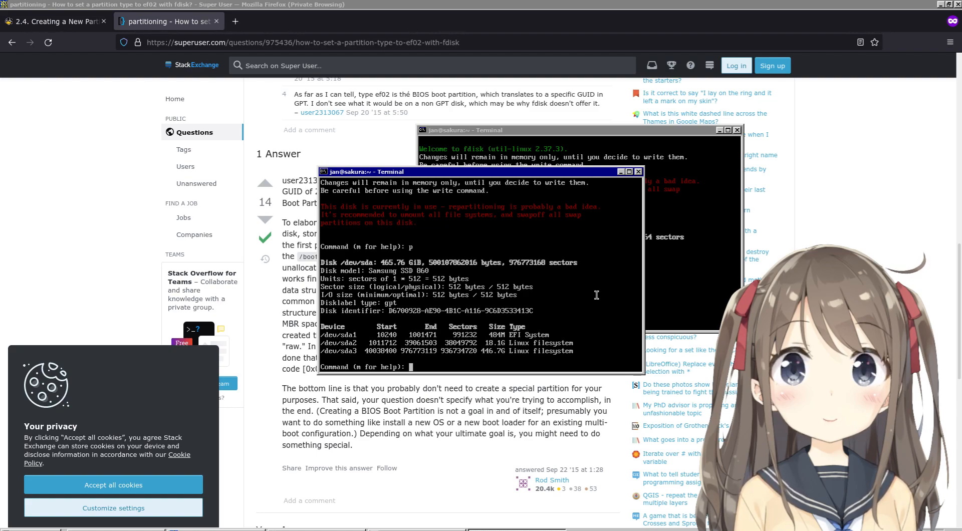
type("q")
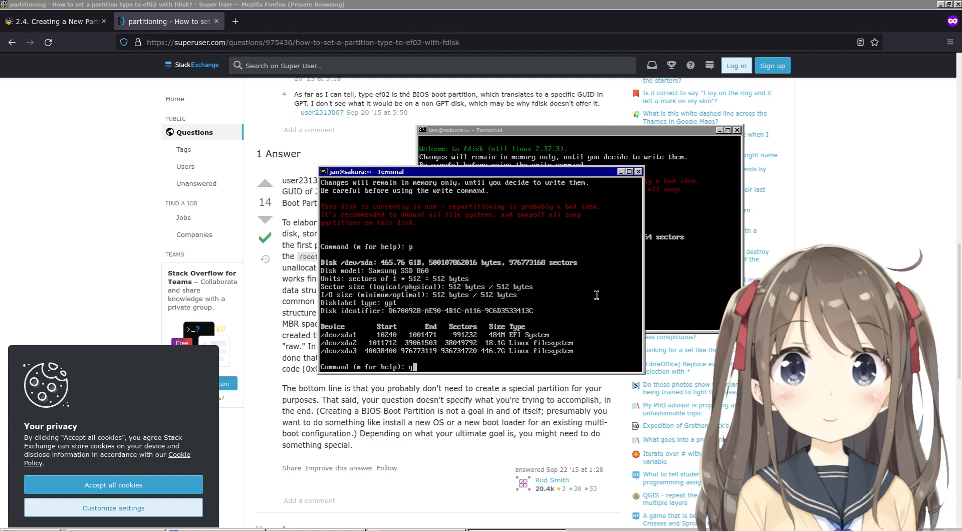
key("Return")
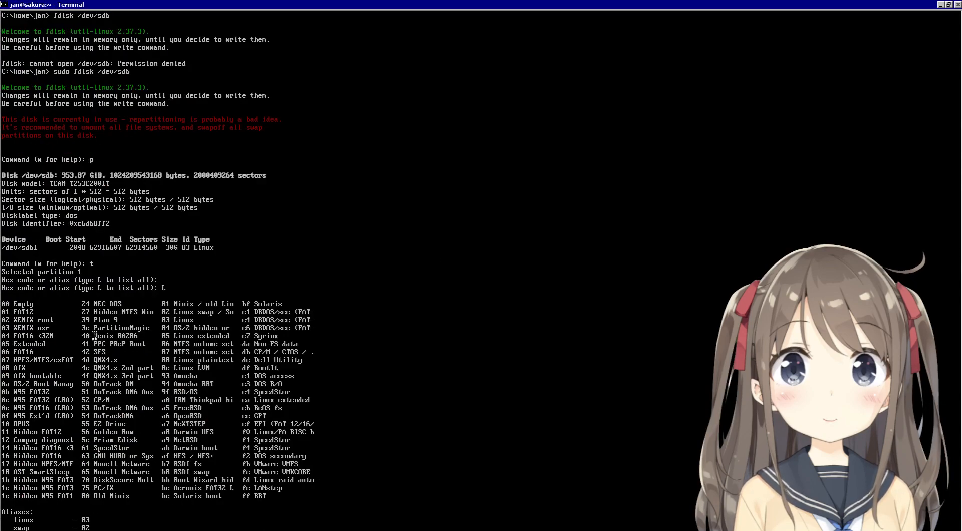
mouse_move(160, 320)
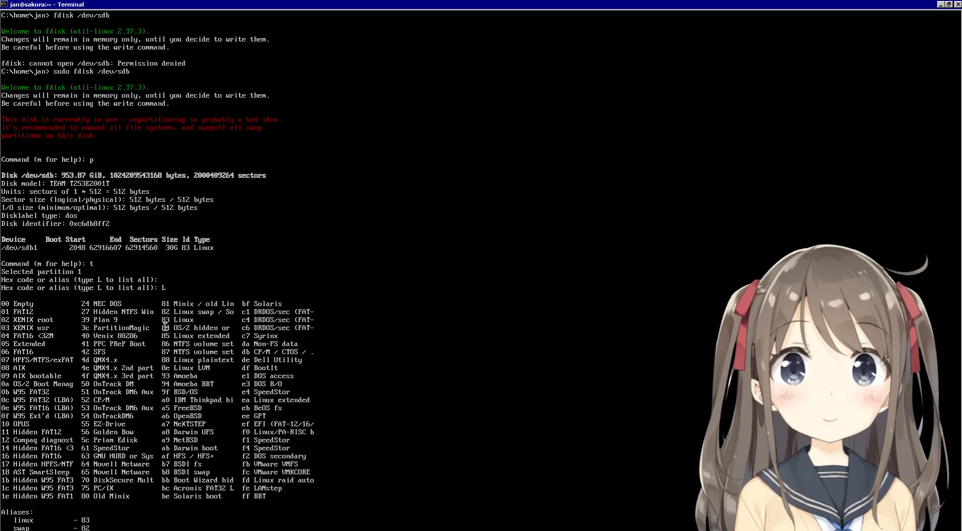
mouse_move(160, 340)
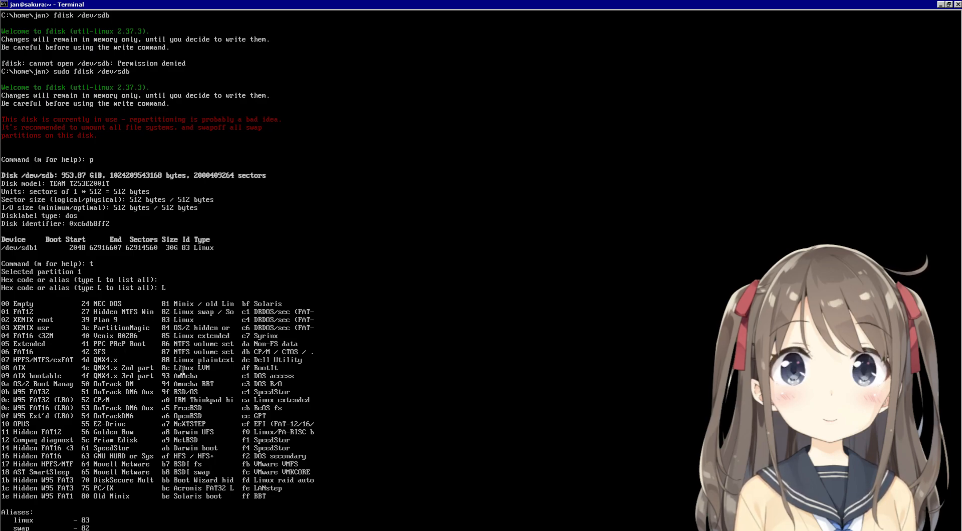
mouse_move(118, 346)
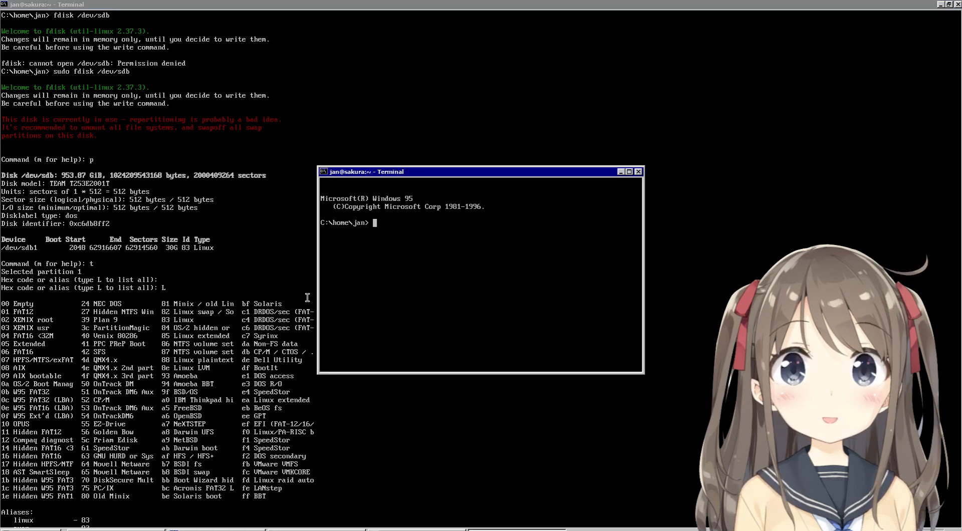
type("sudo fdisk /dev/sda")
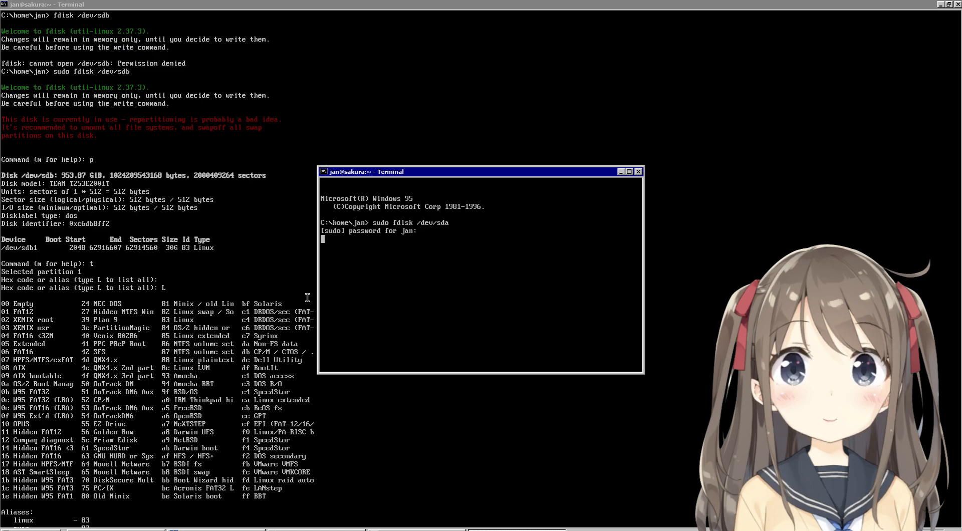
key("Return")
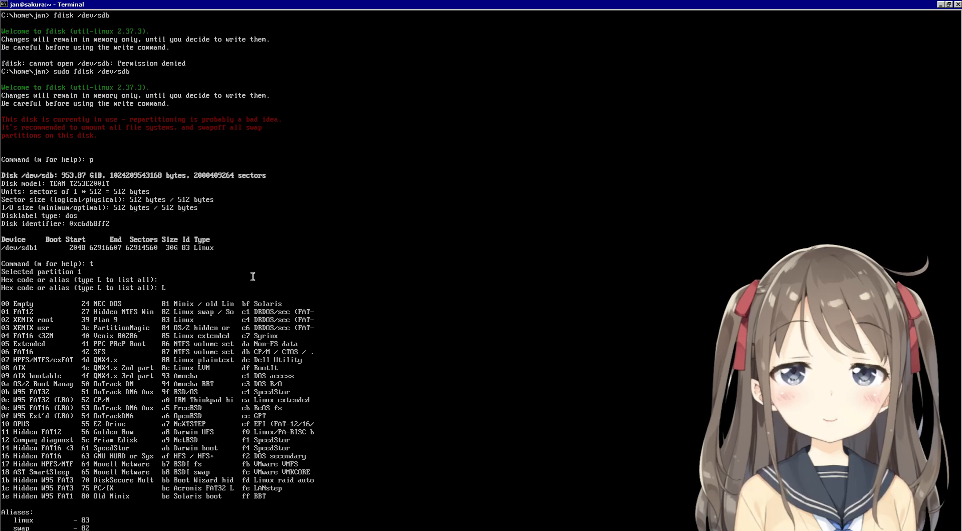
mouse_move(246, 269)
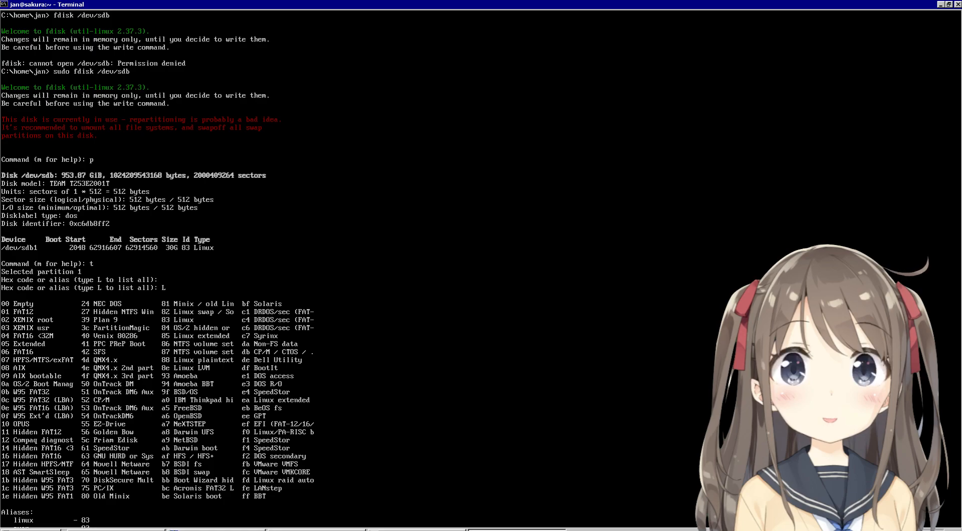
scroll("down", 3)
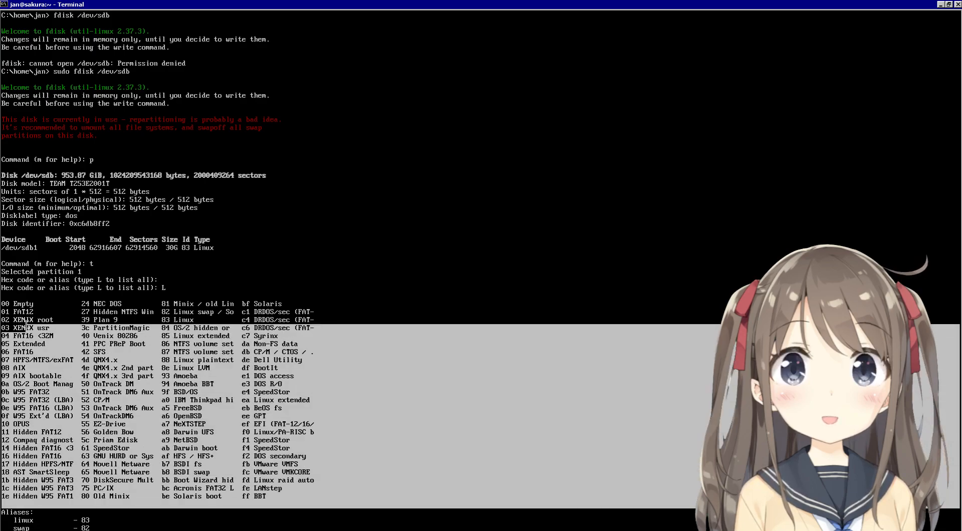